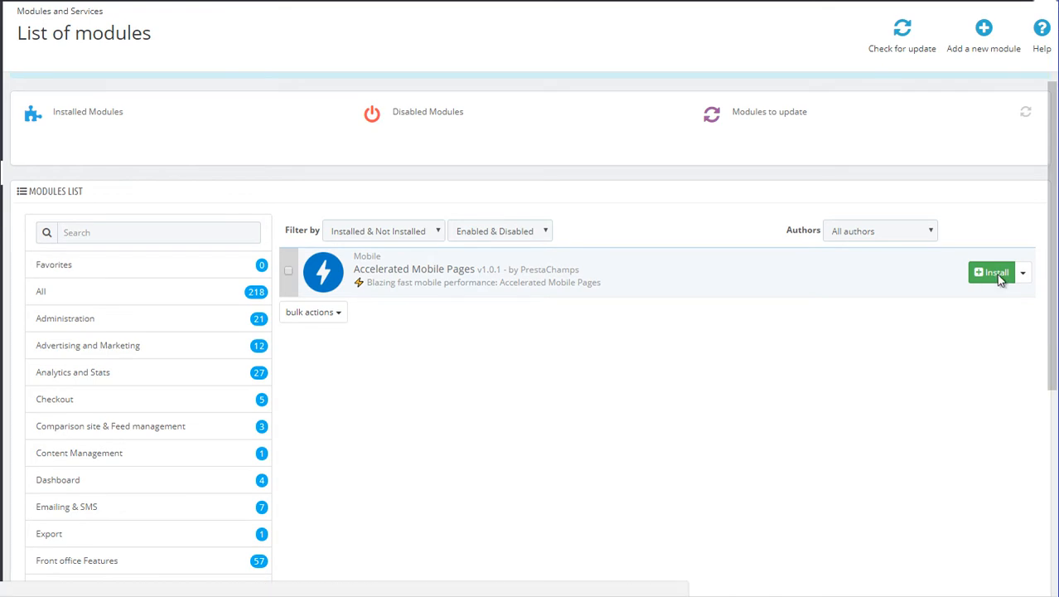
Step: Install the Accelerated Mobile Pages module and land on its General settings page
left_click(994, 272)
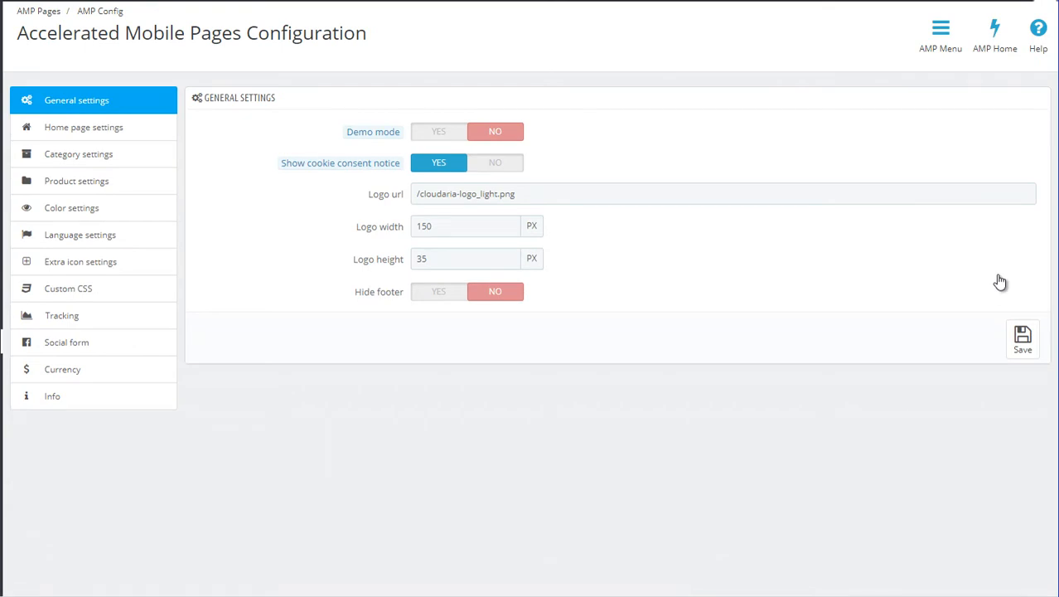
mouse_move(729, 312)
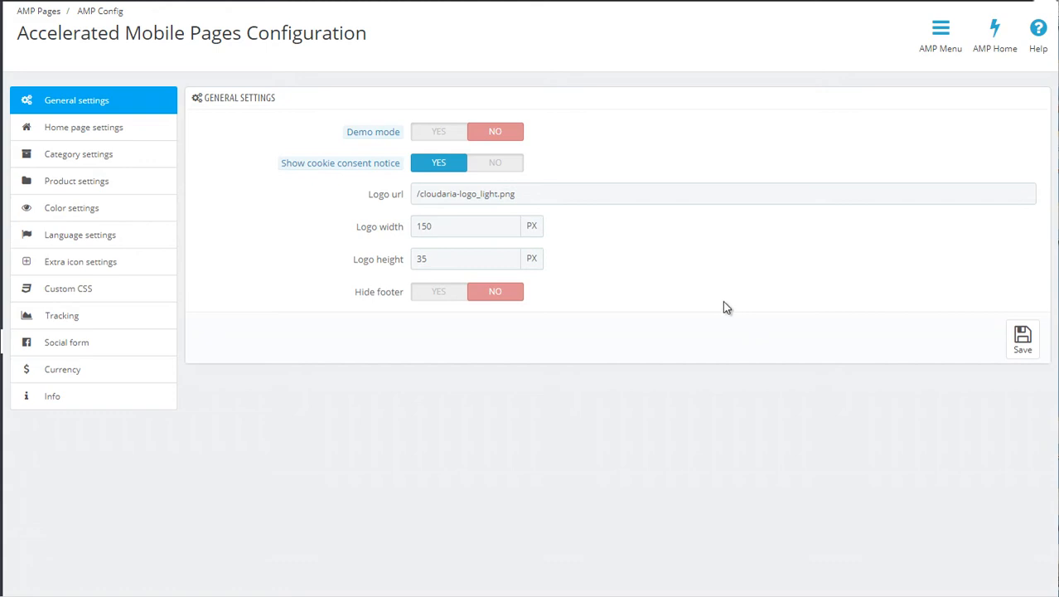
mouse_move(676, 260)
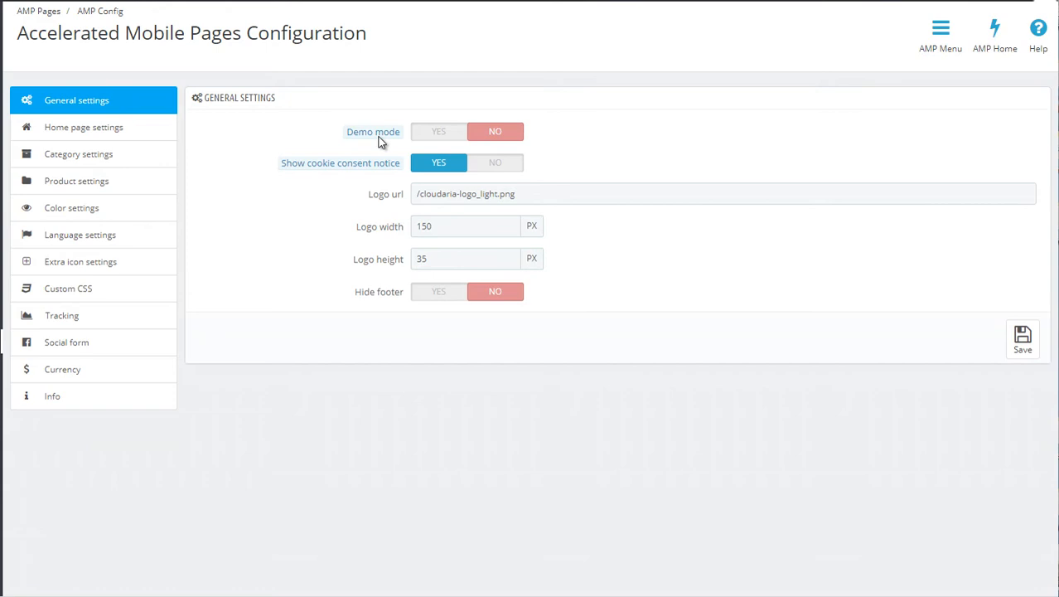
mouse_move(373, 133)
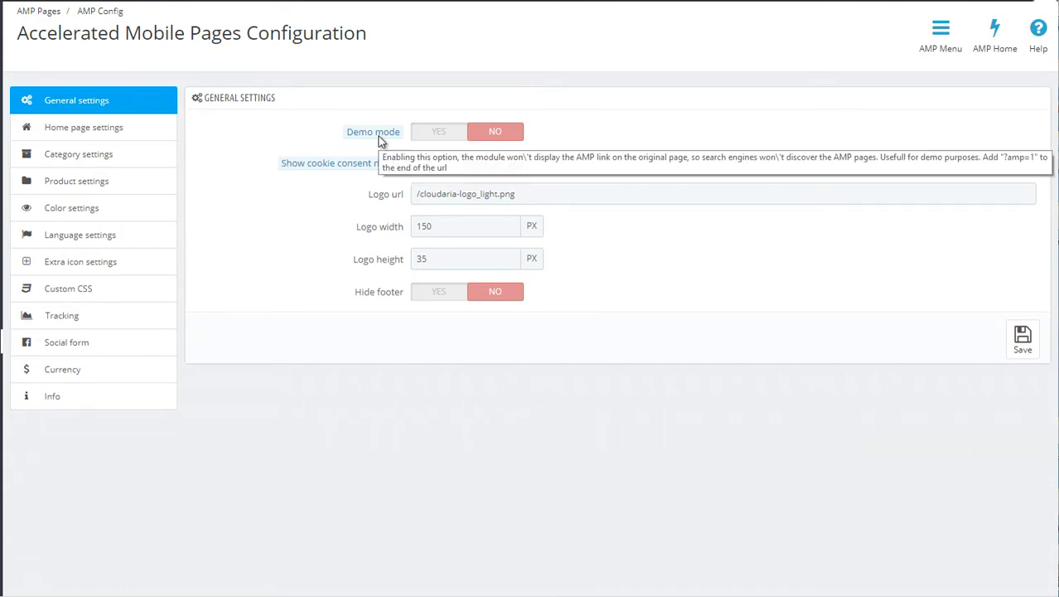
left_click(437, 162)
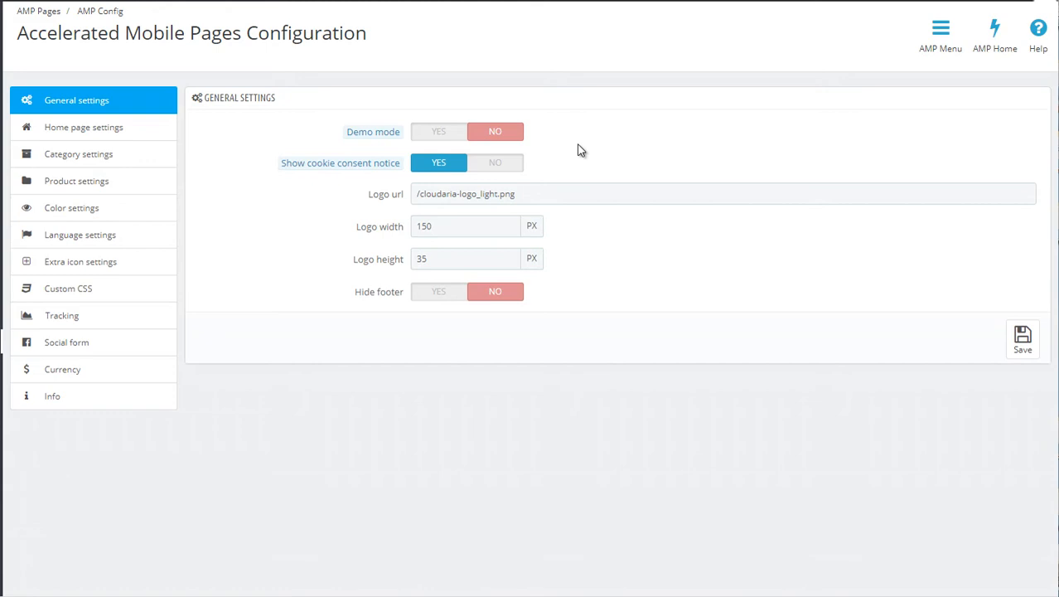
mouse_move(389, 180)
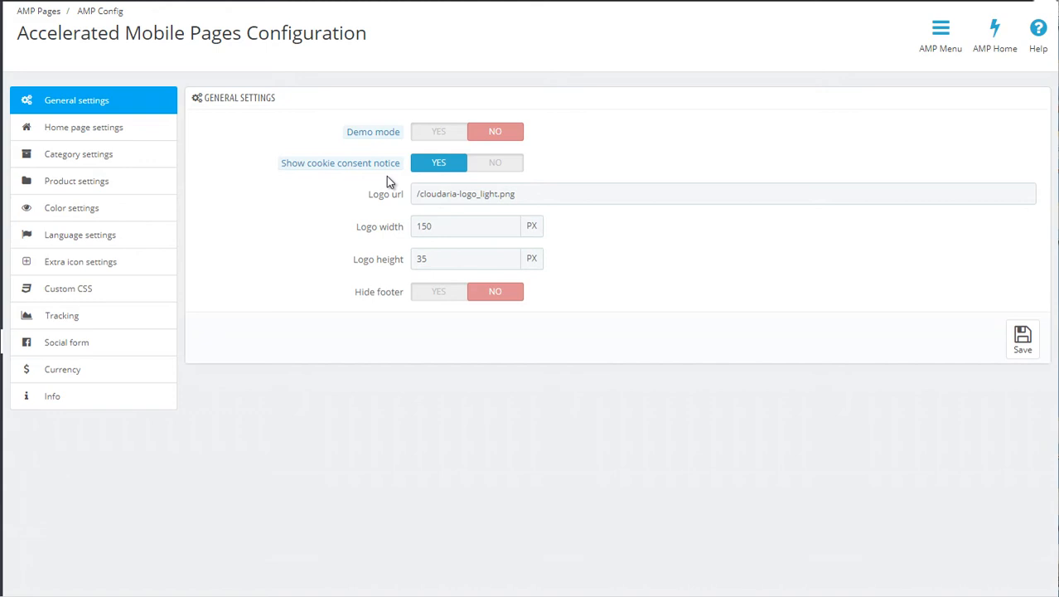
mouse_move(401, 206)
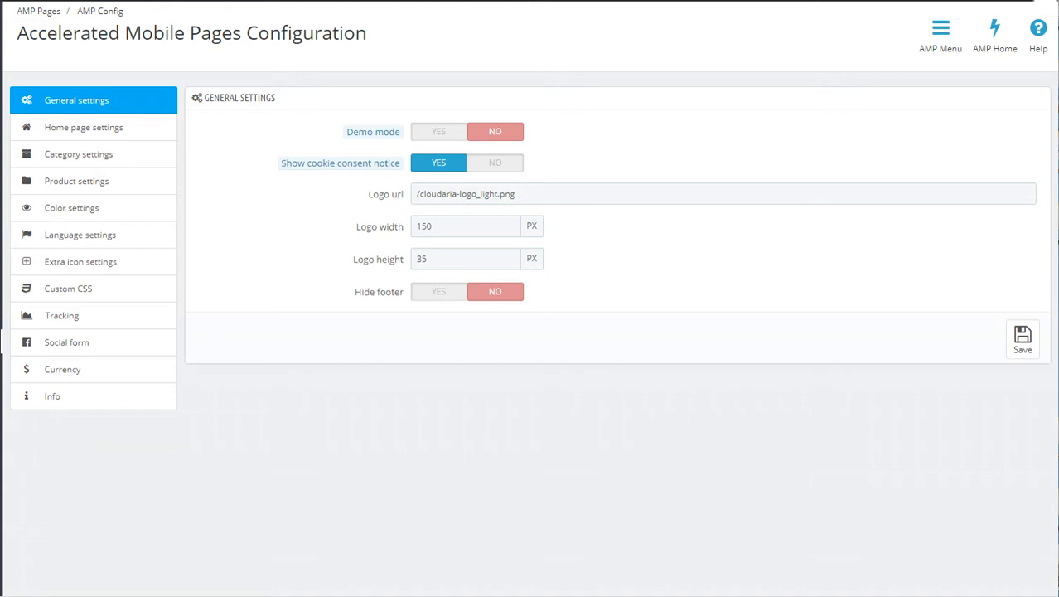
left_click(995, 27)
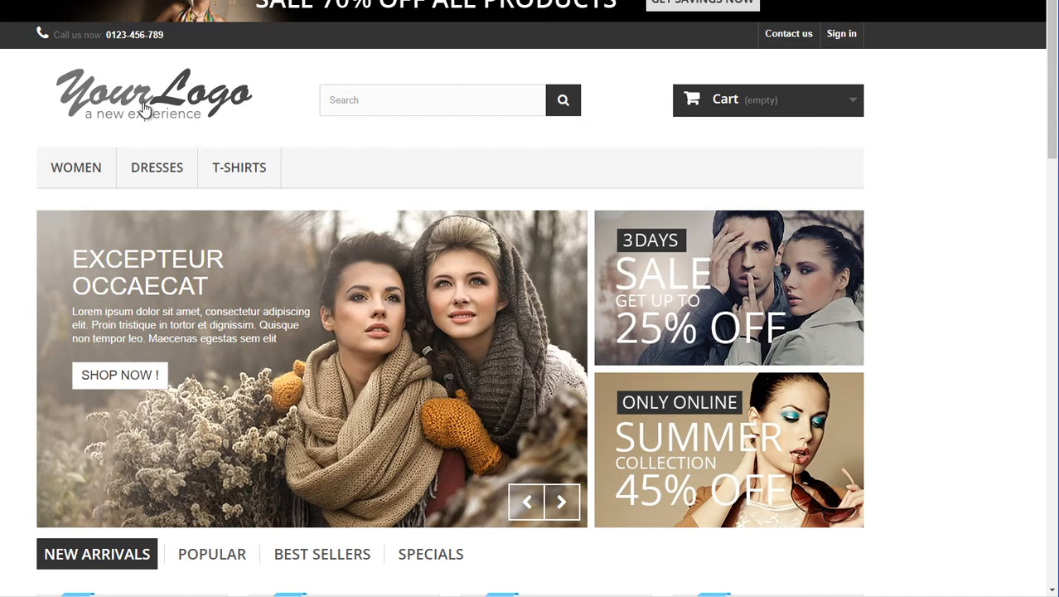
right_click(146, 107)
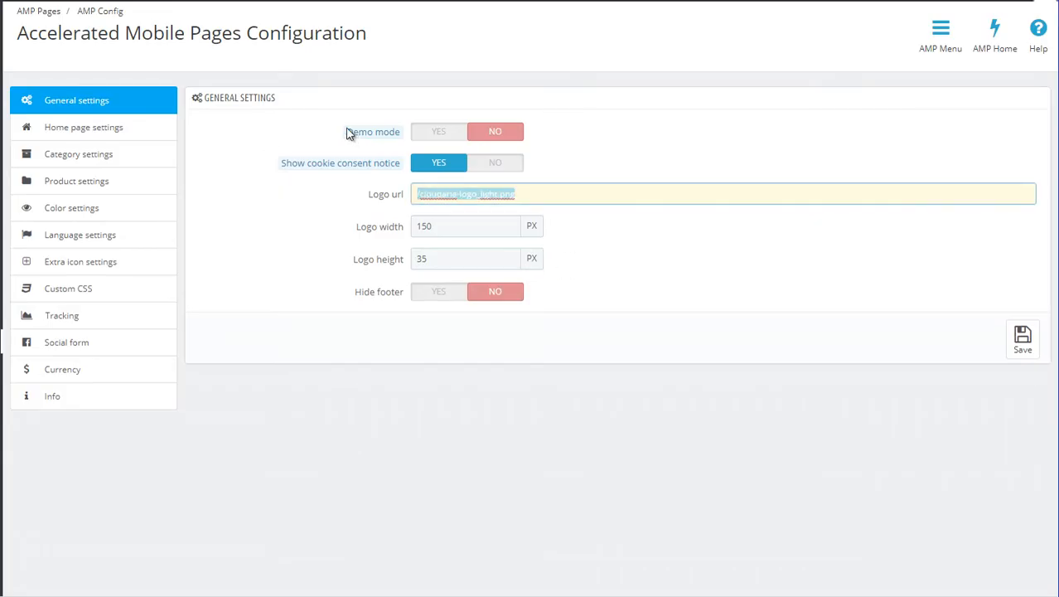
type("https://prestaforce.com/AMPvideo/img/logo.jpg")
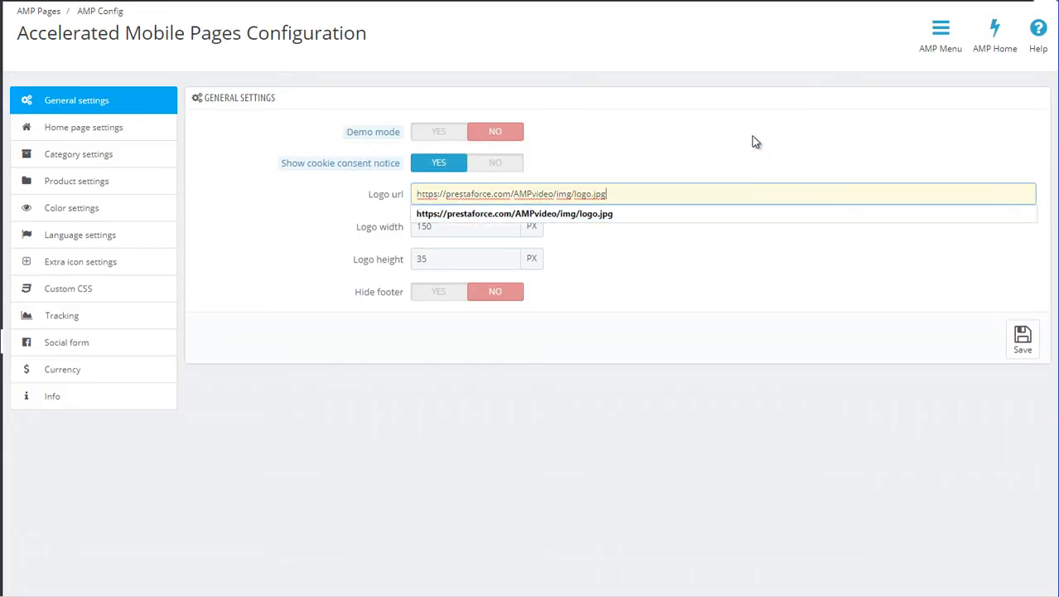
left_click(650, 282)
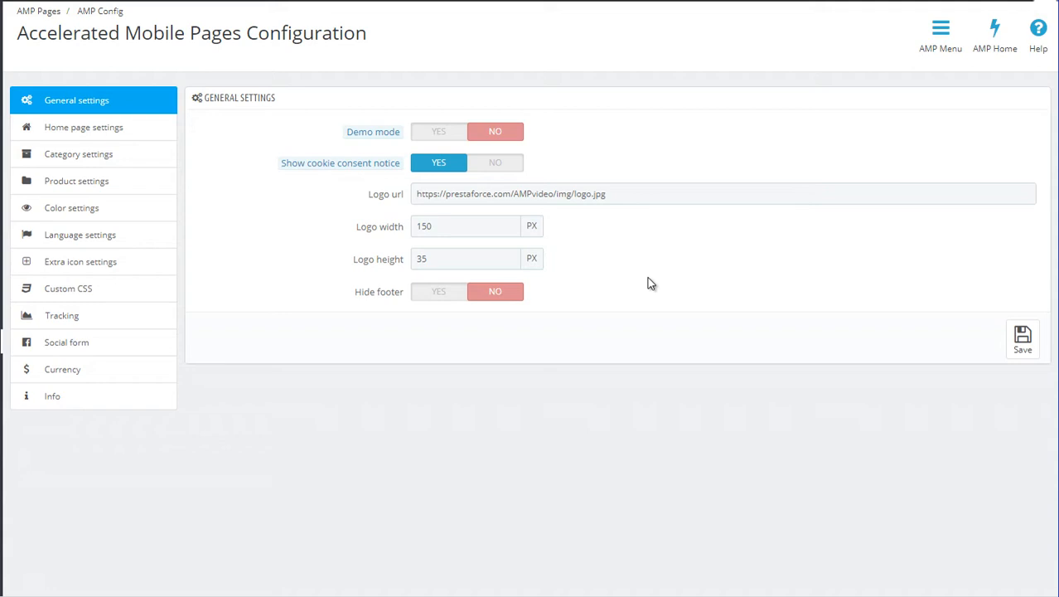
mouse_move(594, 290)
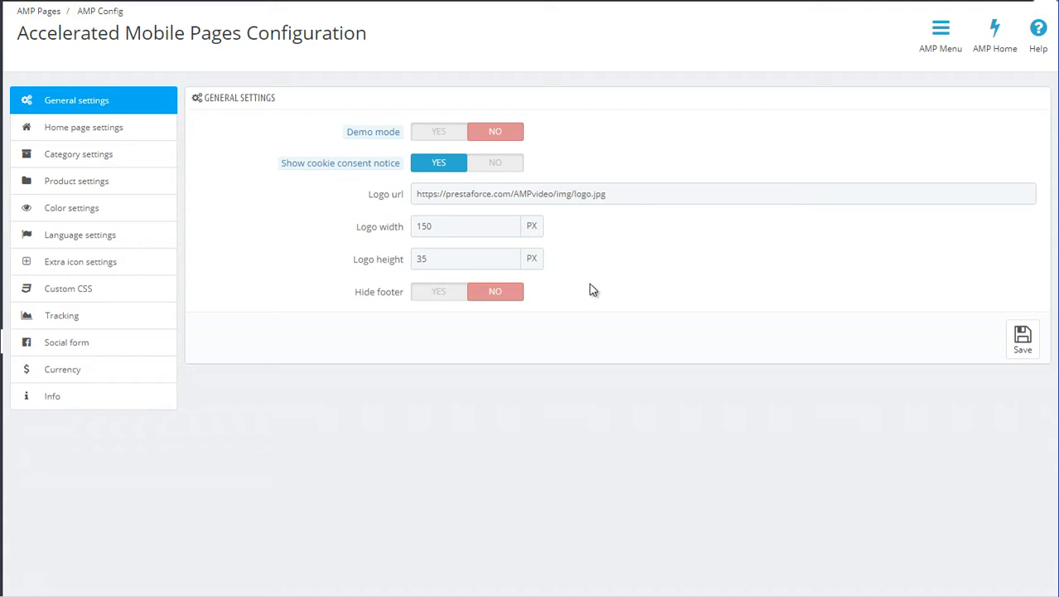
mouse_move(650, 372)
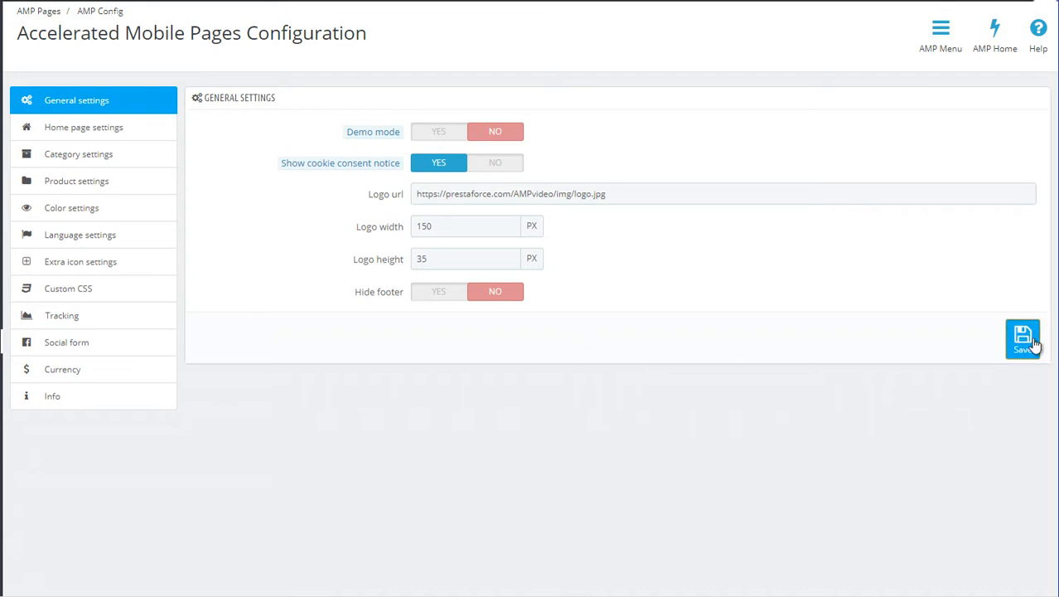
Step: Save the general settings so the AMP homepage shows the store's own logo
left_click(1022, 338)
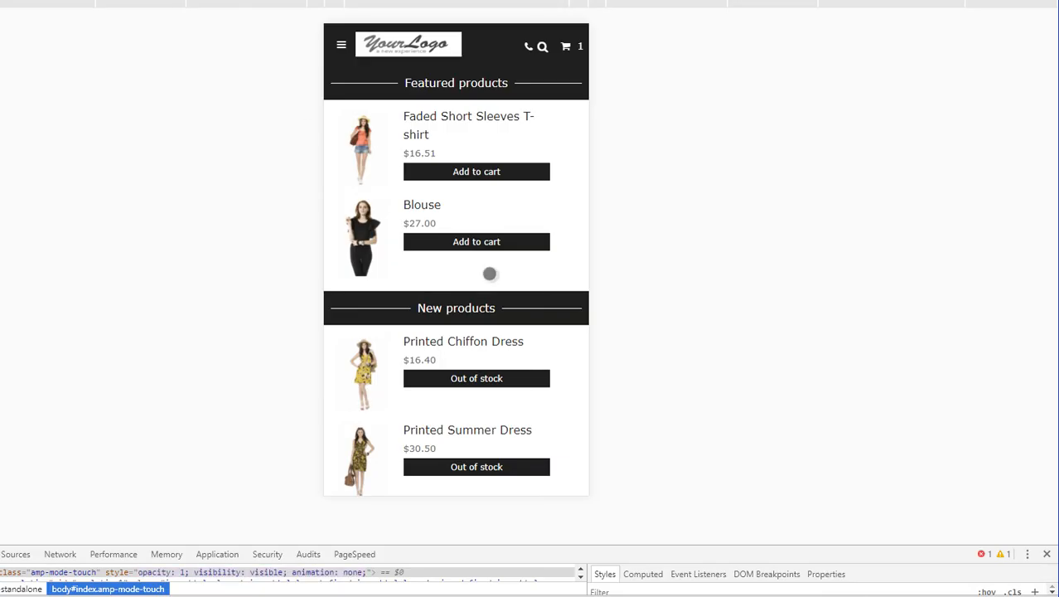
mouse_move(627, 257)
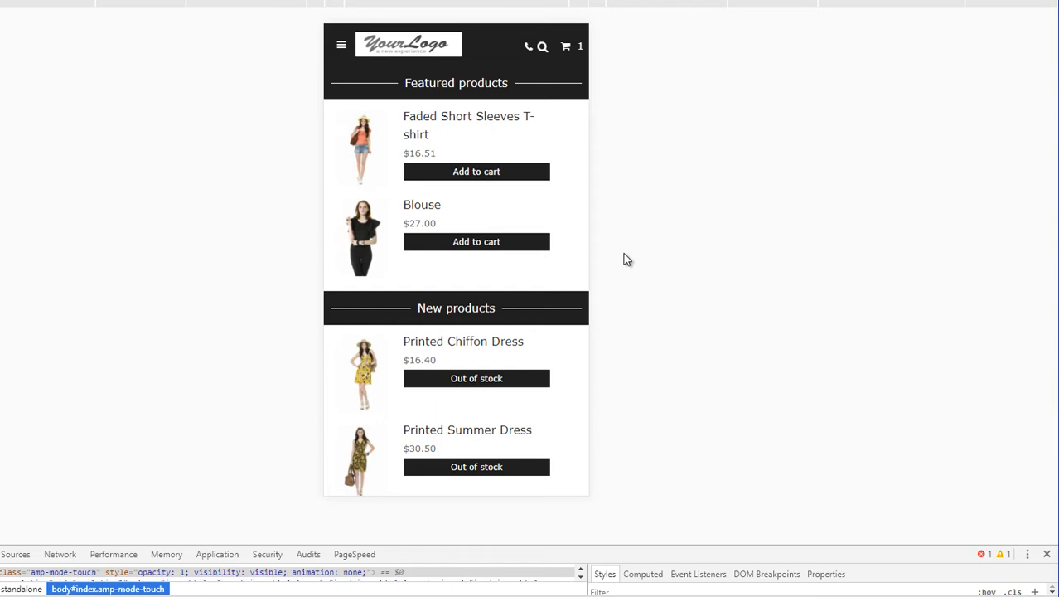
mouse_move(613, 264)
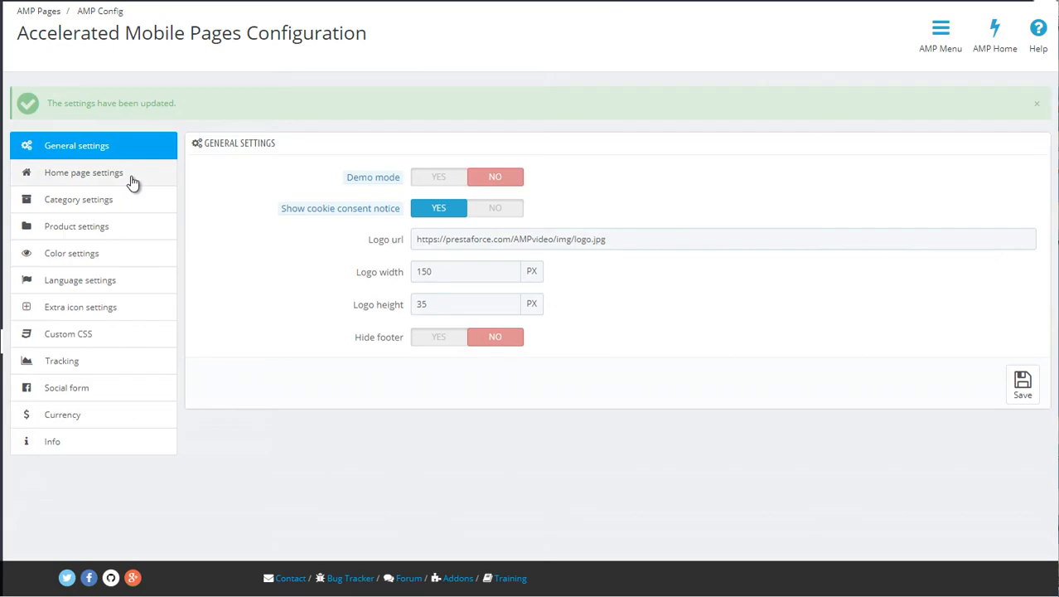
Step: Switch to Home page settings and start on the featured banner image address
left_click(83, 173)
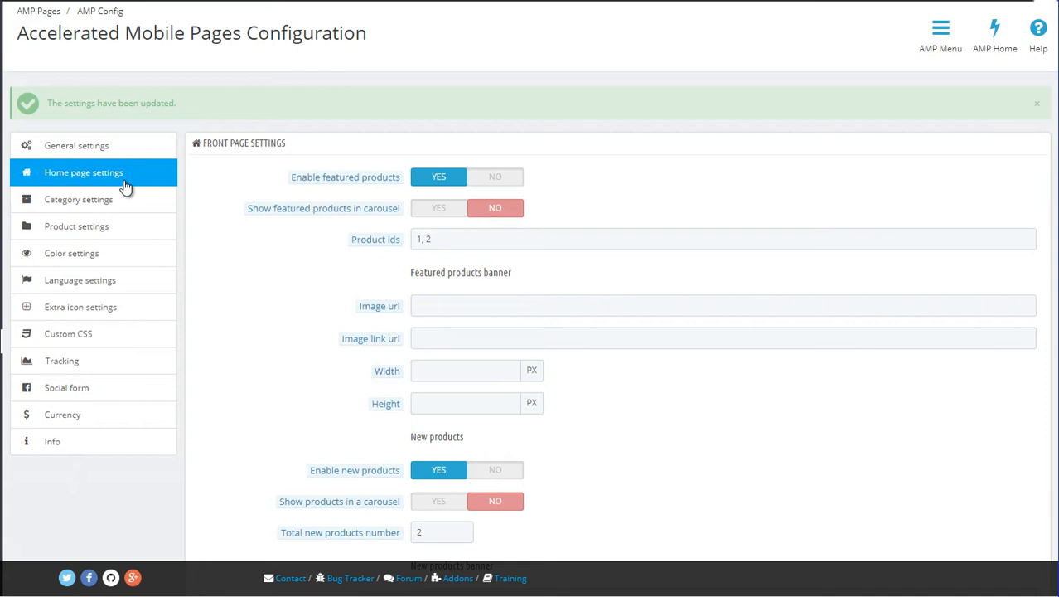
mouse_move(136, 199)
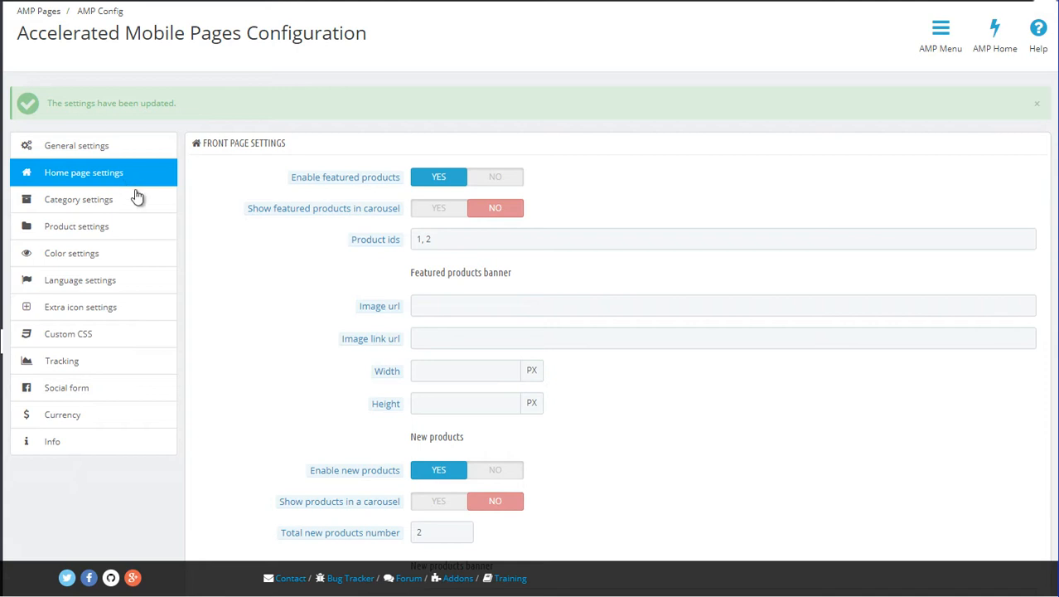
mouse_move(260, 325)
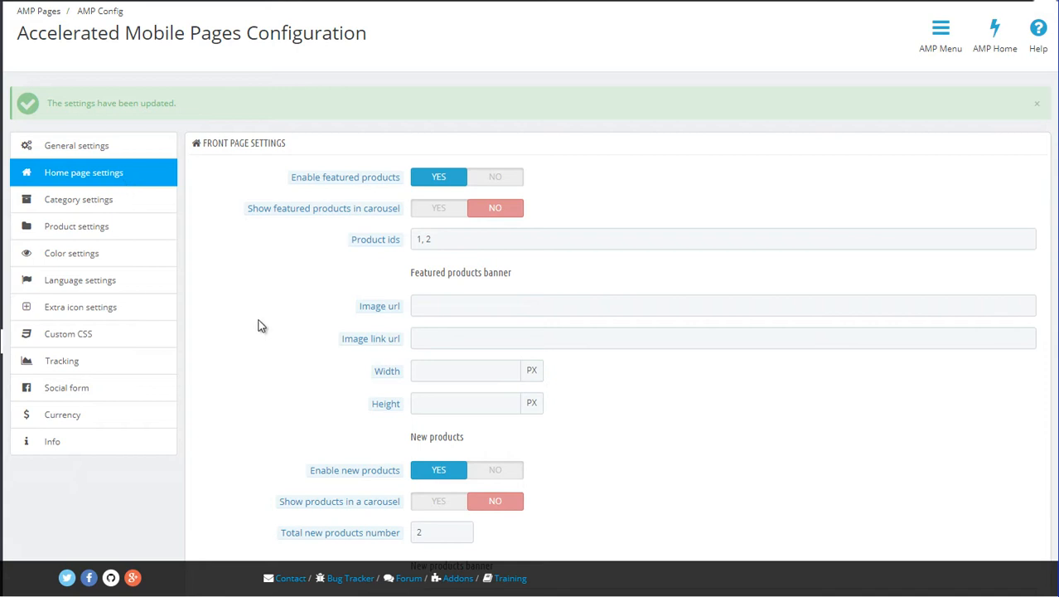
mouse_move(332, 298)
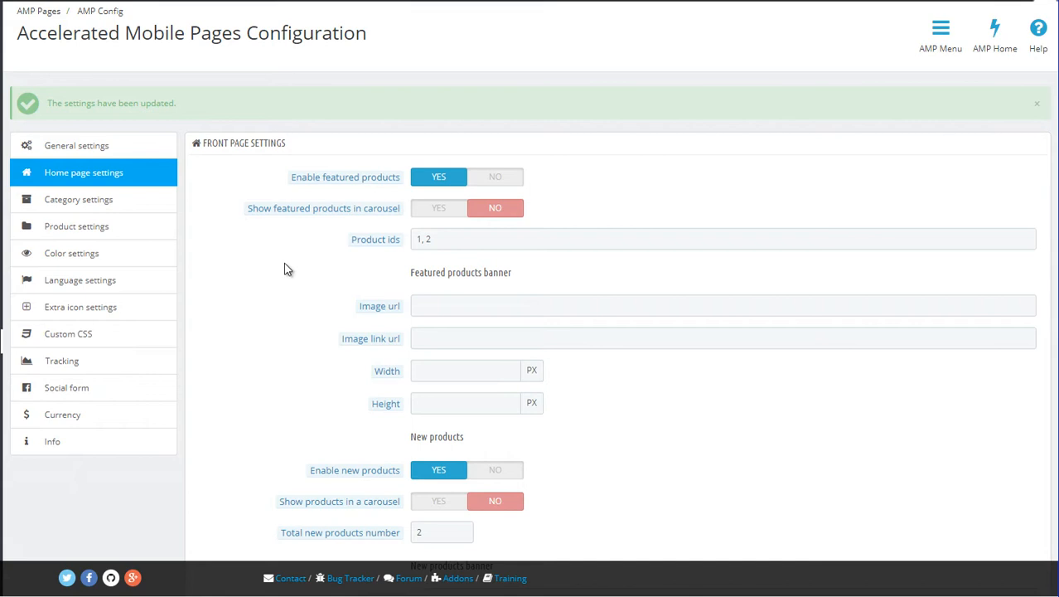
mouse_move(361, 274)
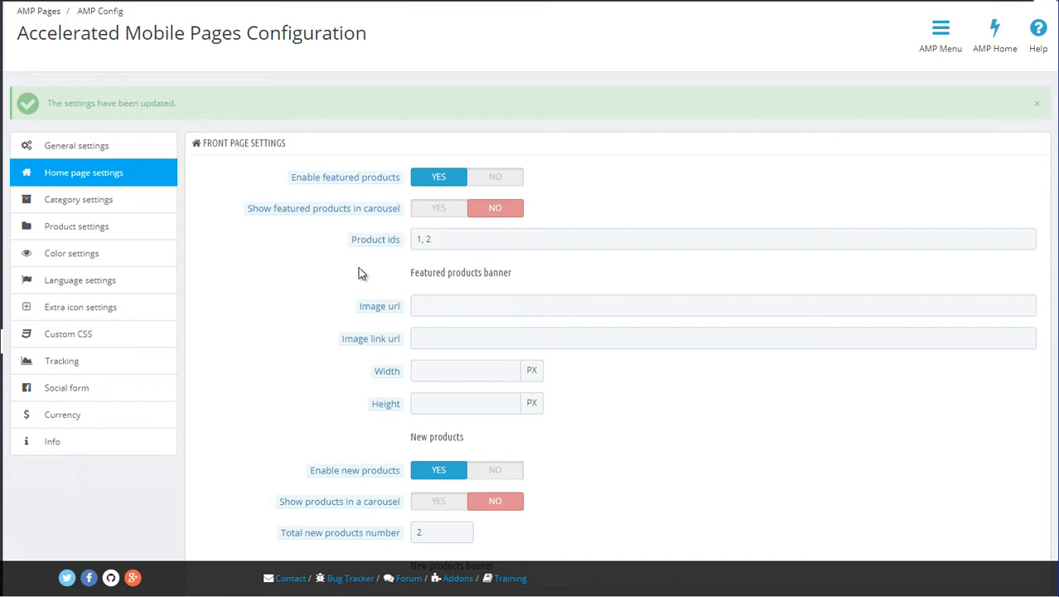
mouse_move(371, 269)
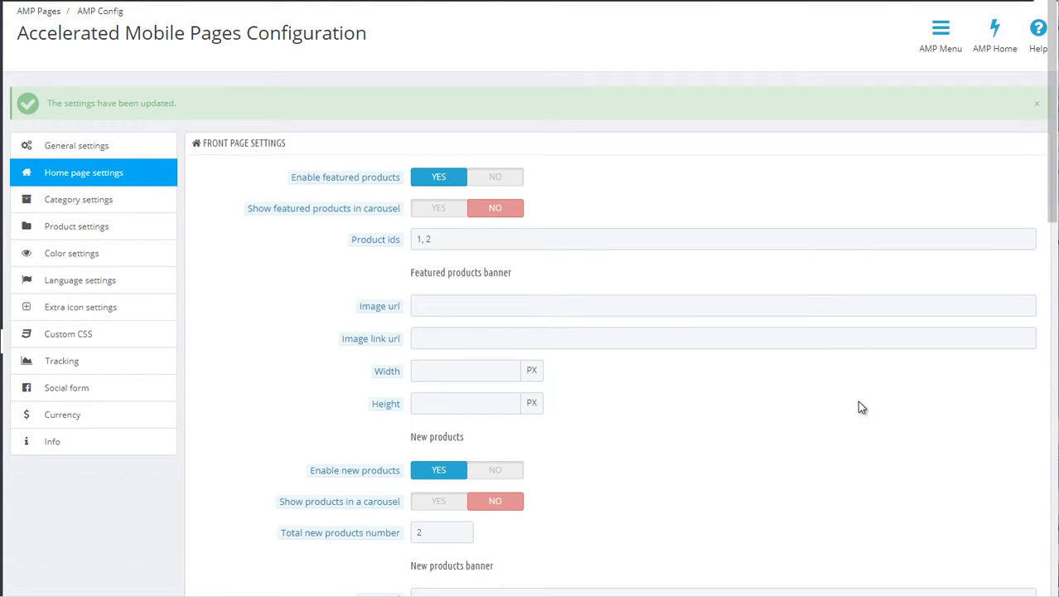
left_click(721, 305)
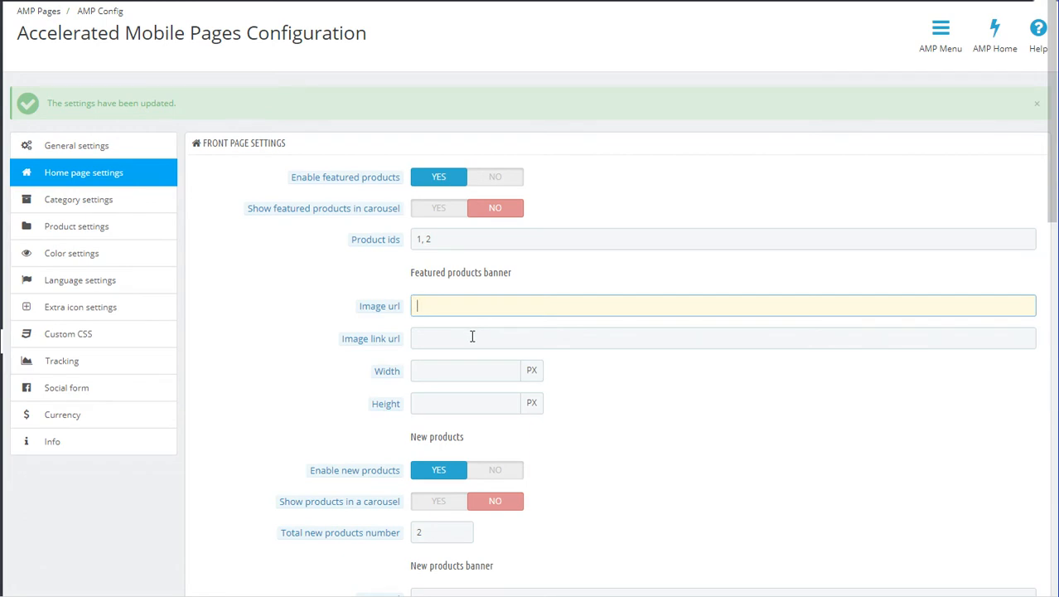
mouse_move(472, 337)
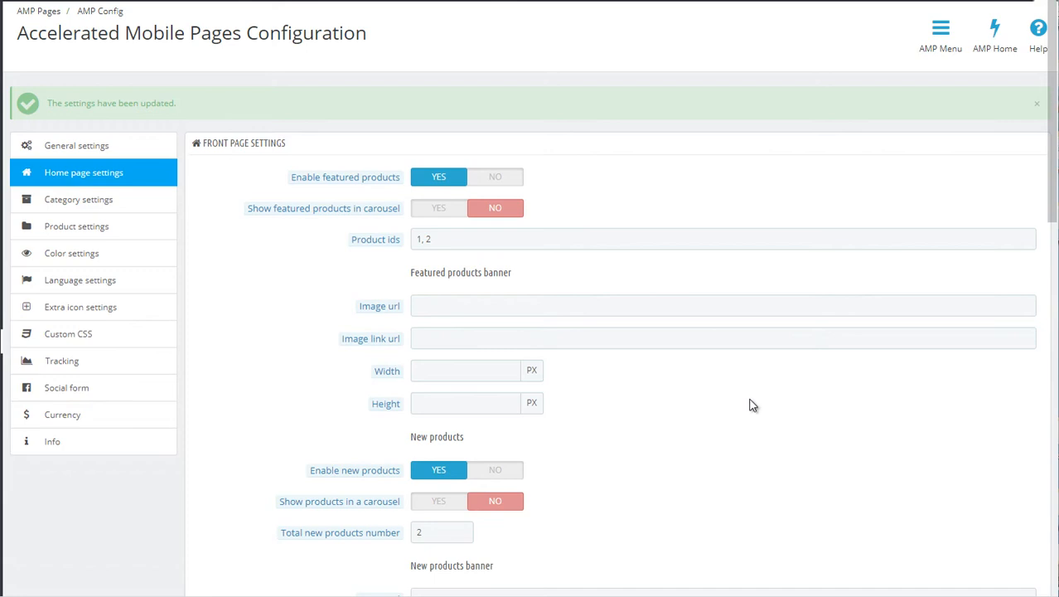
scroll("down", 3)
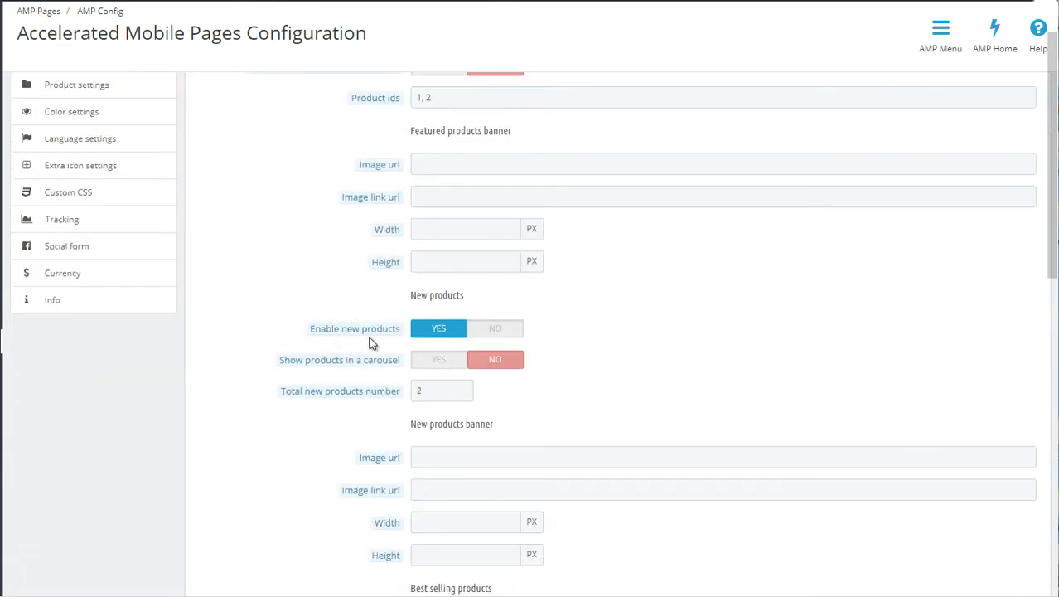
mouse_move(800, 307)
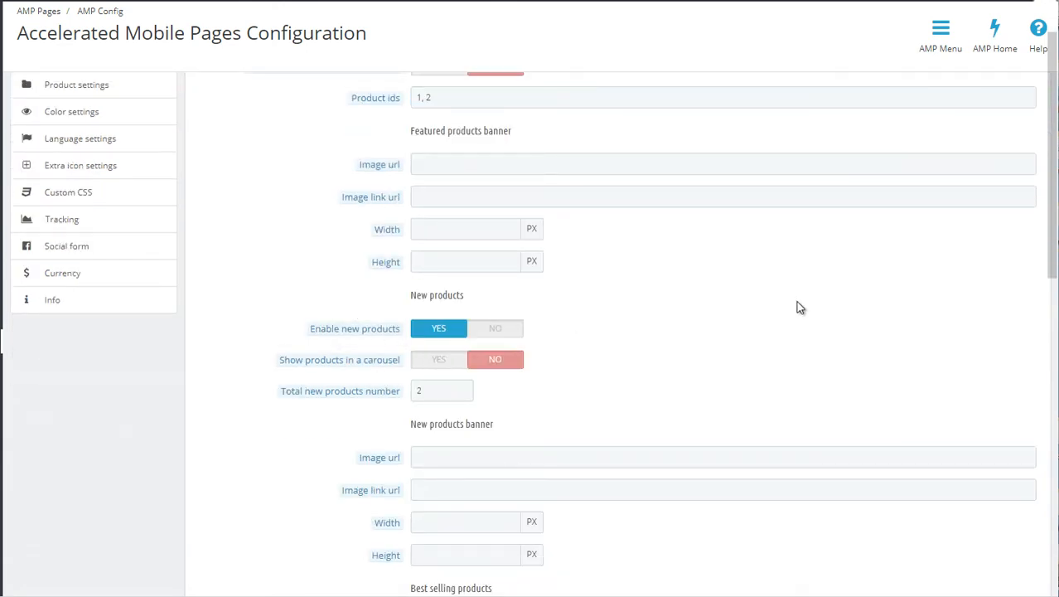
scroll("down", 3)
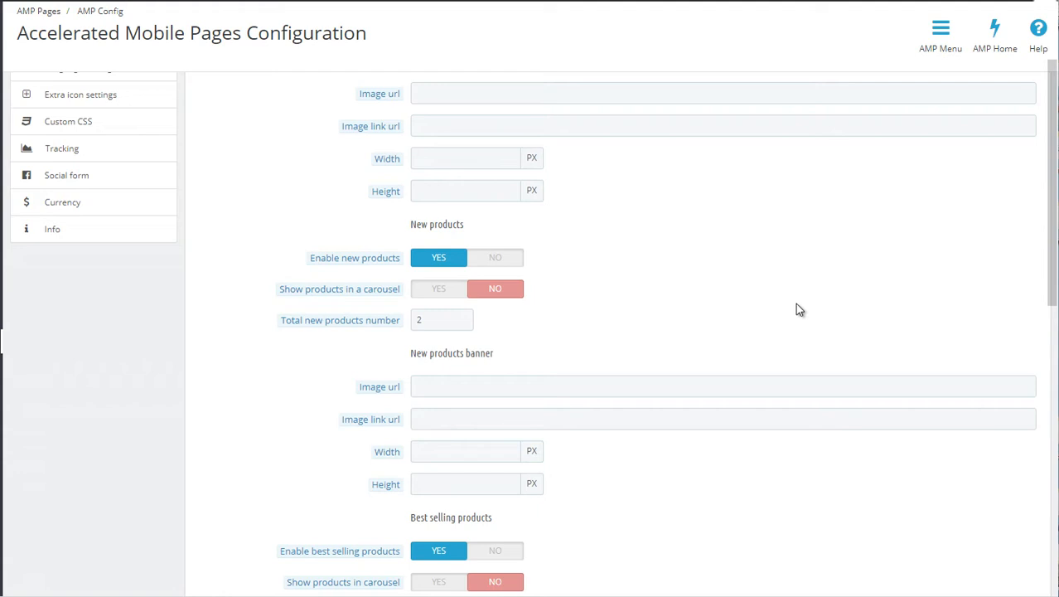
mouse_move(603, 278)
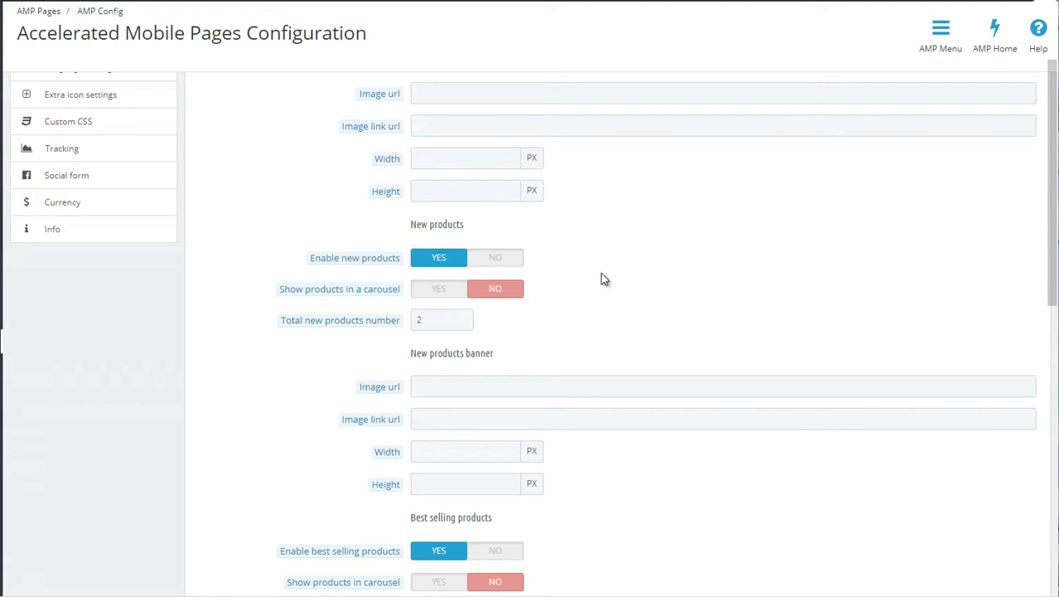
mouse_move(604, 331)
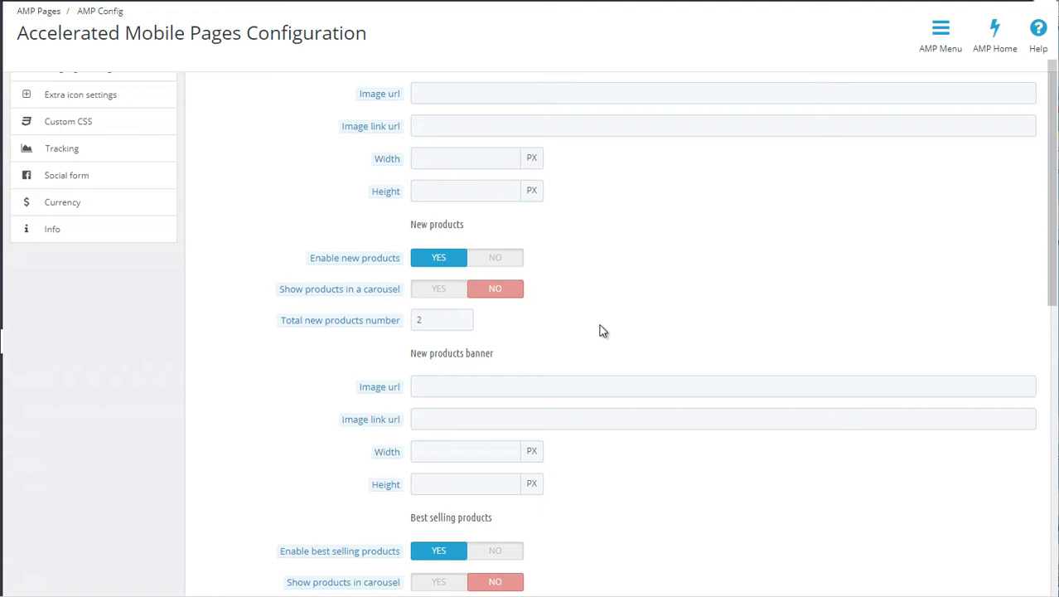
scroll("down", 3)
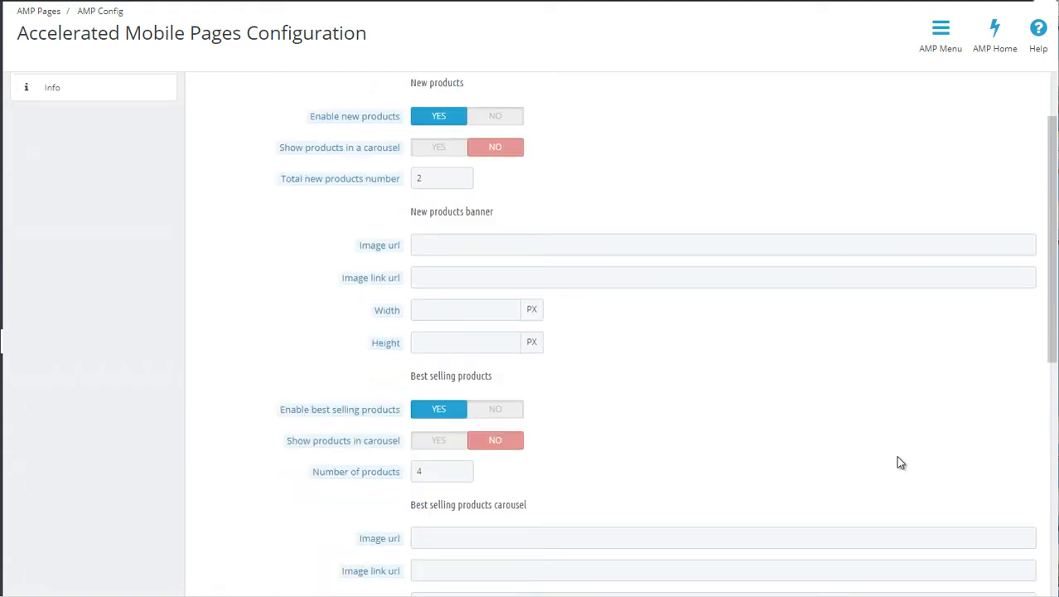
scroll("down", 3)
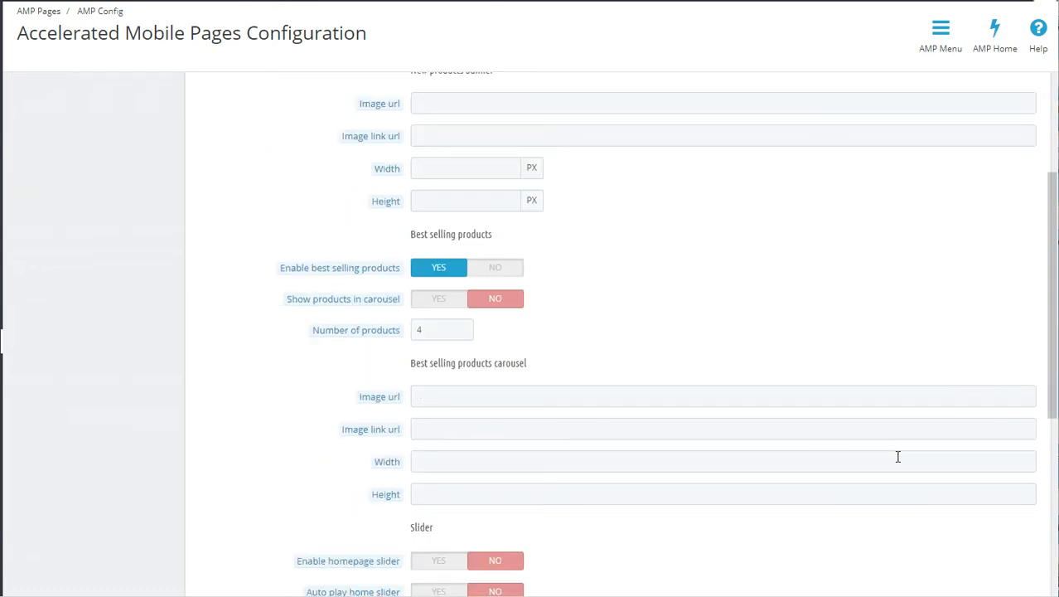
scroll("down", 3)
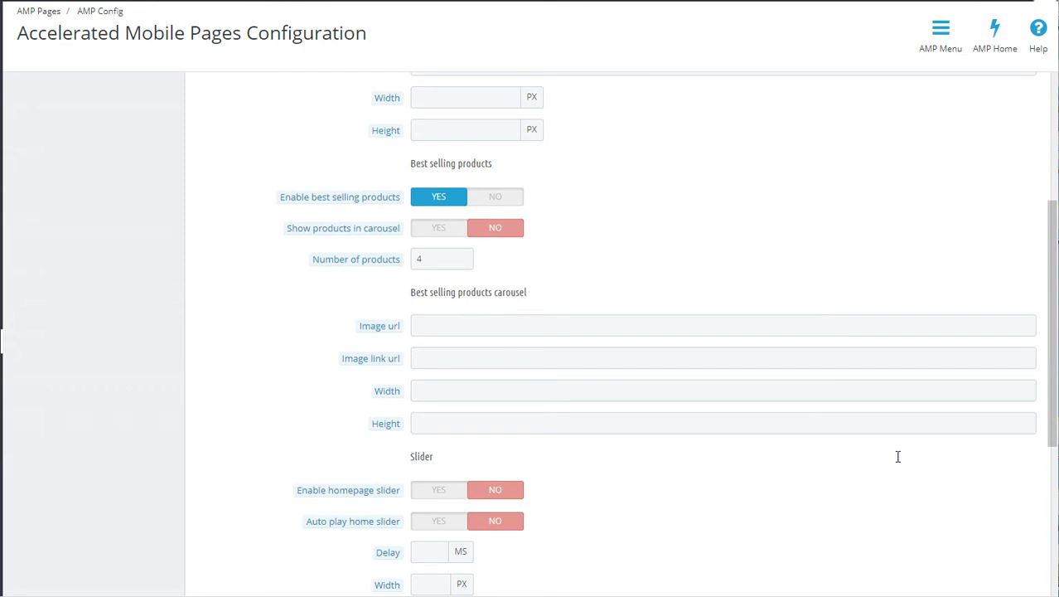
mouse_move(836, 457)
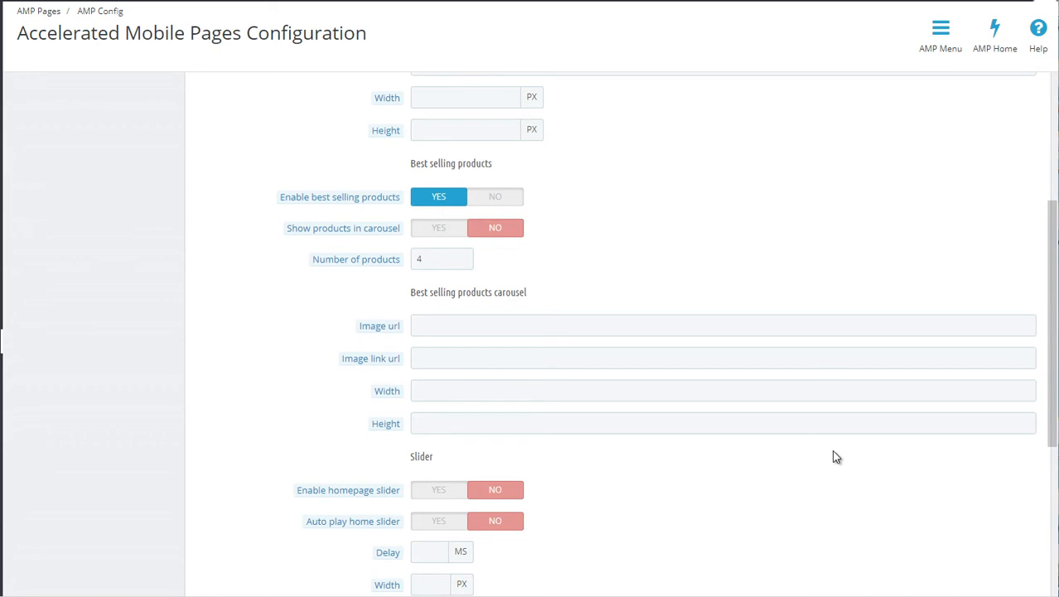
scroll("down", 3)
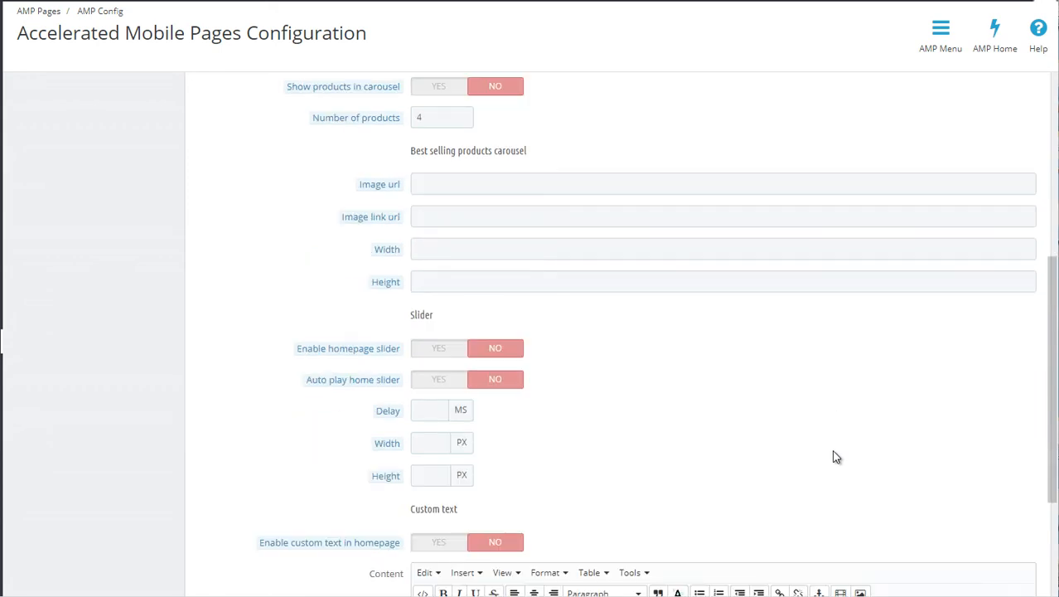
scroll("down", 3)
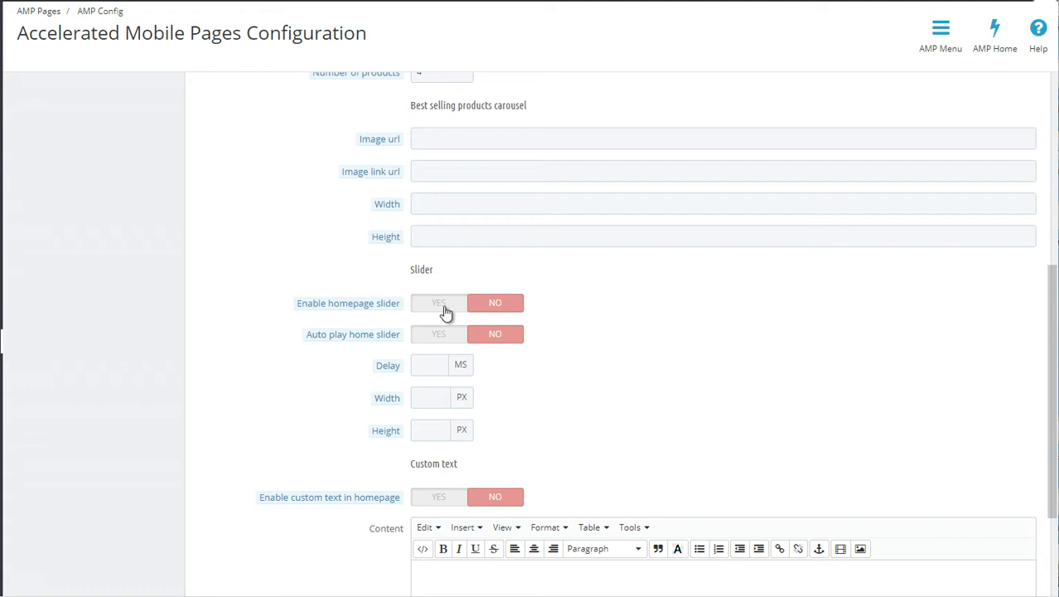
mouse_move(638, 369)
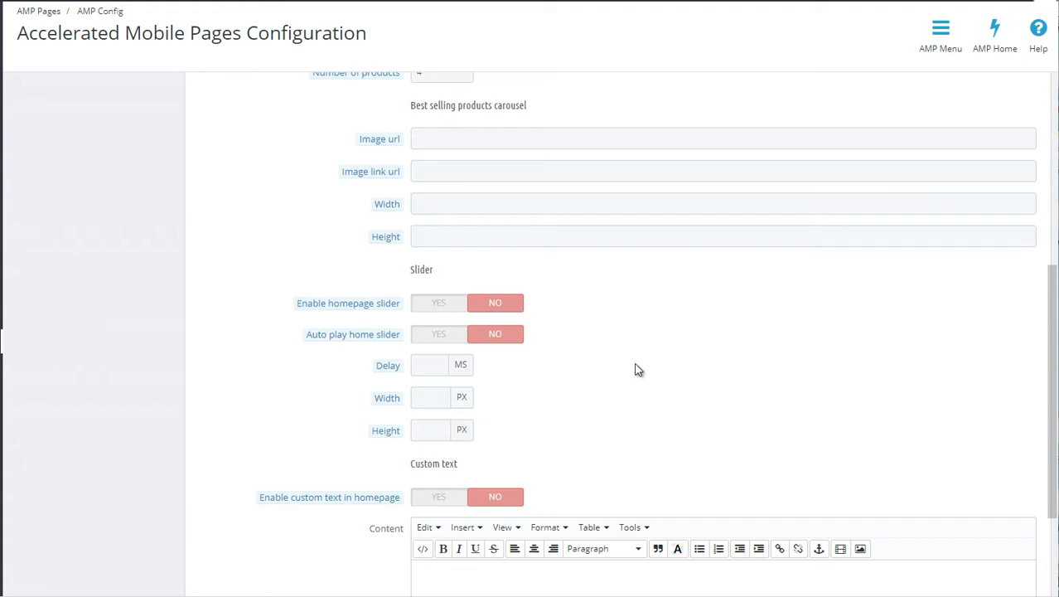
scroll("down", 3)
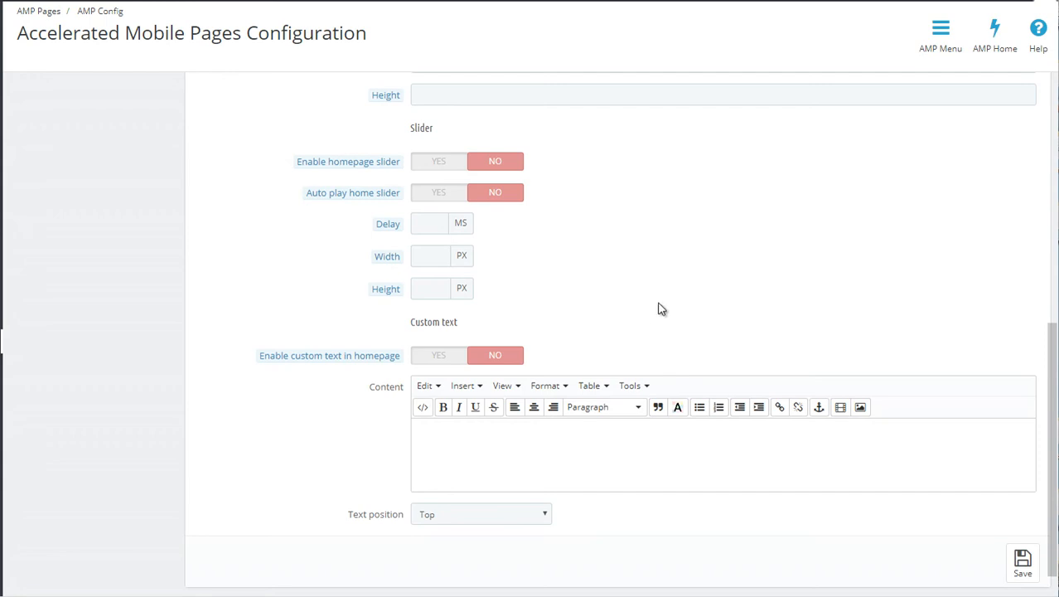
mouse_move(533, 523)
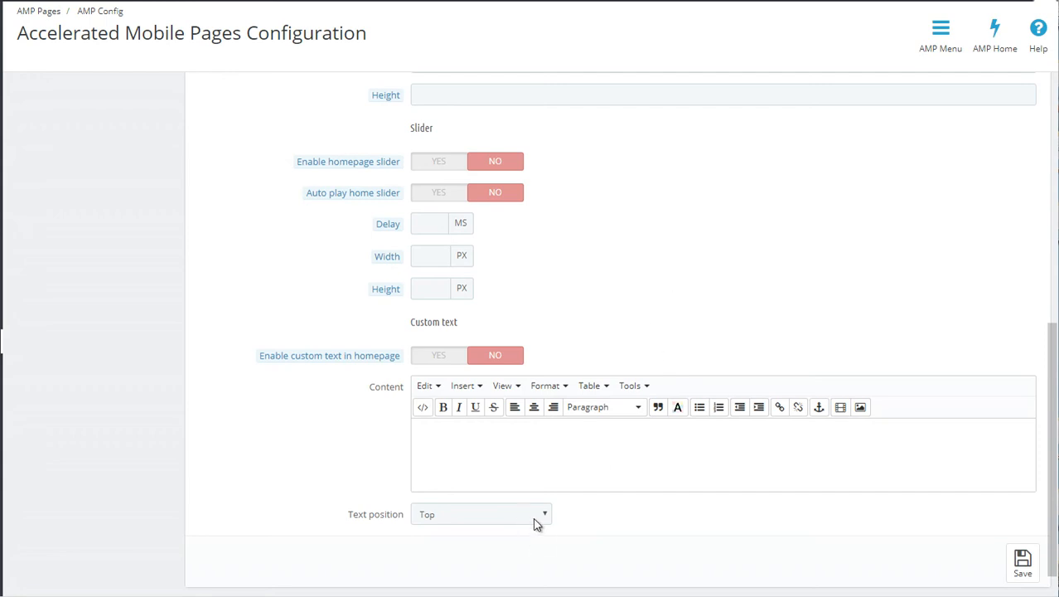
left_click(481, 514)
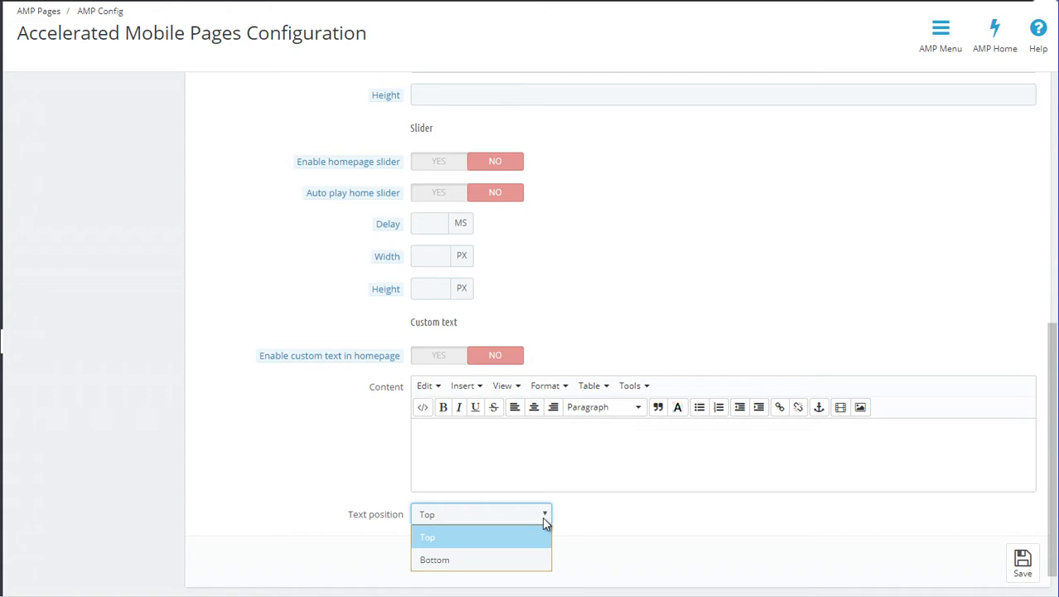
mouse_move(577, 458)
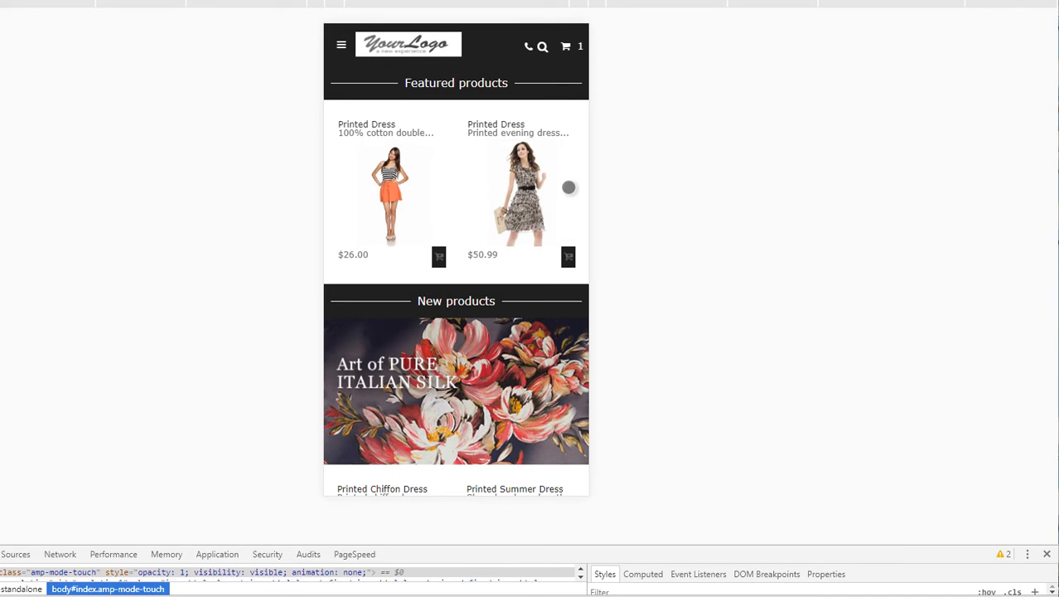
mouse_move(545, 199)
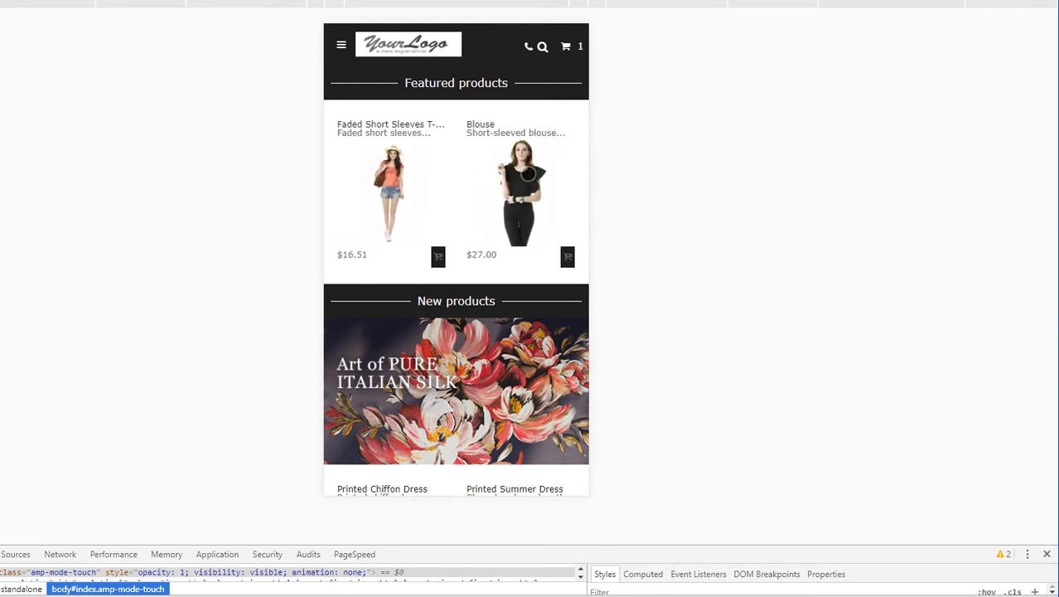
Step: Scroll down the mobile AMP homepage past featured and new products to the home text
scroll("down", 3)
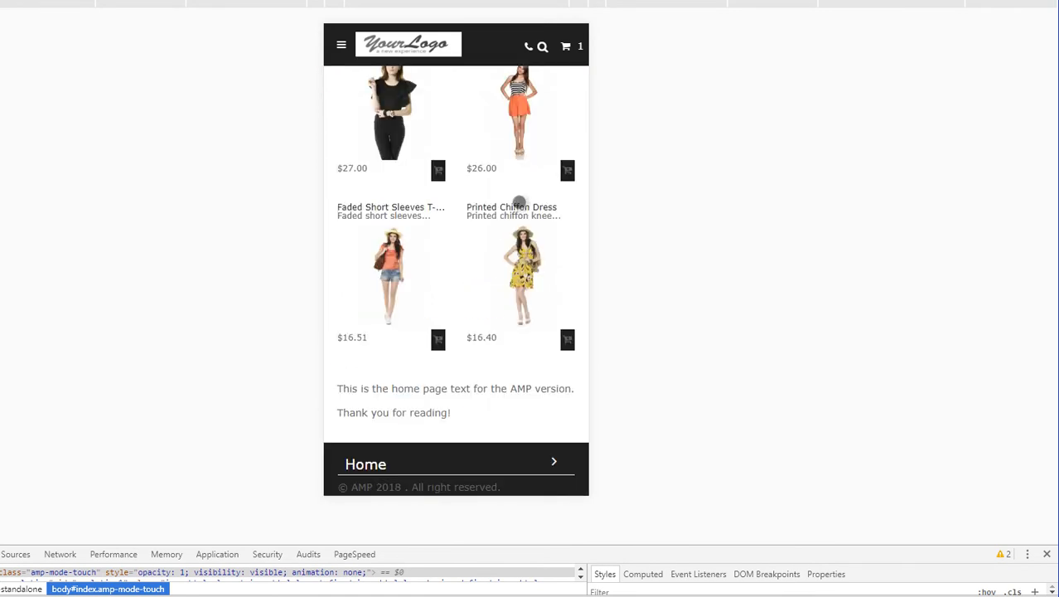
mouse_move(430, 414)
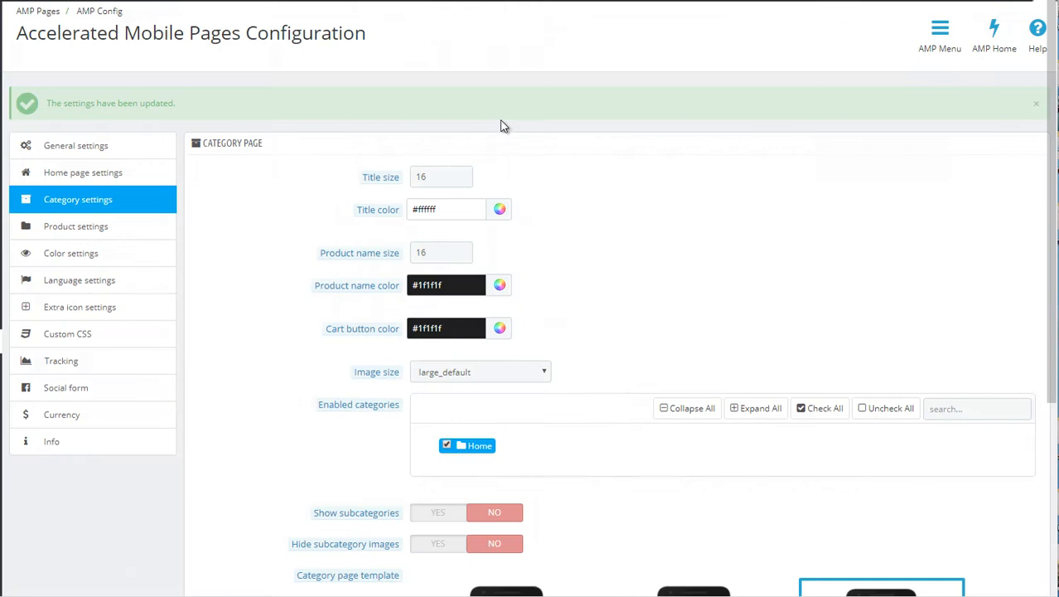
mouse_move(98, 209)
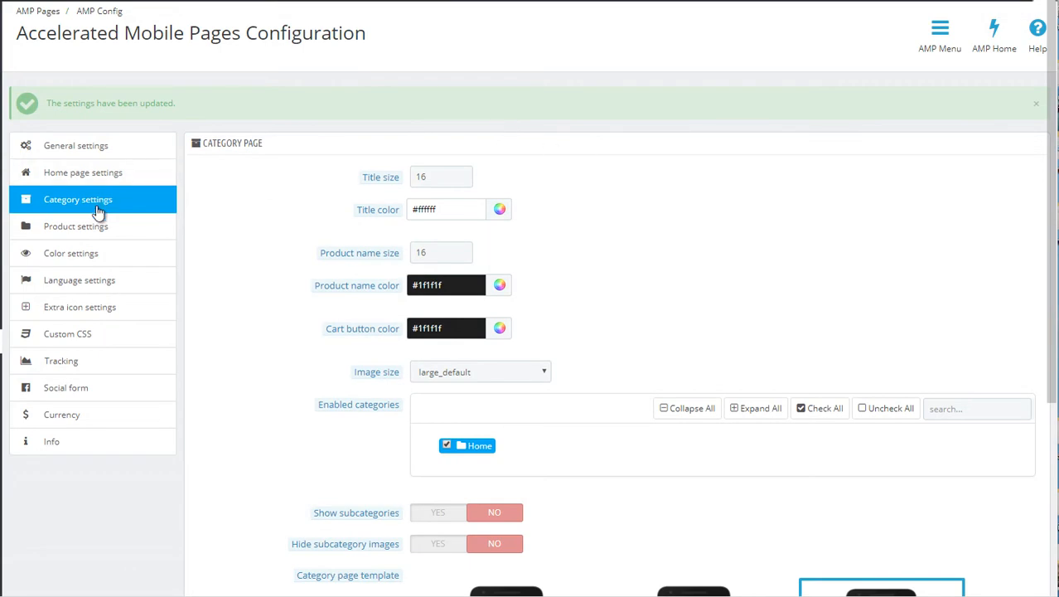
mouse_move(252, 205)
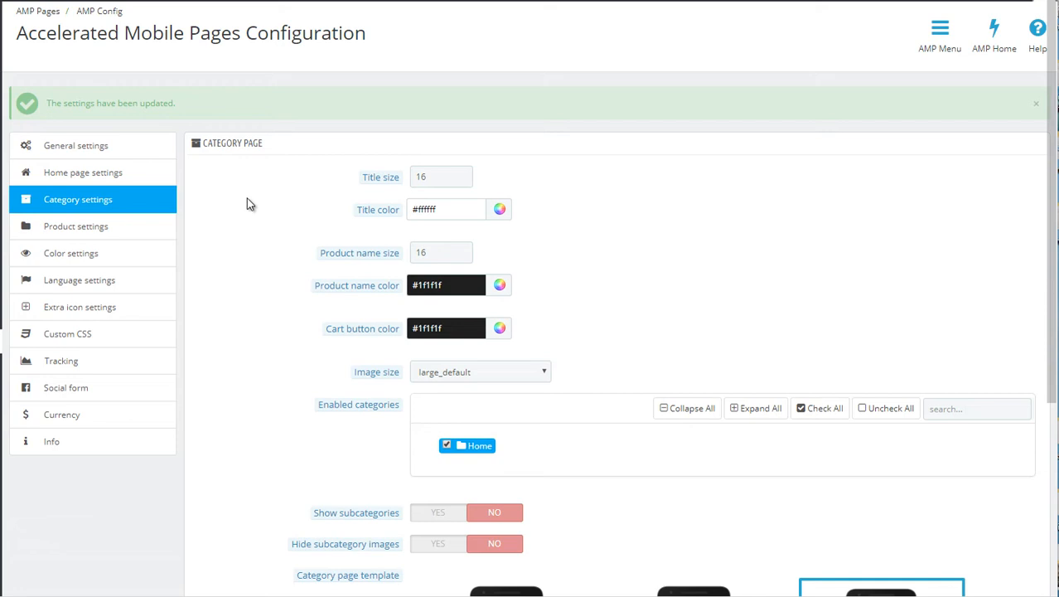
mouse_move(381, 176)
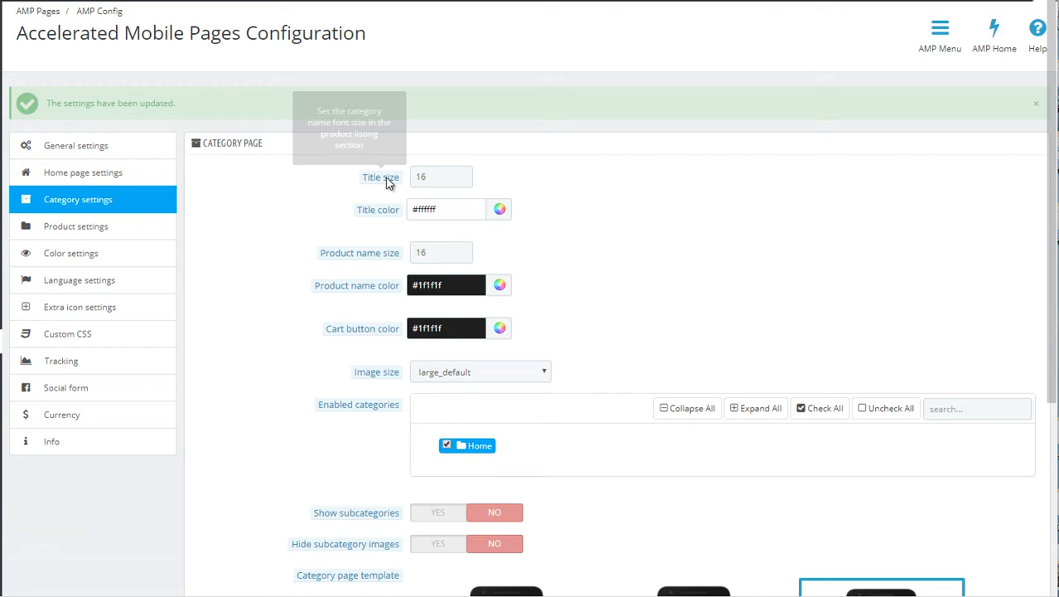
mouse_move(378, 209)
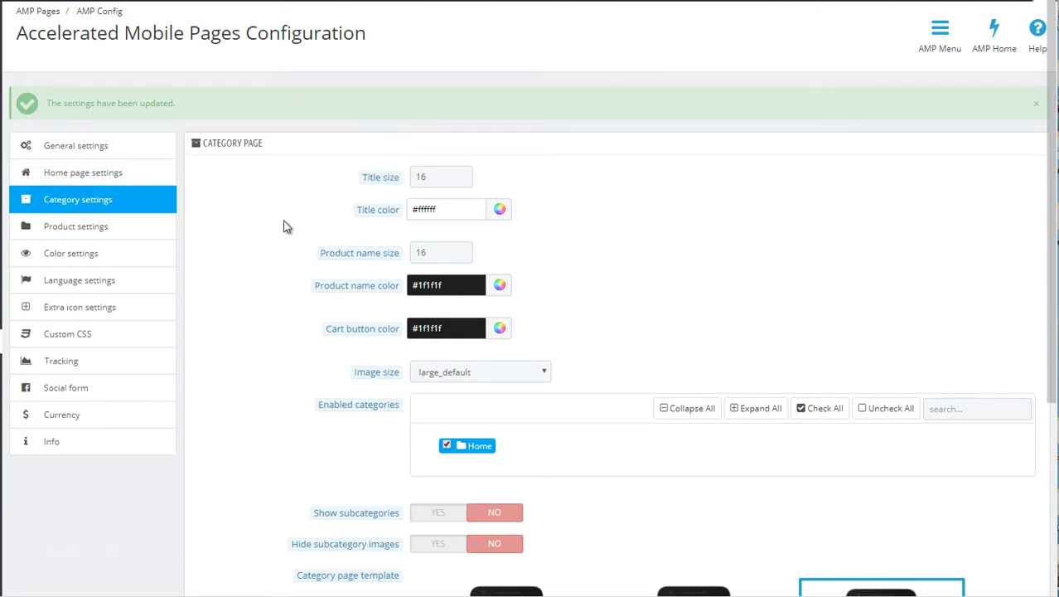
mouse_move(282, 228)
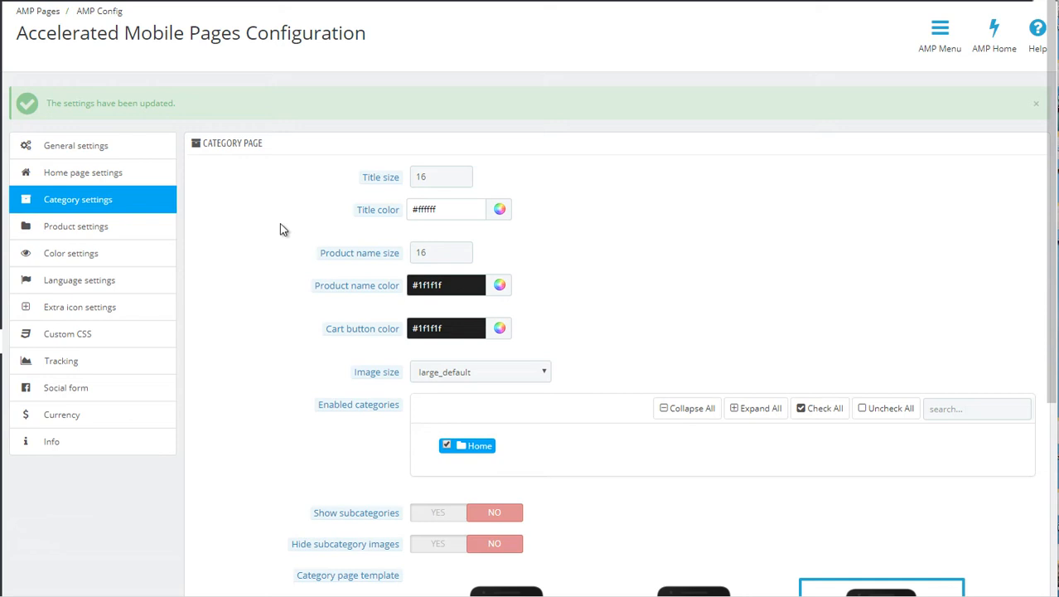
mouse_move(358, 252)
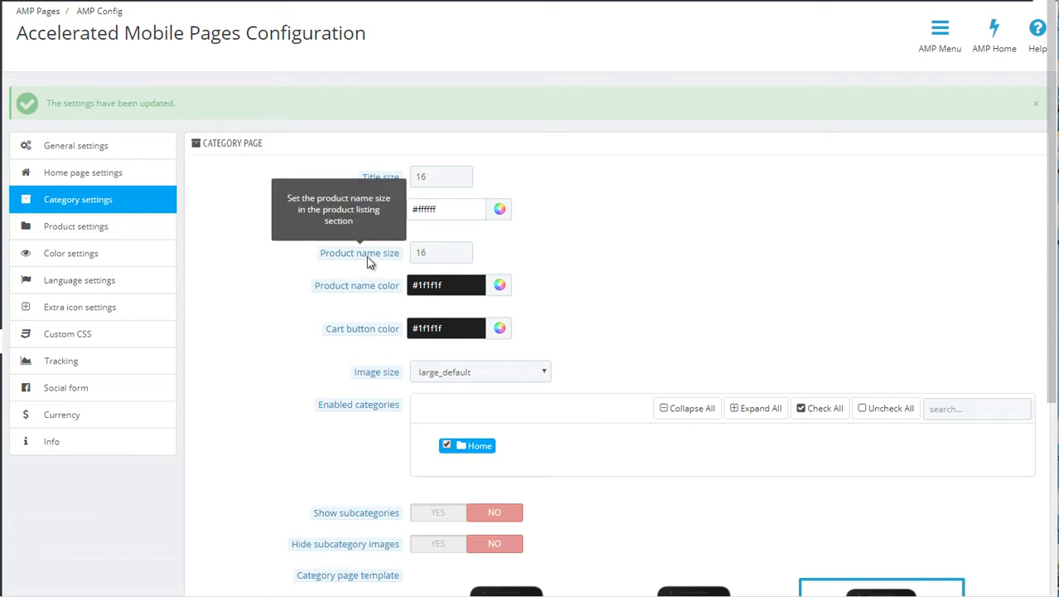
mouse_move(371, 271)
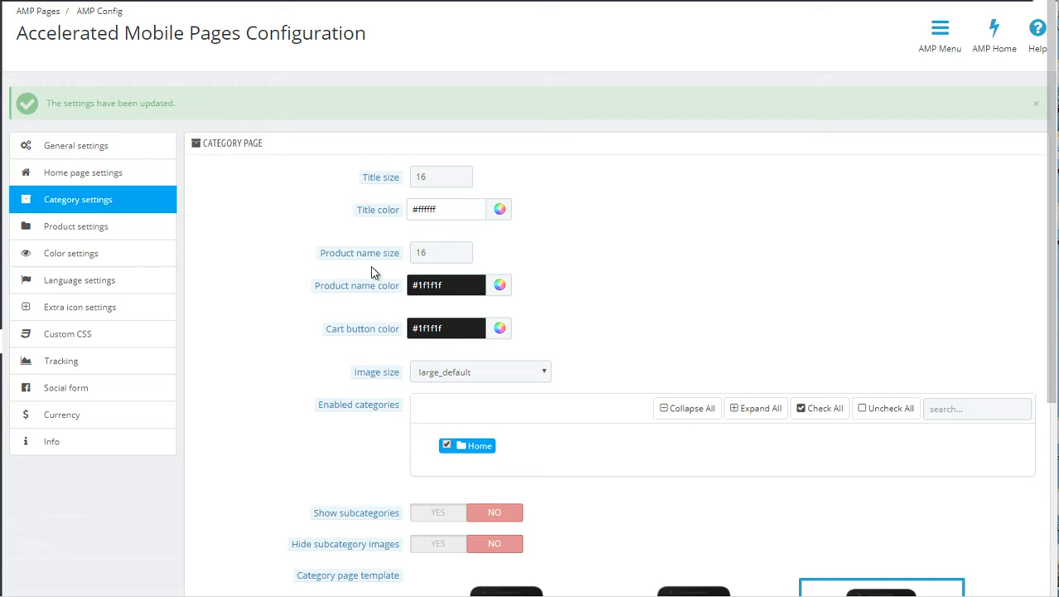
mouse_move(356, 285)
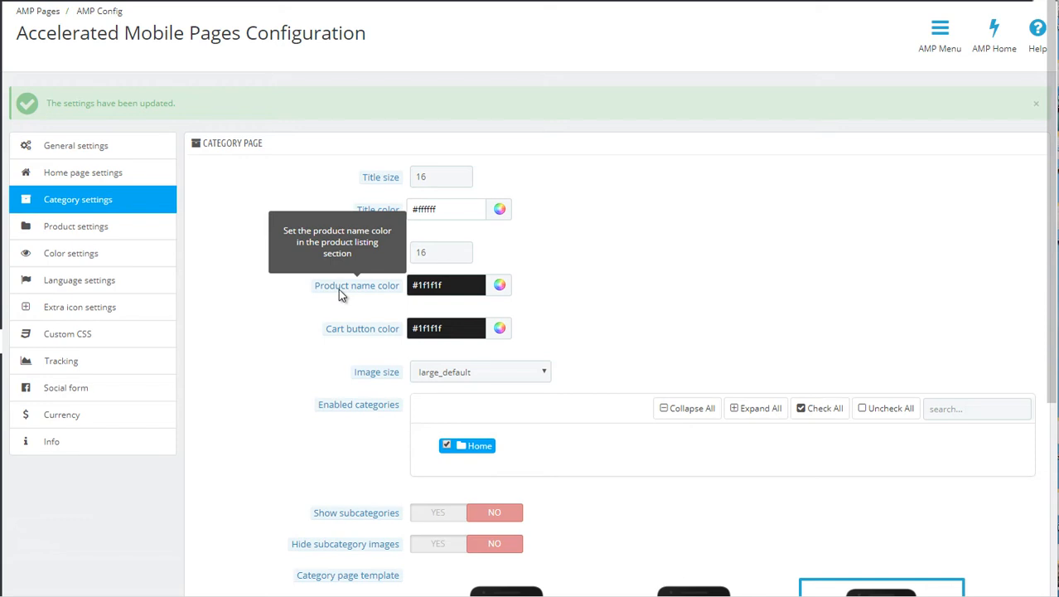
mouse_move(348, 338)
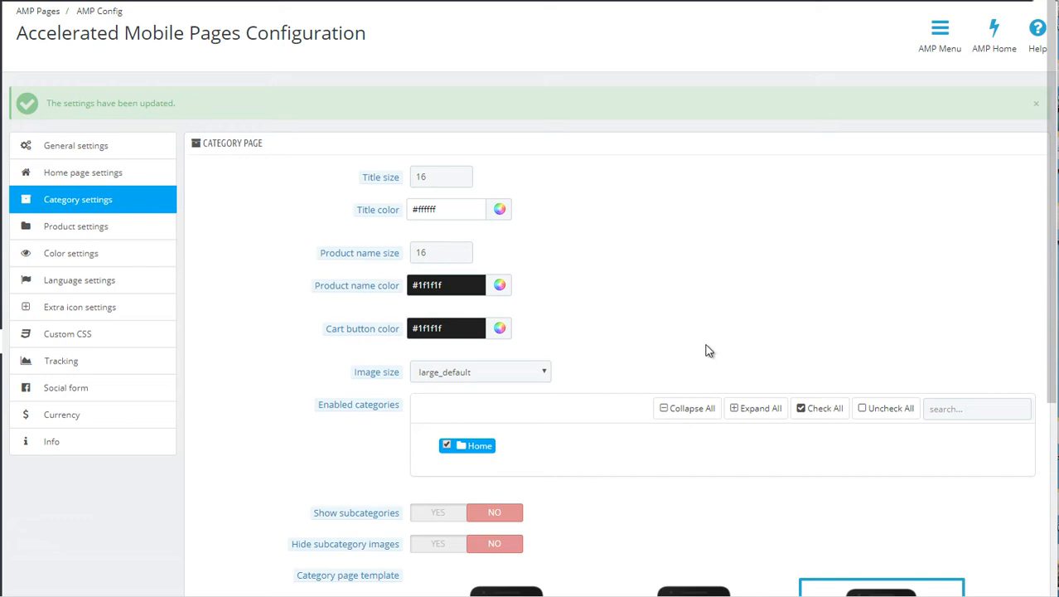
mouse_move(550, 375)
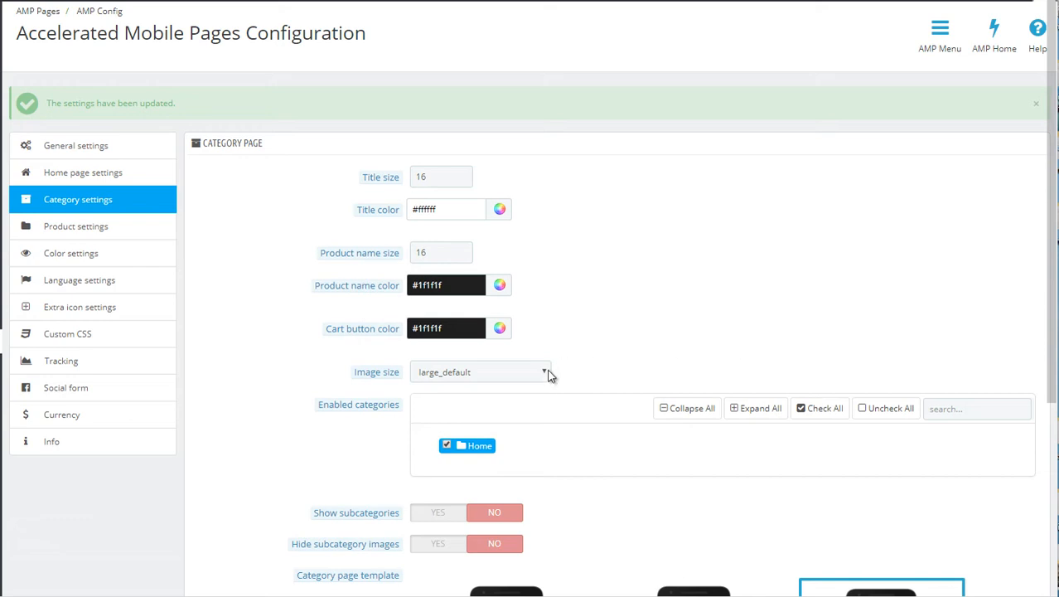
left_click(480, 372)
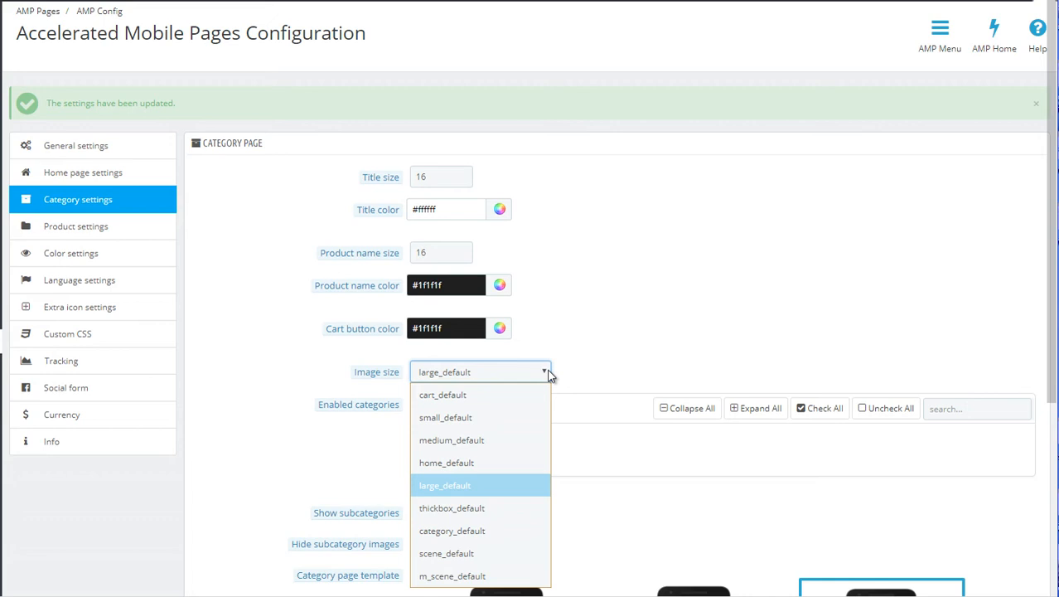
left_click(444, 484)
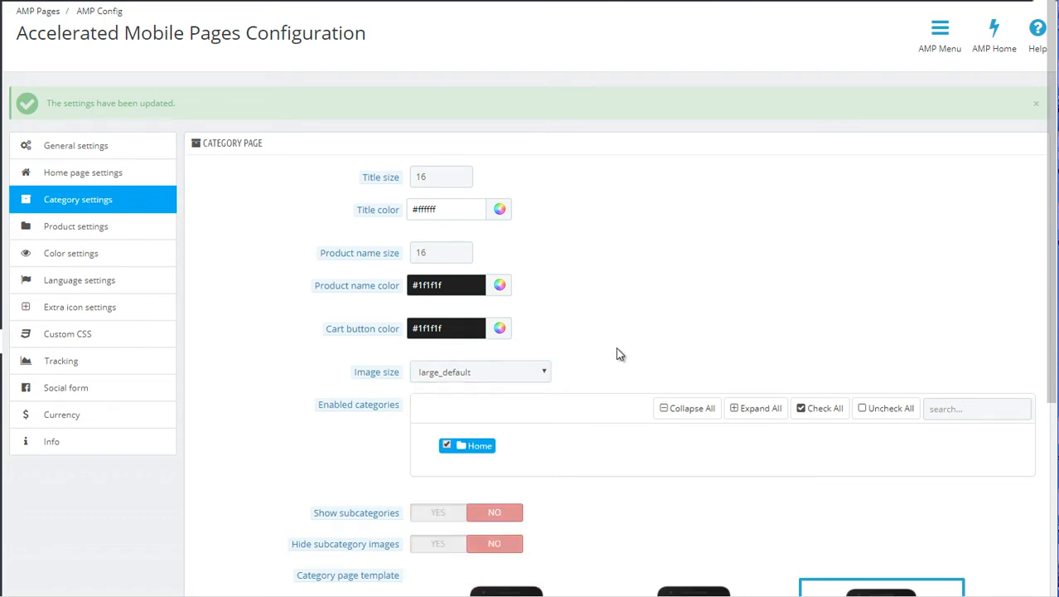
scroll("down", 3)
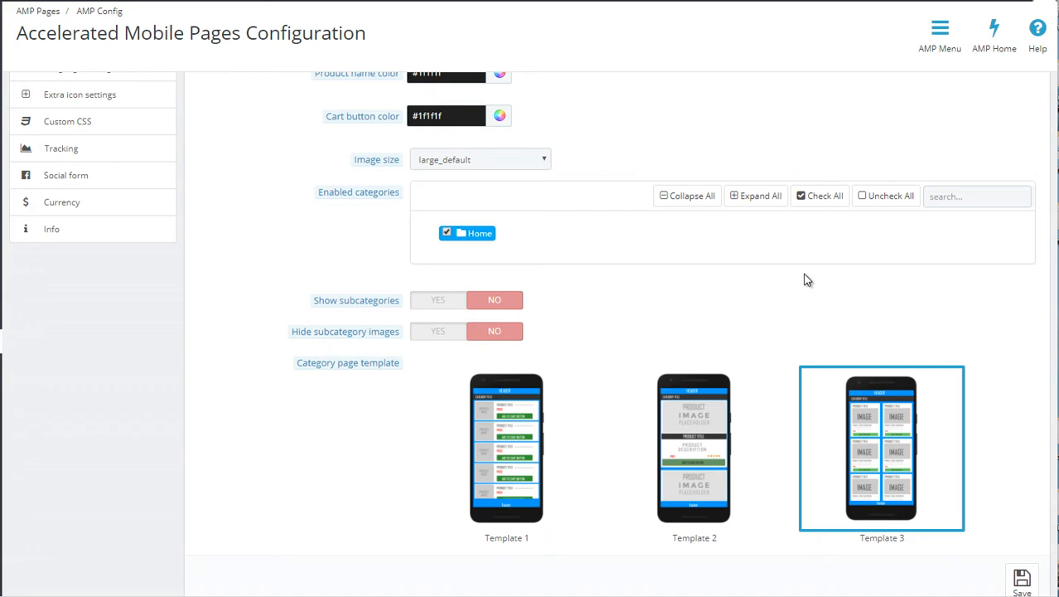
mouse_move(431, 394)
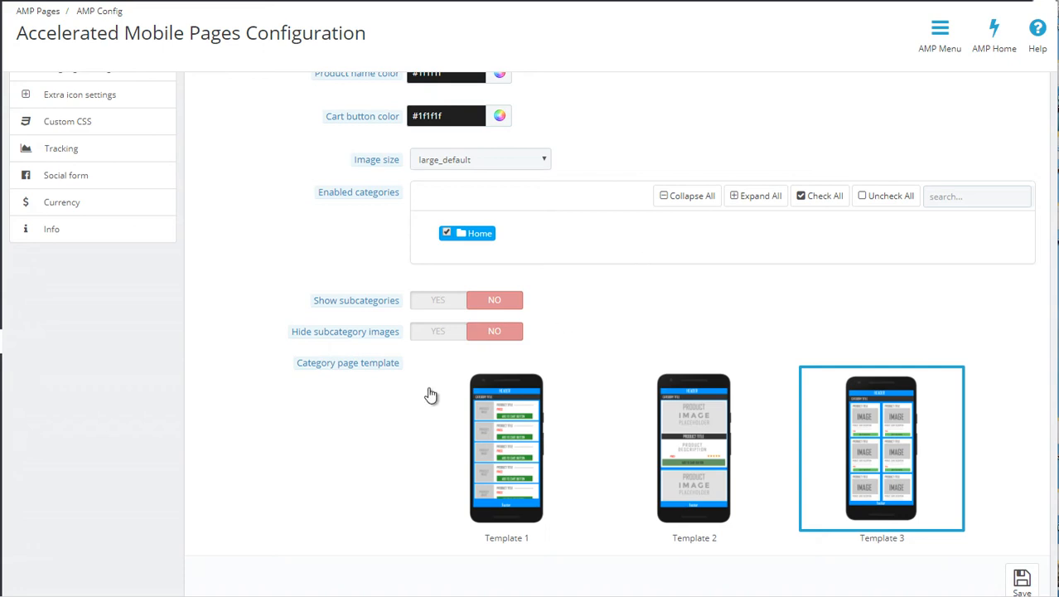
Step: Expand then collapse the Enabled categories tree, leaving only the checked Home category listed
left_click(461, 232)
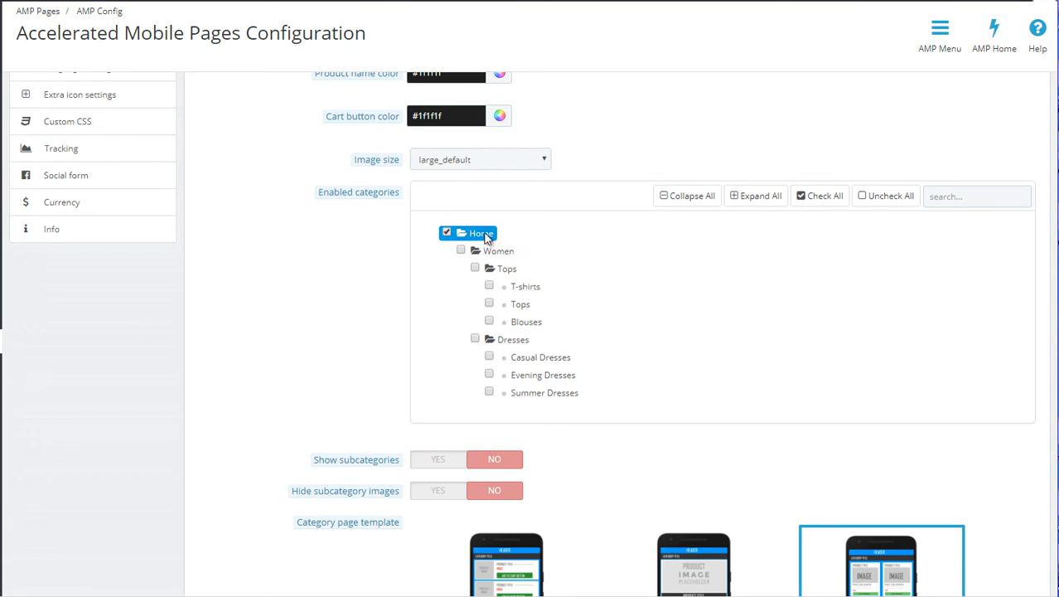
mouse_move(484, 242)
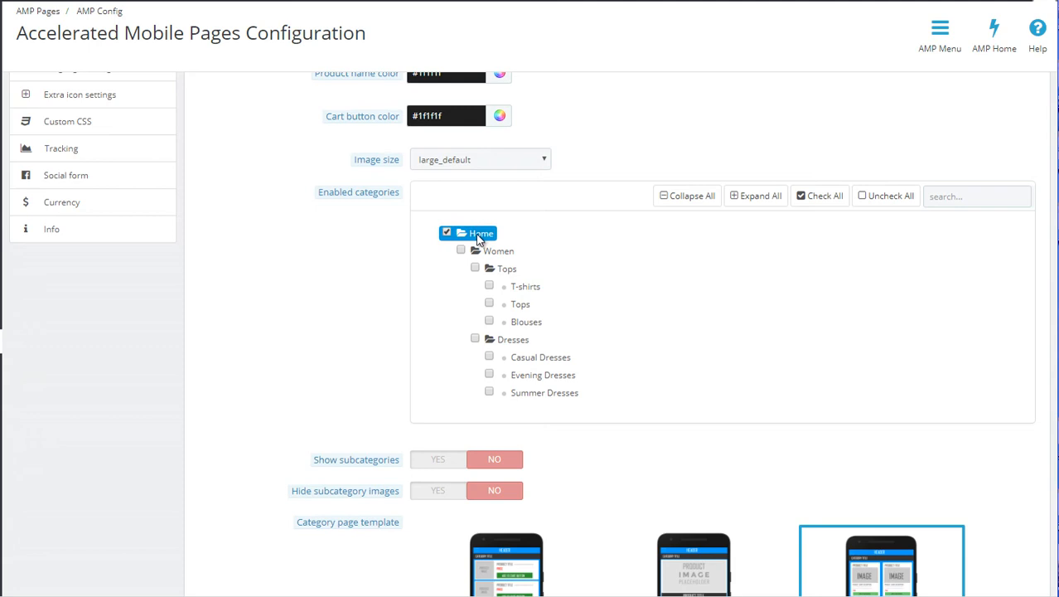
left_click(461, 232)
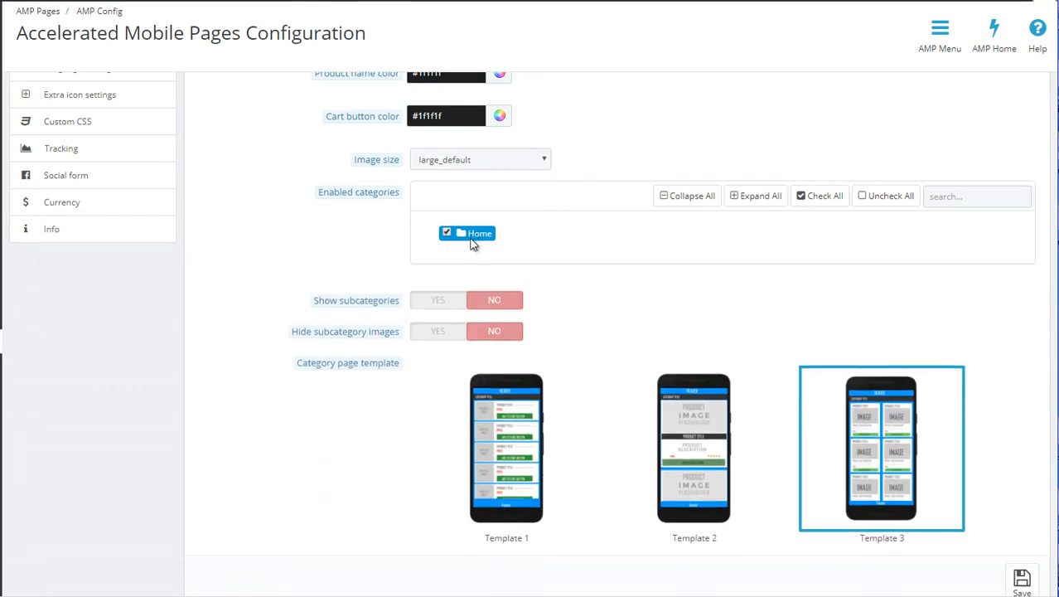
scroll("down", 3)
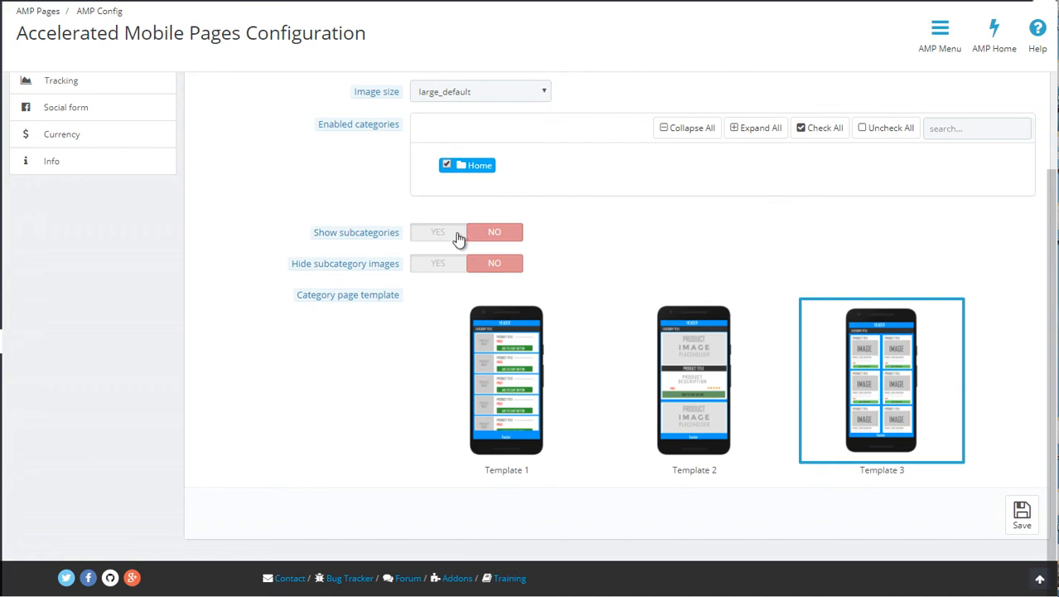
Step: Enable Show subcategories, try Templates 1 and 2, settle on Template 3, and save category settings
left_click(438, 232)
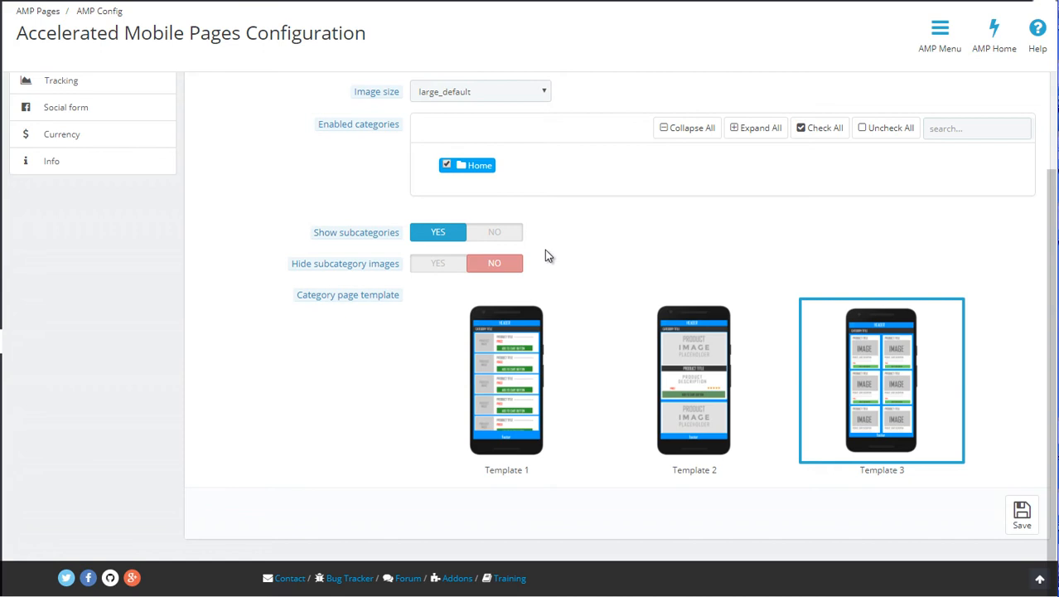
mouse_move(527, 375)
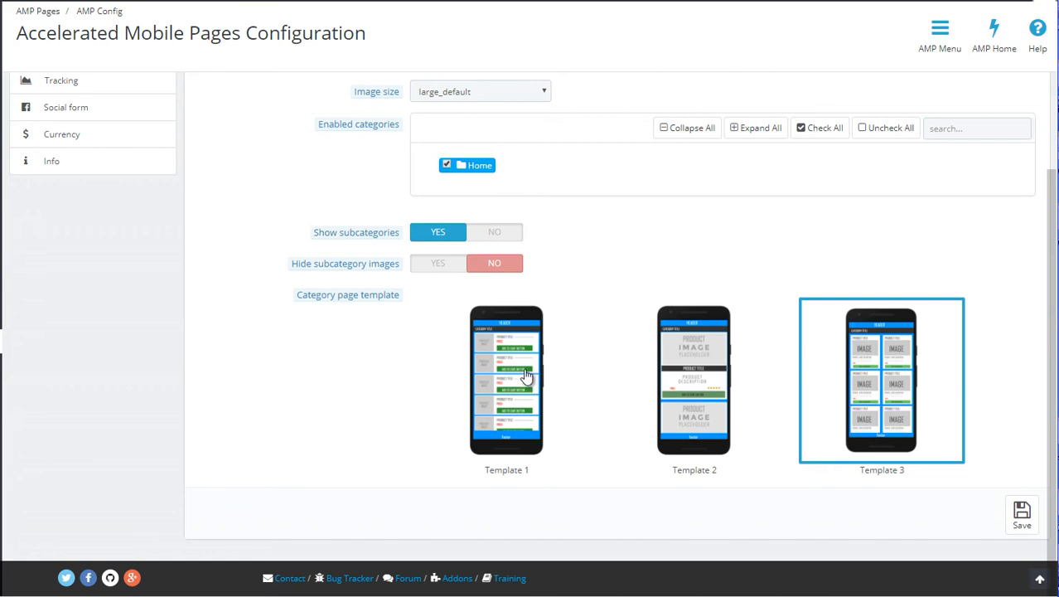
left_click(507, 380)
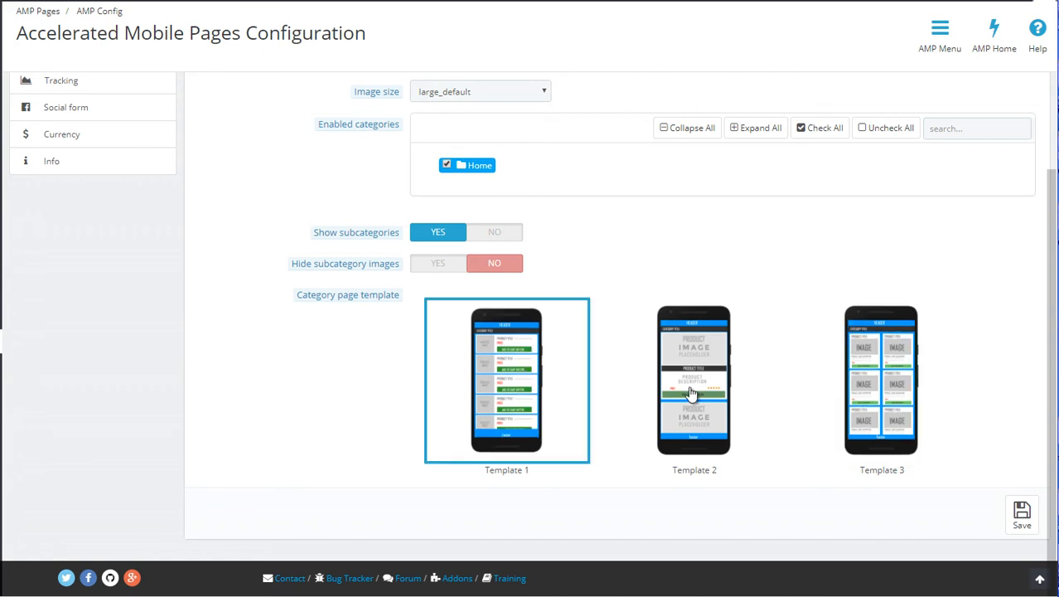
left_click(693, 380)
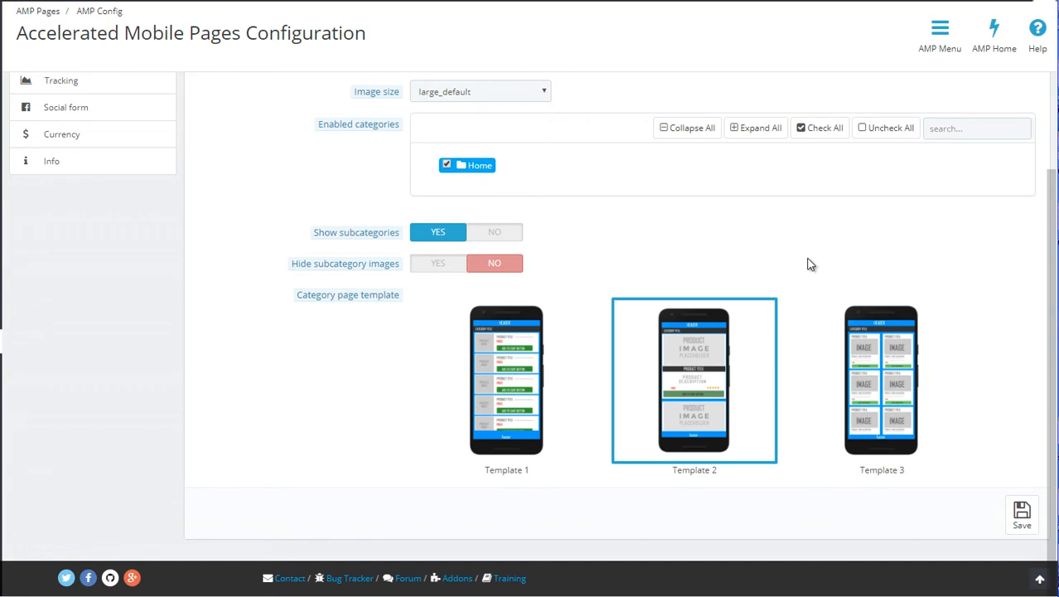
left_click(882, 380)
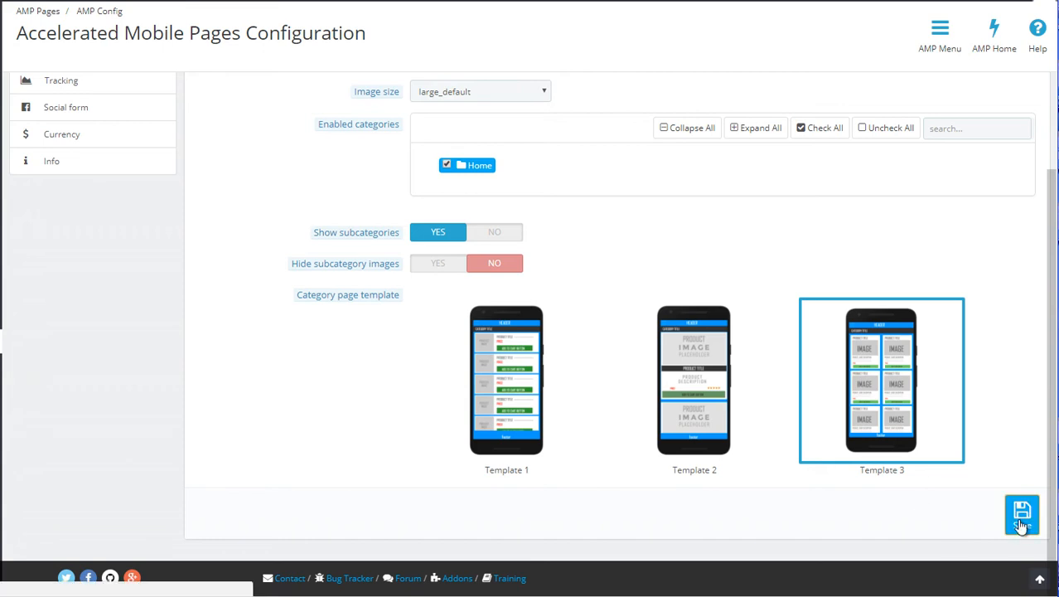
left_click(1021, 514)
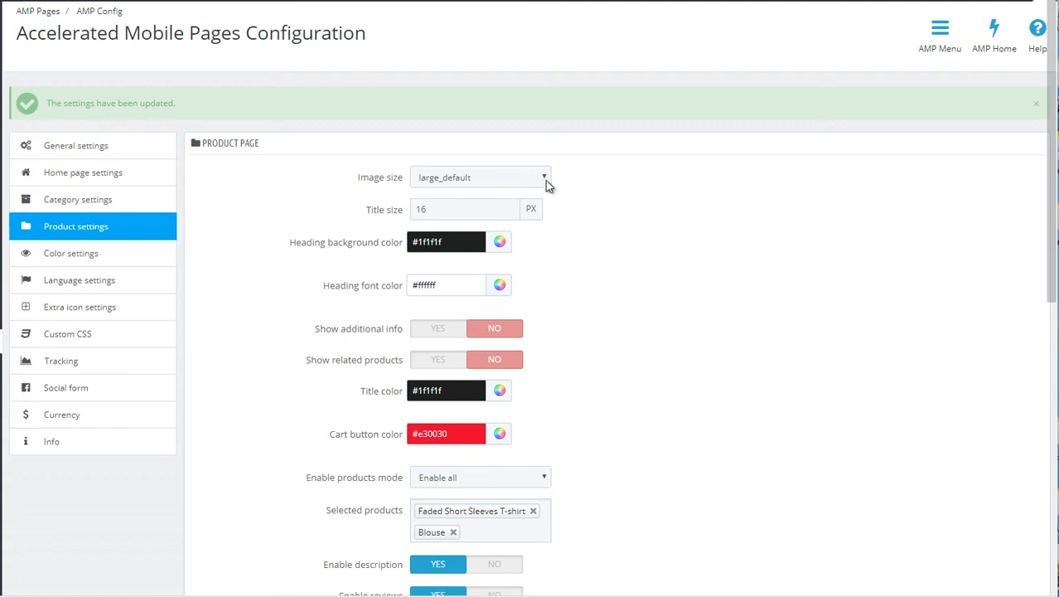
left_click(481, 176)
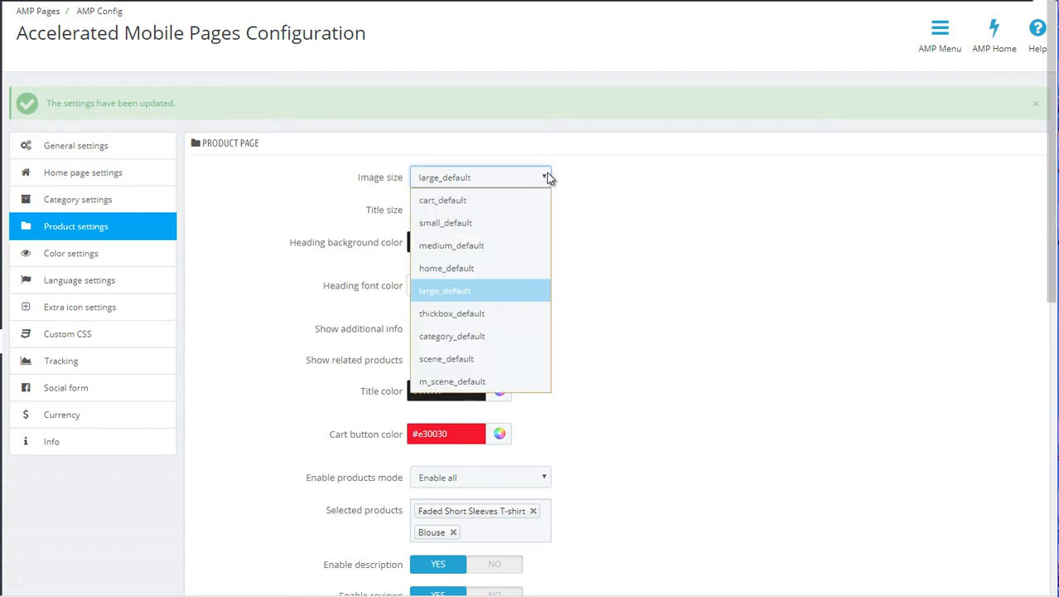
left_click(444, 290)
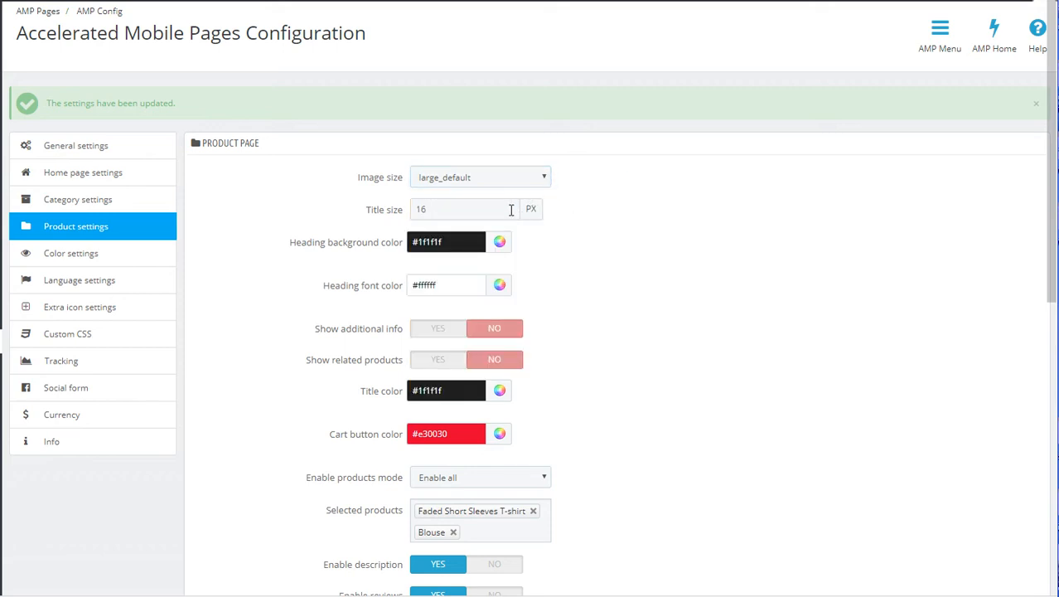
mouse_move(498, 209)
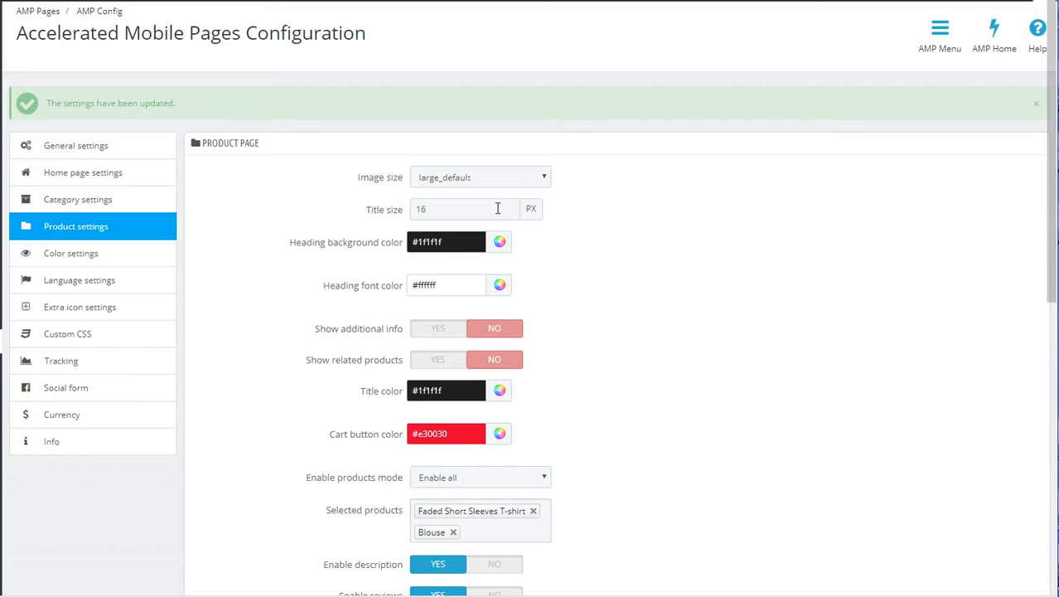
scroll("down", 3)
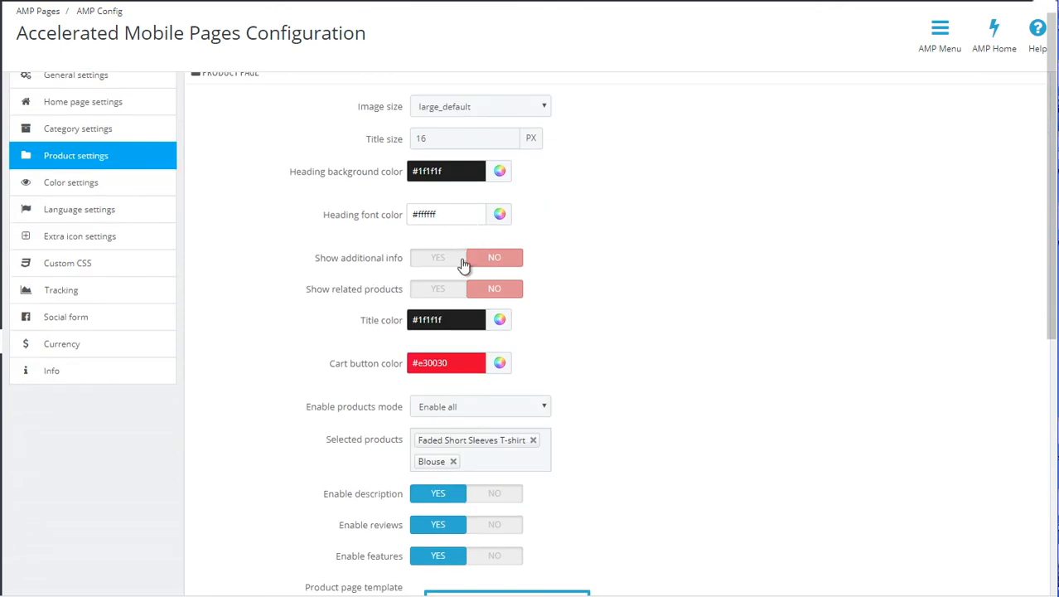
mouse_move(461, 289)
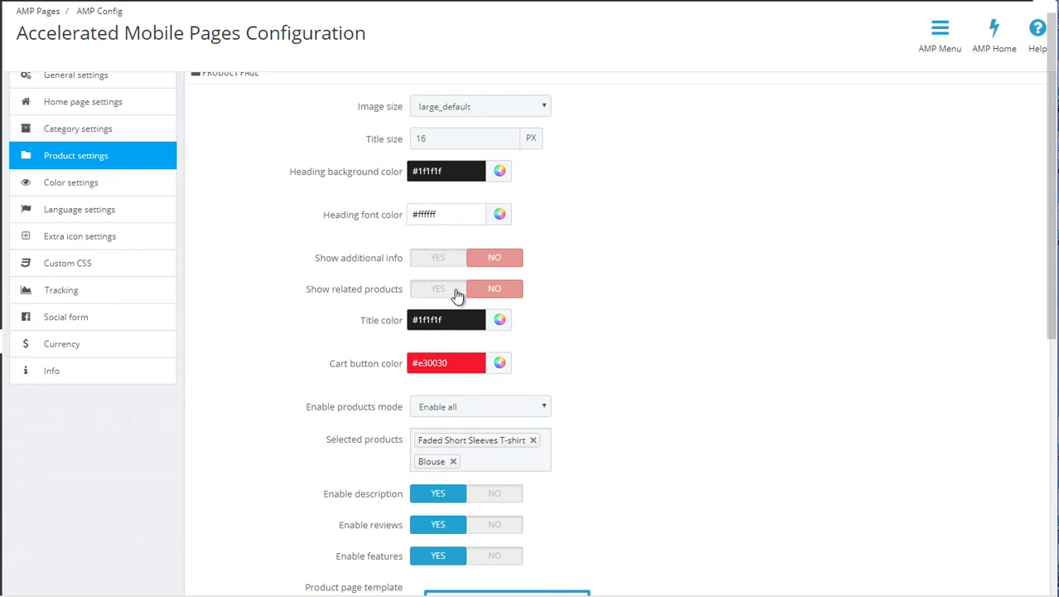
scroll("down", 3)
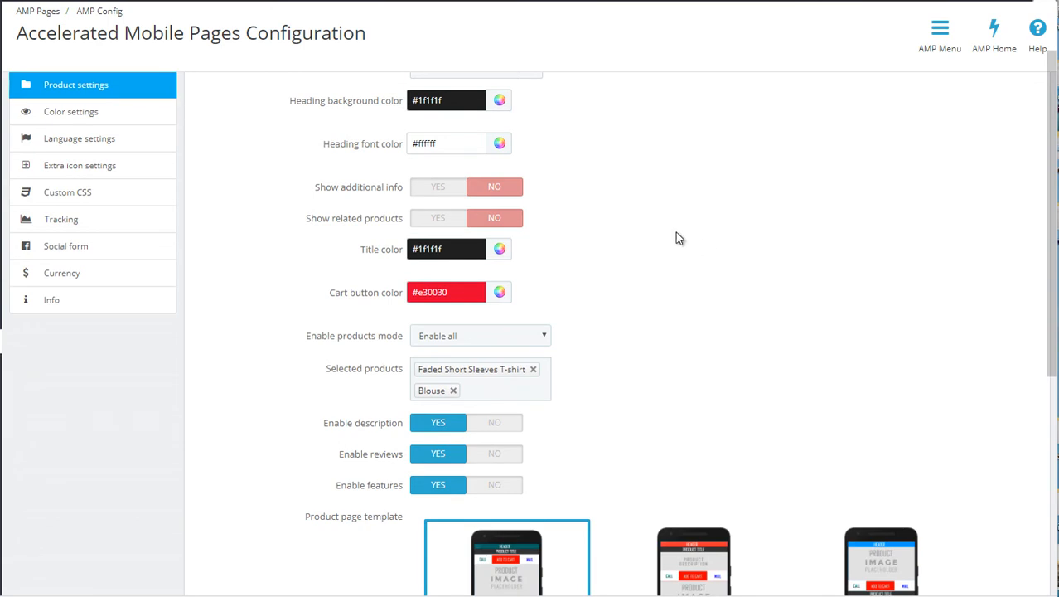
left_click(461, 292)
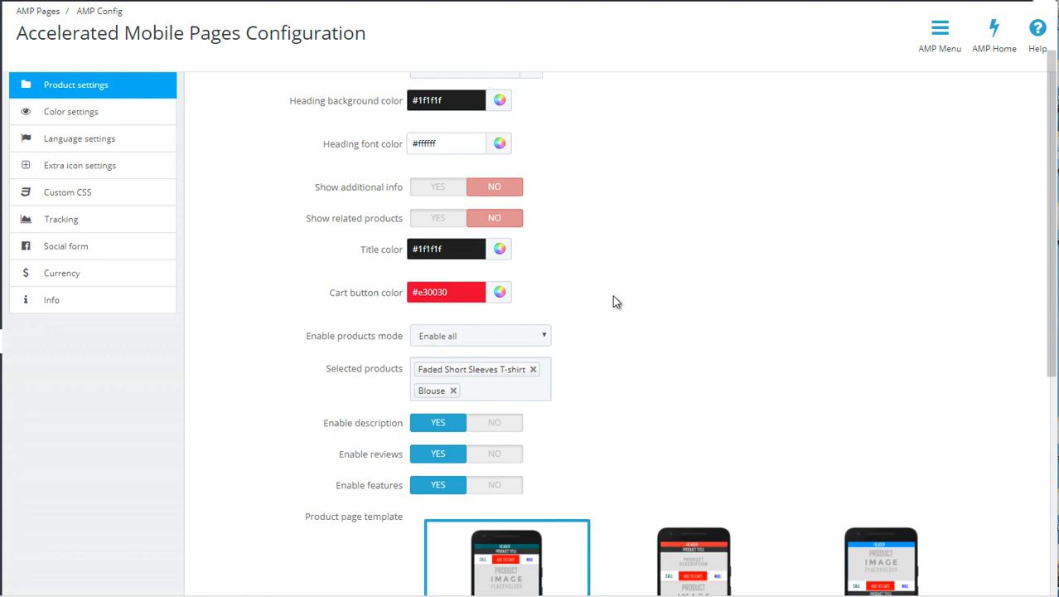
scroll("down", 3)
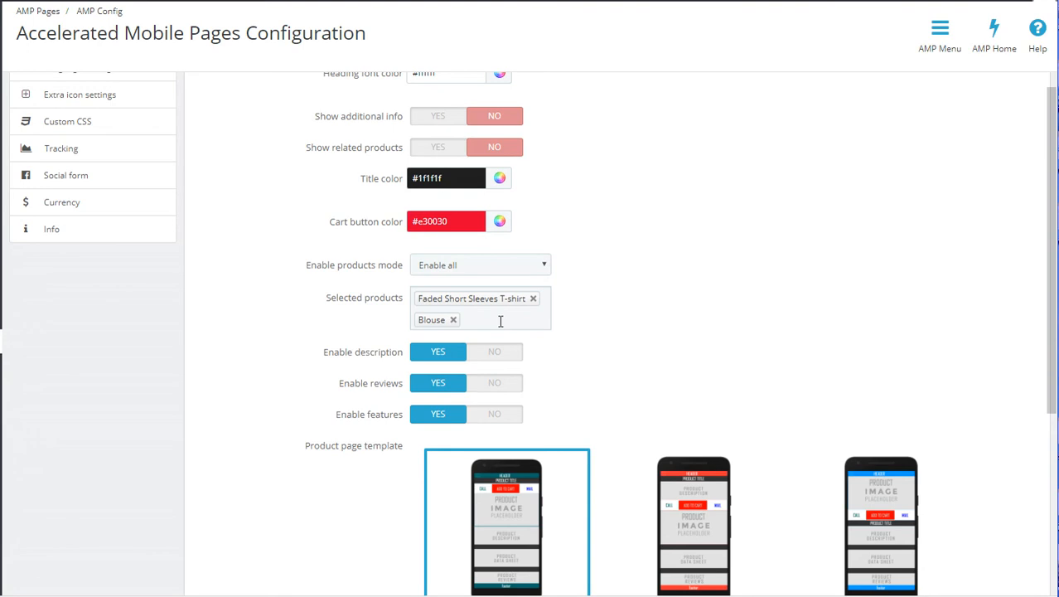
scroll("down", 3)
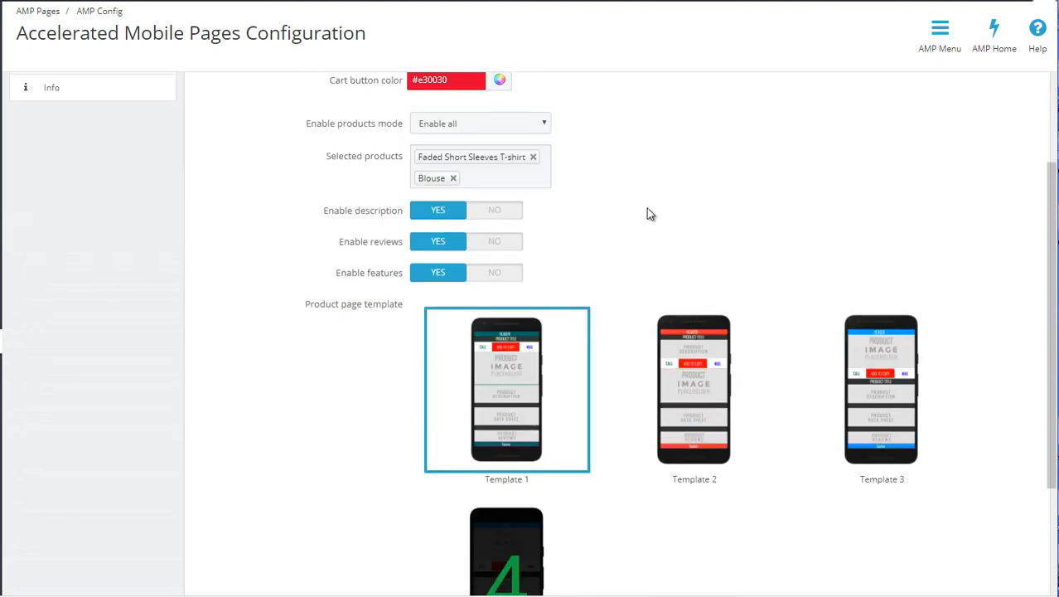
mouse_move(494, 213)
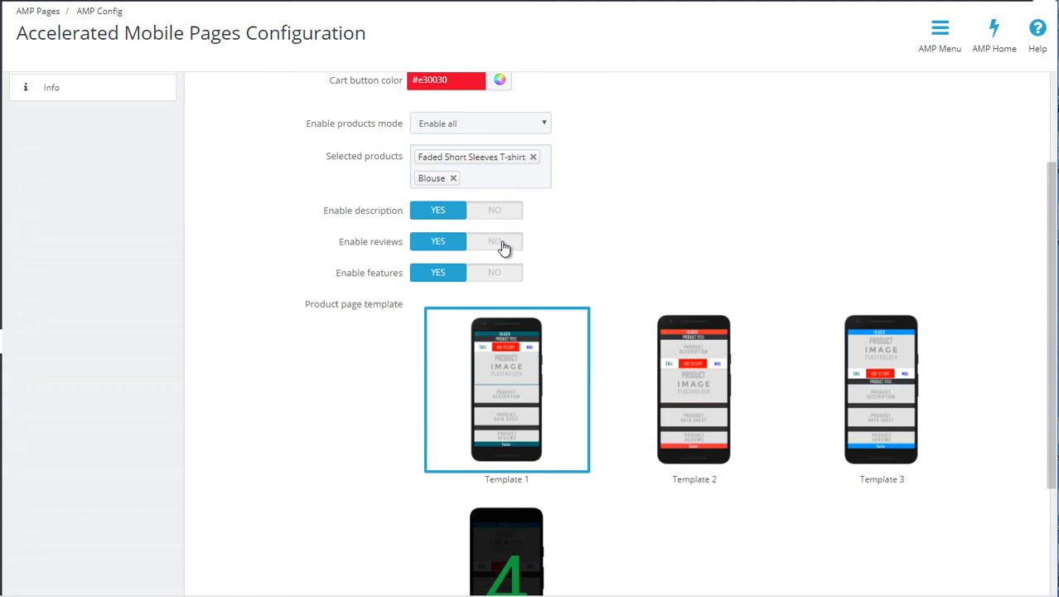
mouse_move(506, 272)
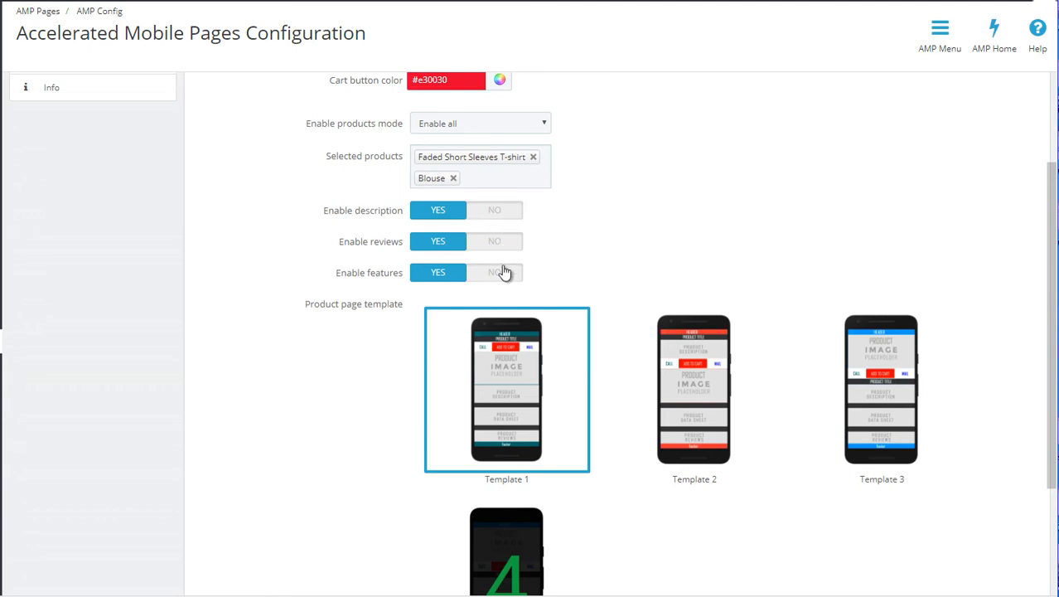
mouse_move(511, 242)
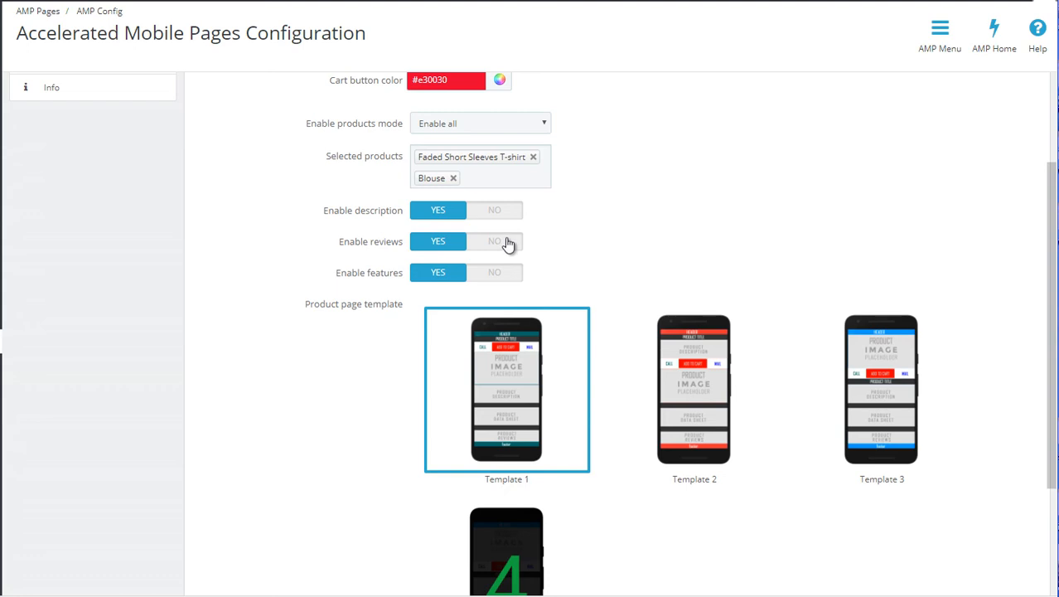
mouse_move(505, 265)
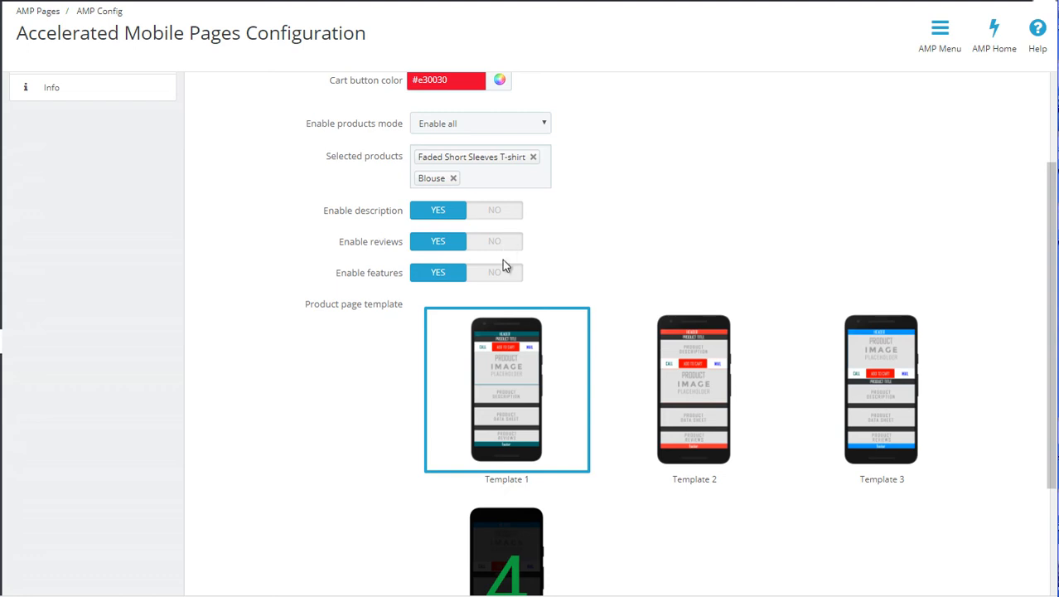
mouse_move(494, 263)
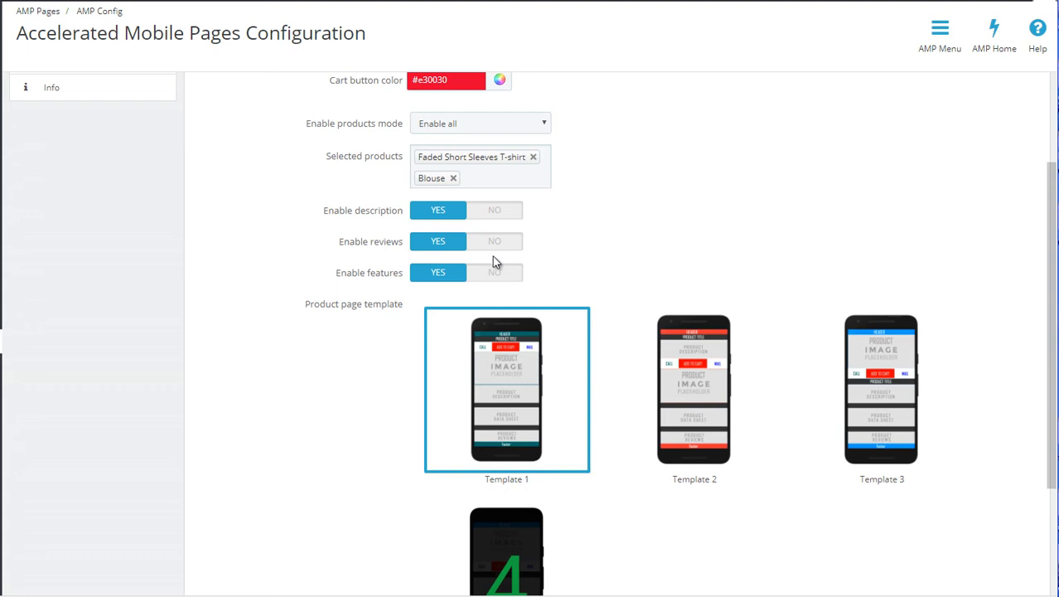
mouse_move(545, 252)
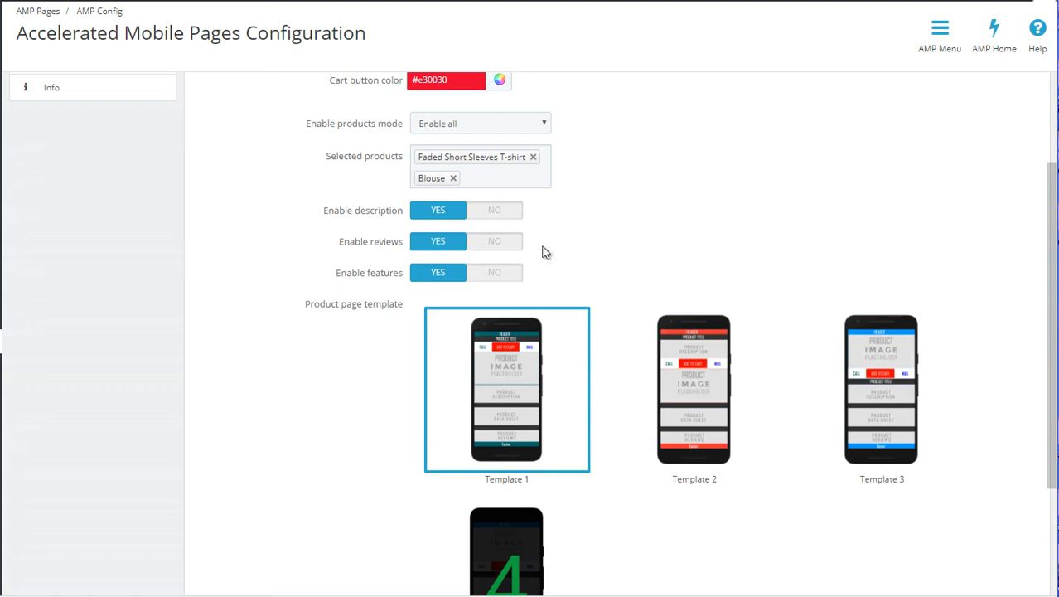
mouse_move(529, 256)
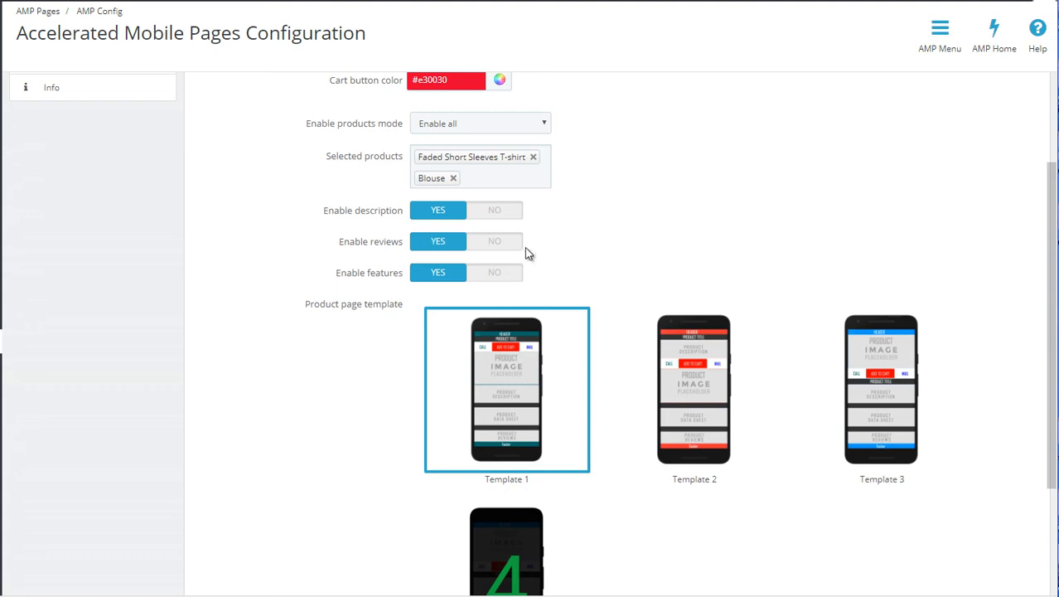
mouse_move(627, 255)
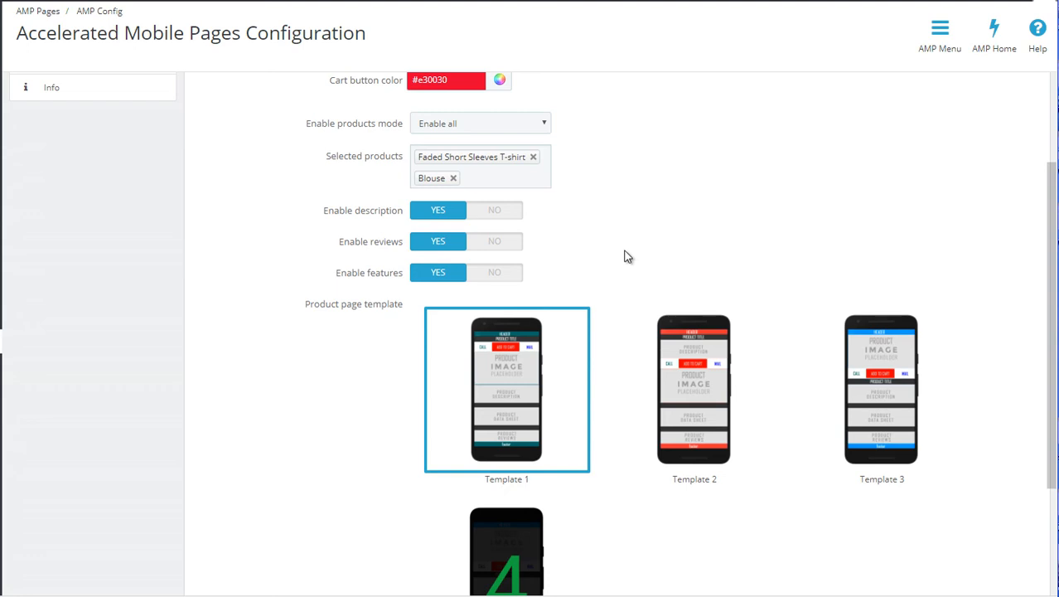
mouse_move(835, 278)
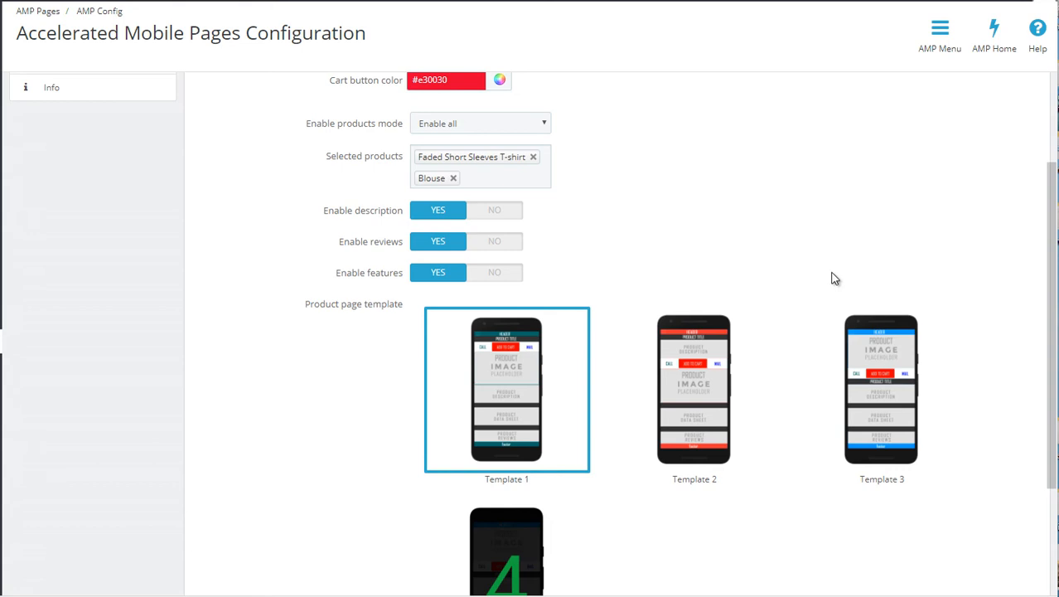
mouse_move(617, 385)
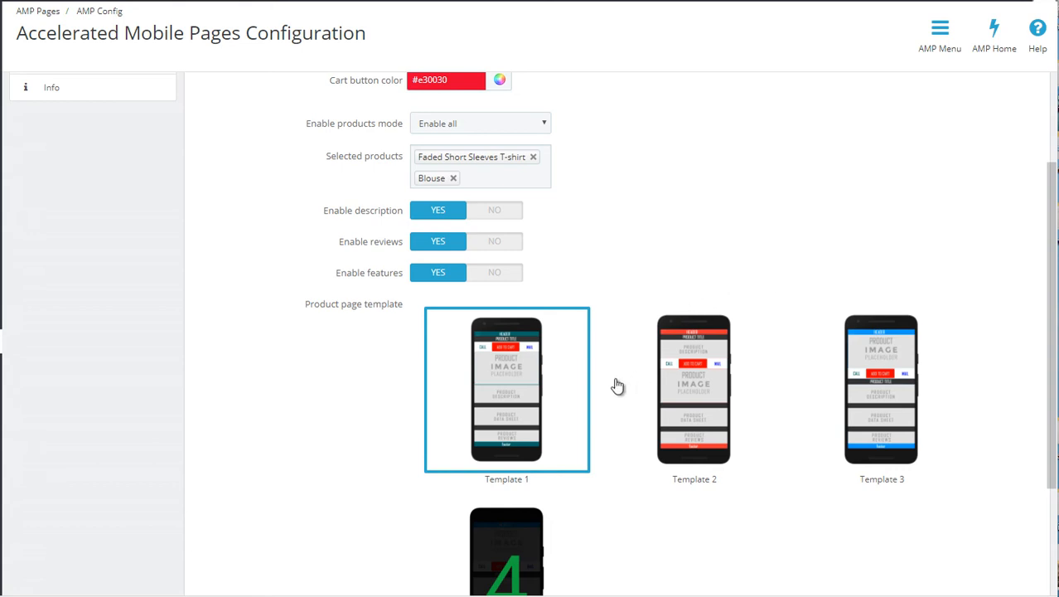
mouse_move(577, 400)
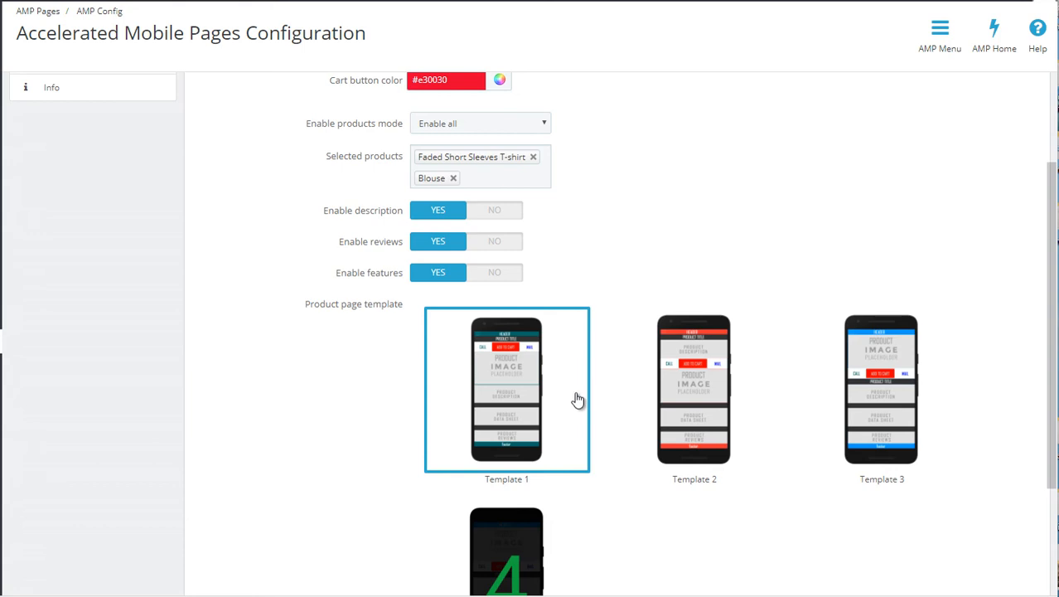
mouse_move(854, 418)
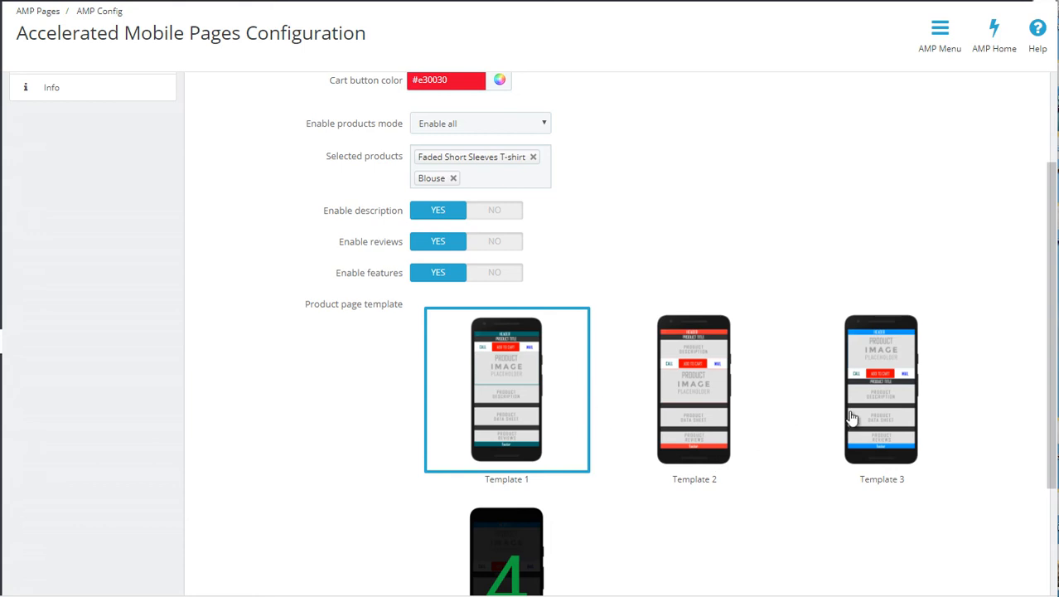
Step: Choose Template 4 as the product page template and save the product settings
scroll("down", 3)
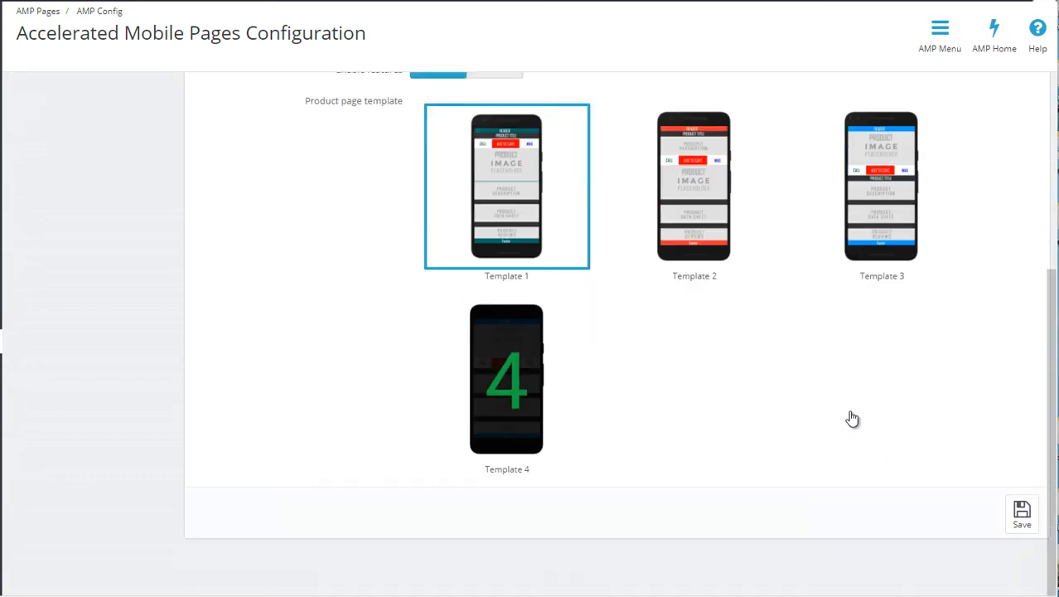
mouse_move(560, 348)
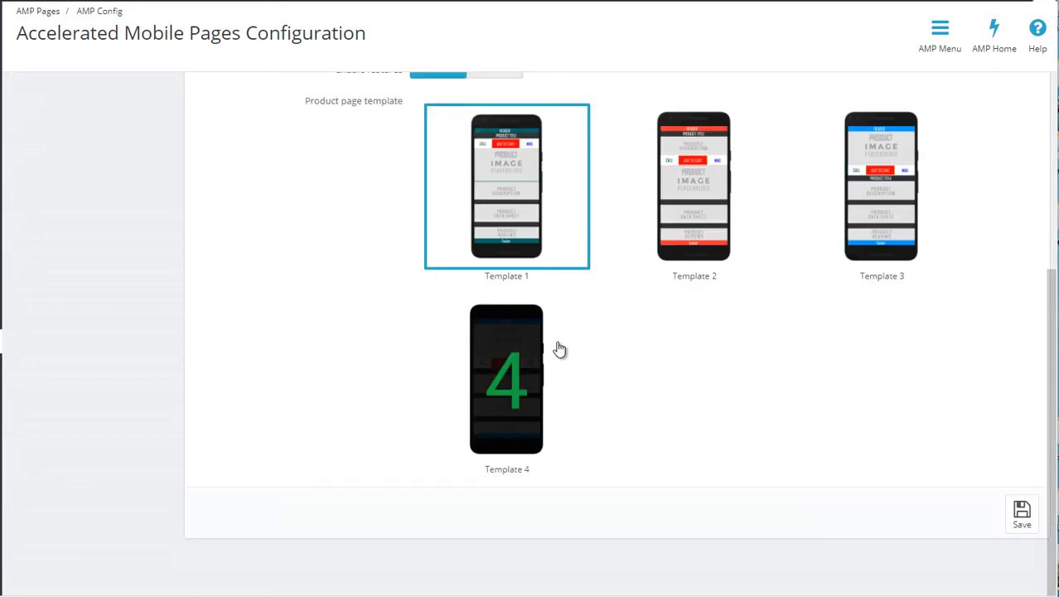
left_click(507, 378)
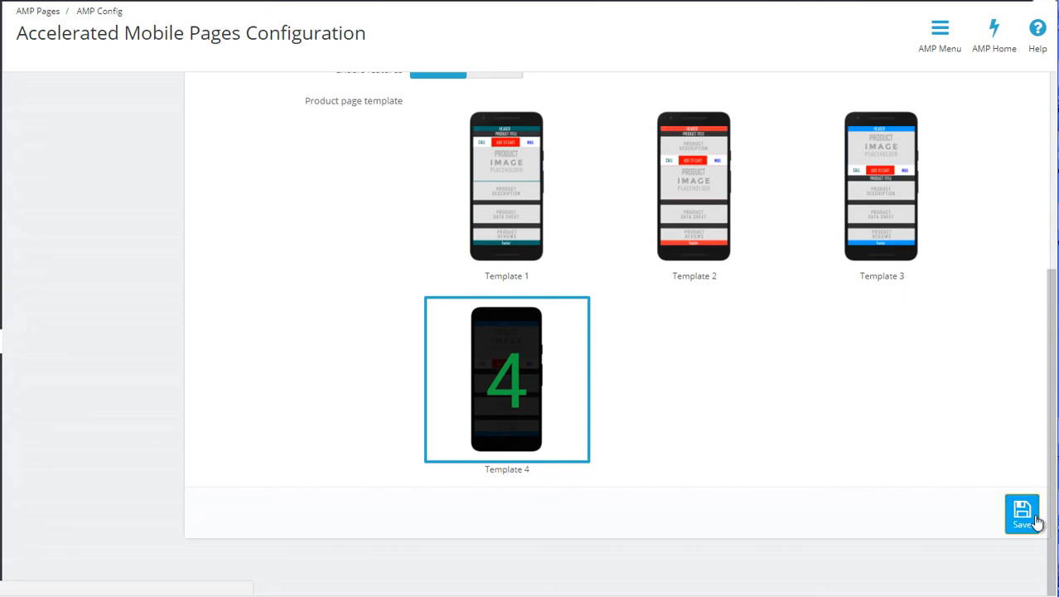
left_click(1021, 513)
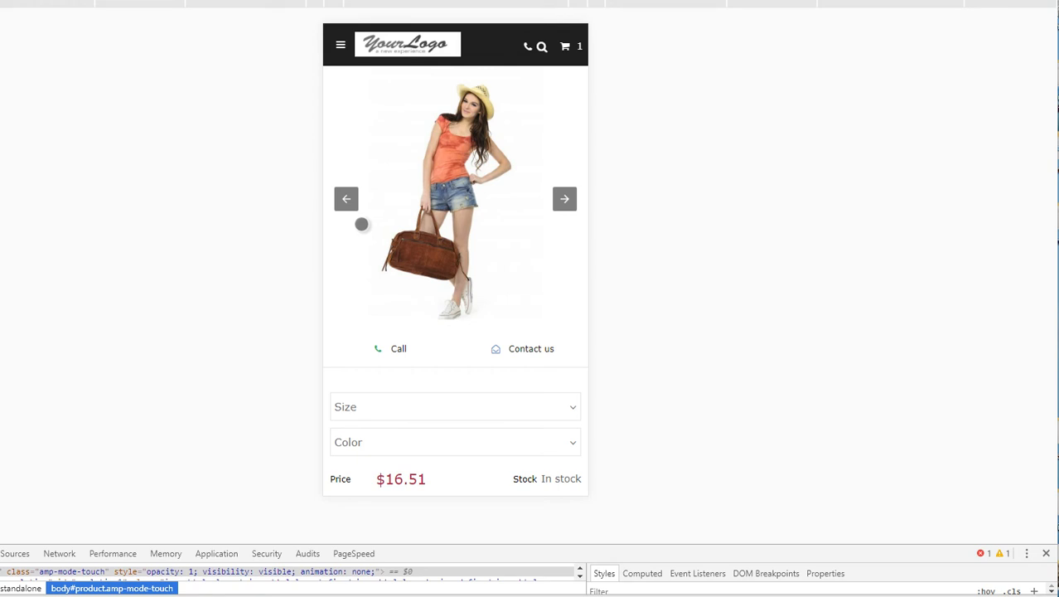
left_click(563, 199)
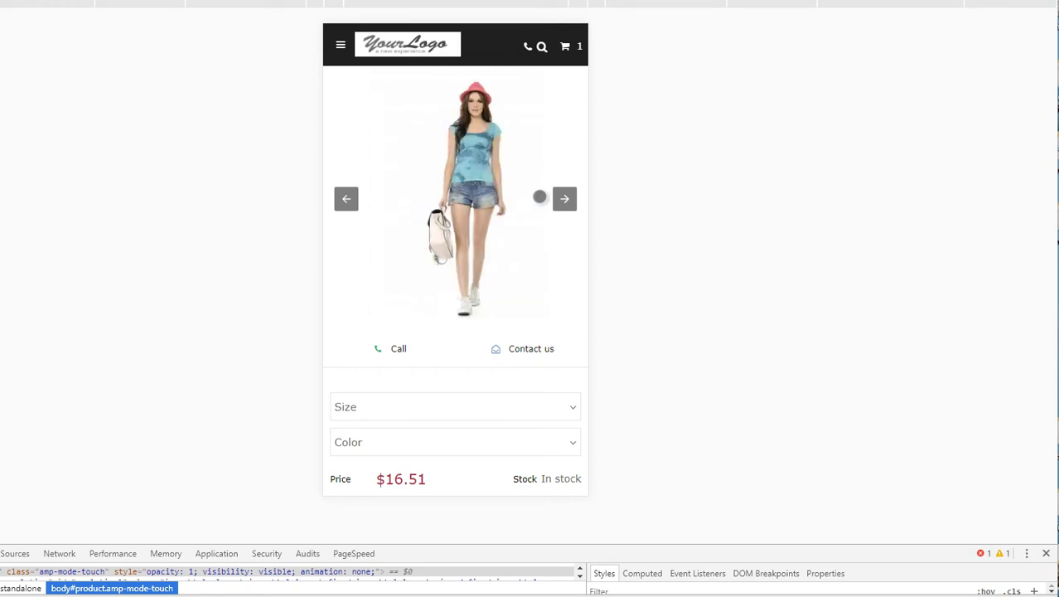
scroll("down", 3)
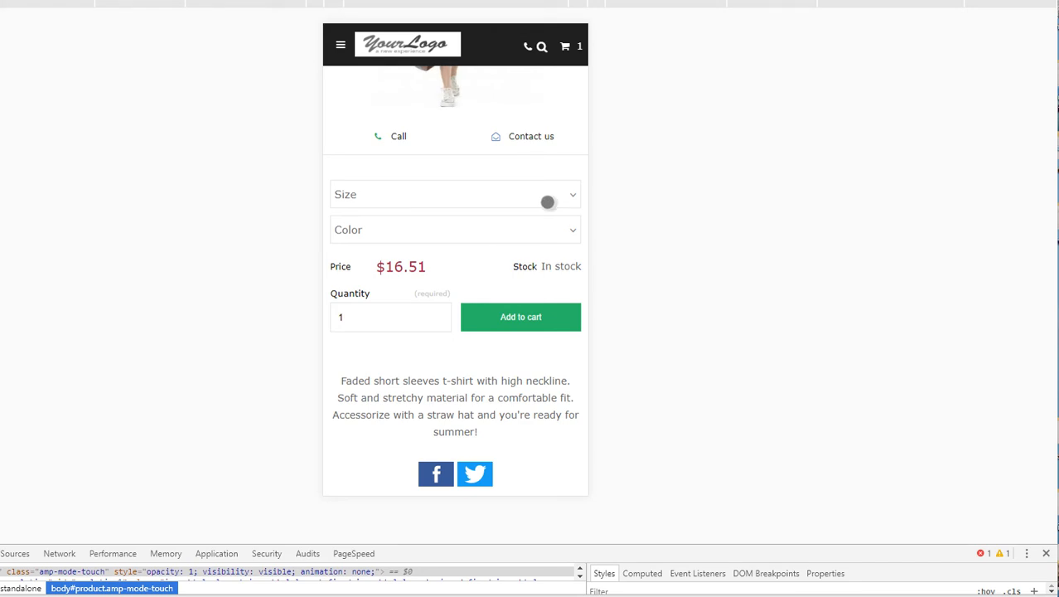
scroll("down", 3)
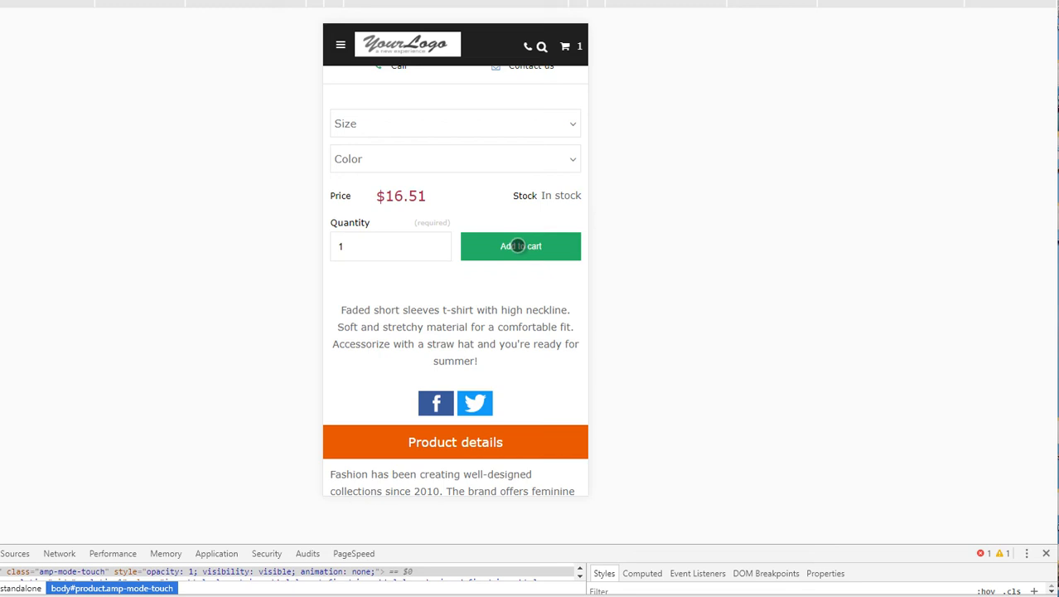
scroll("down", 3)
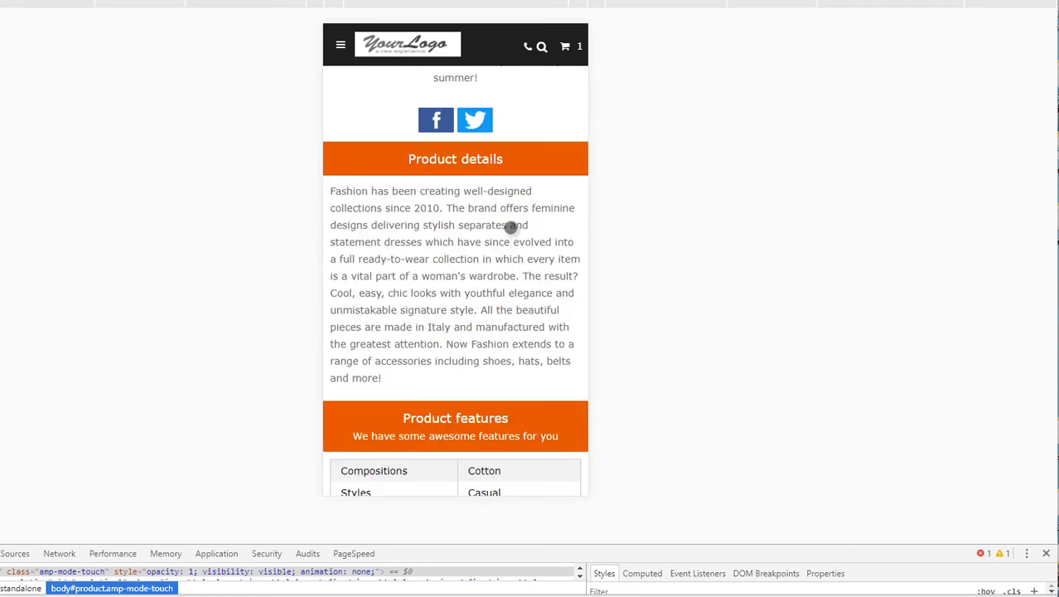
scroll("down", 3)
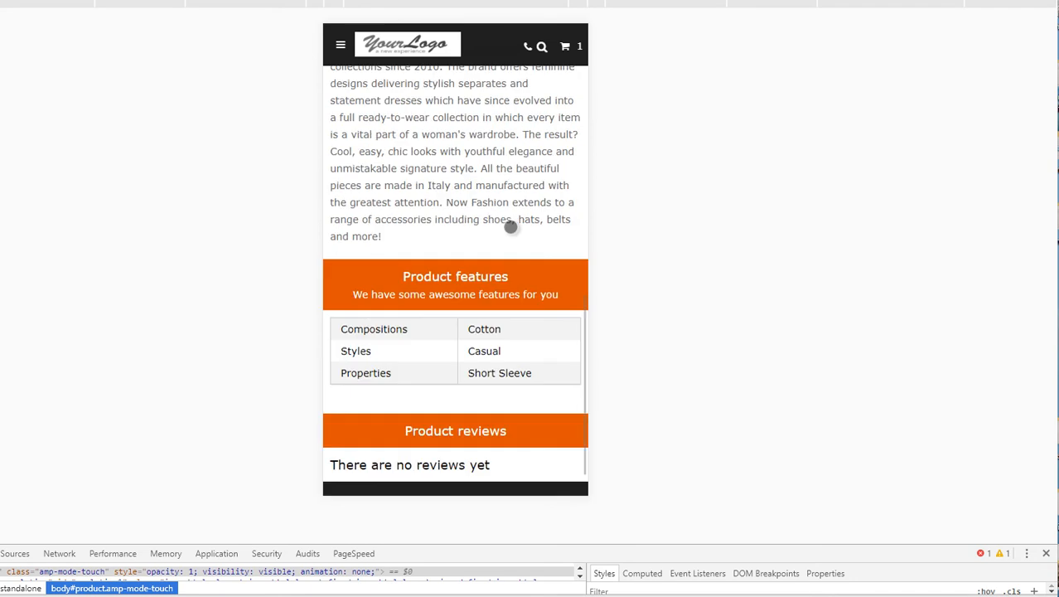
scroll("down", 3)
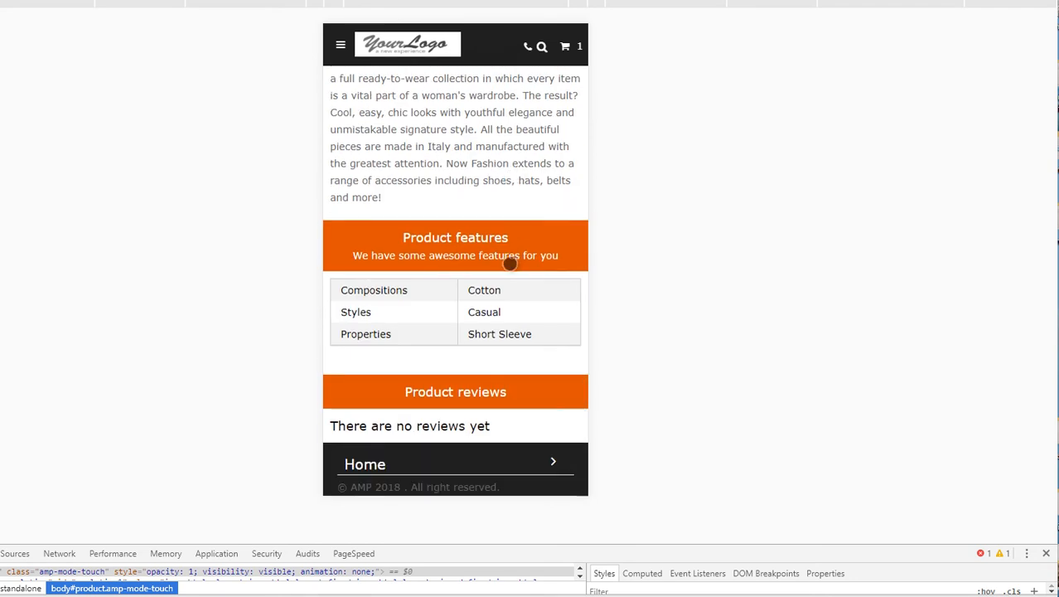
mouse_move(491, 425)
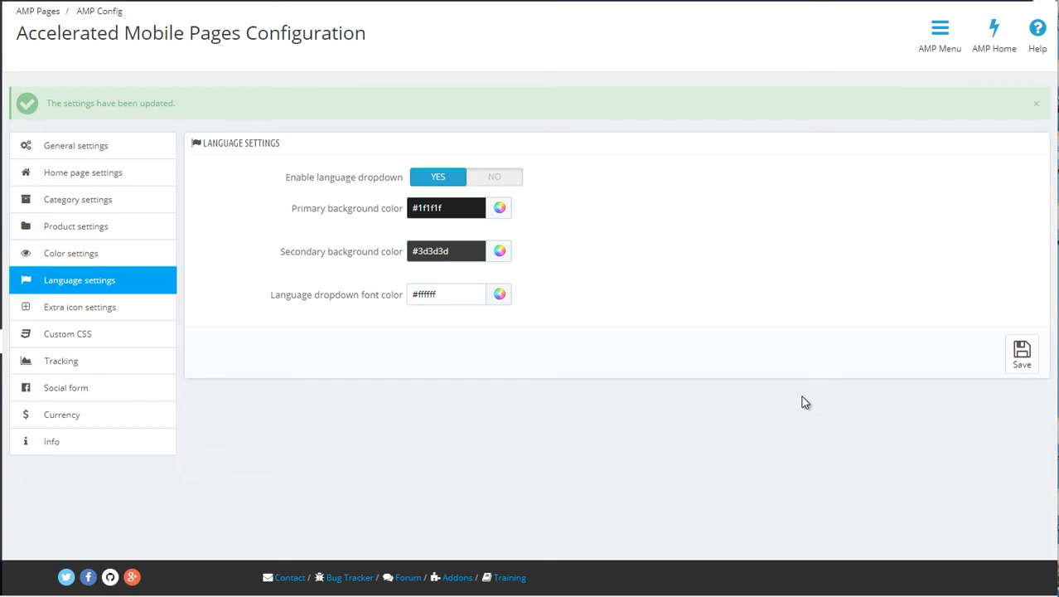
mouse_move(741, 406)
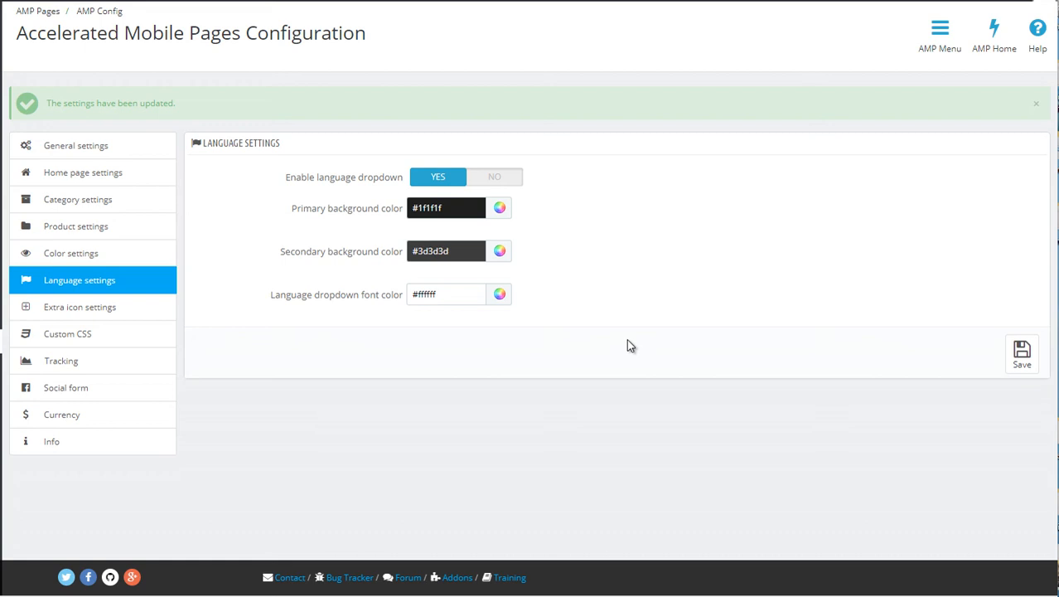
Step: Save the language settings with the dropdown enabled and colours #1f1f1f, #3d3d3d, #ffffff
left_click(66, 333)
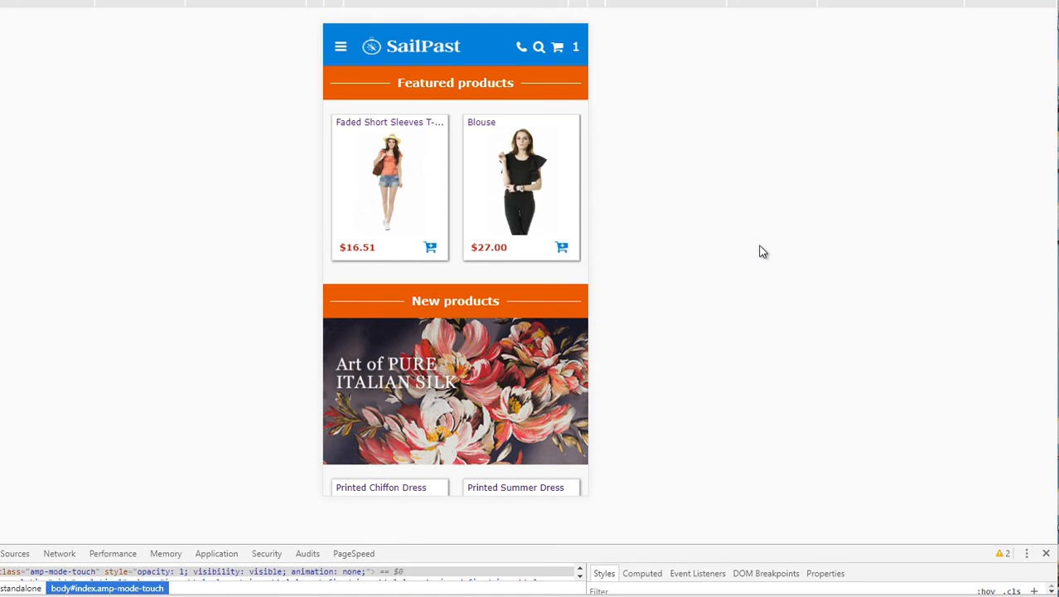
mouse_move(703, 271)
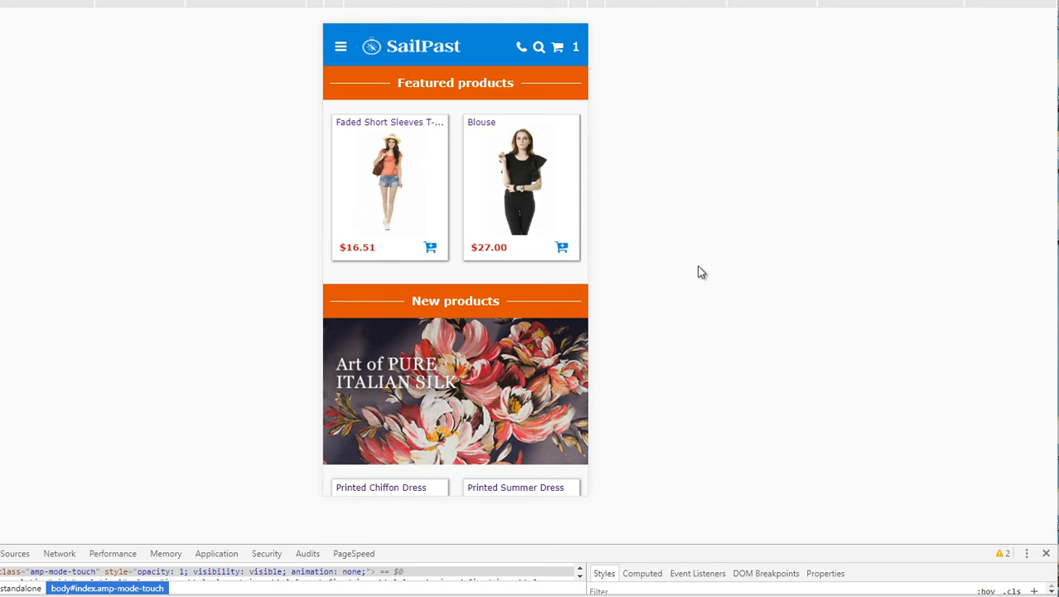
Step: Return to the AMP module configuration to reach the Custom CSS settings
left_click(532, 278)
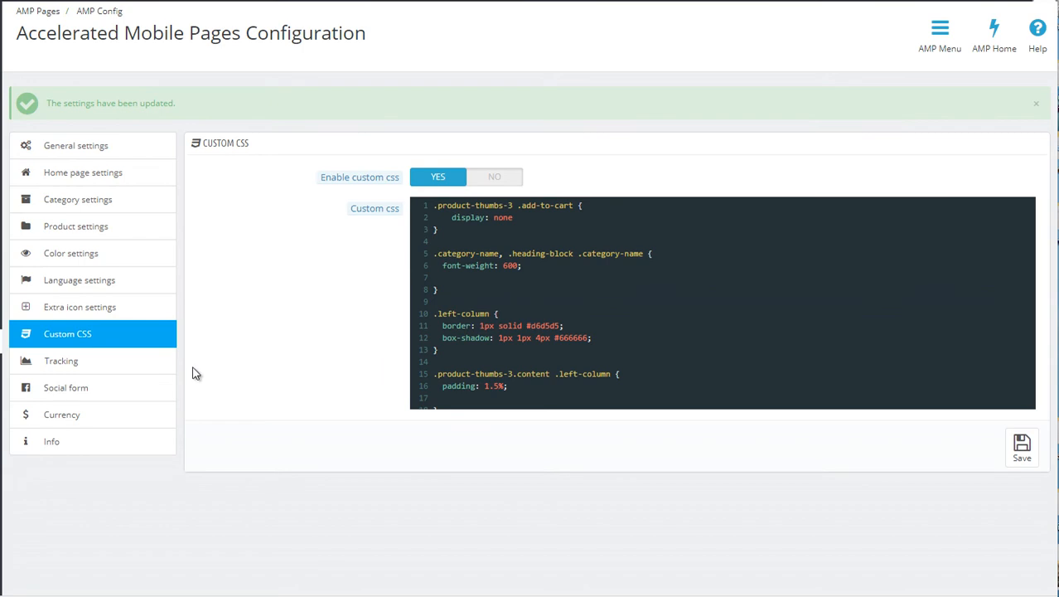
mouse_move(153, 368)
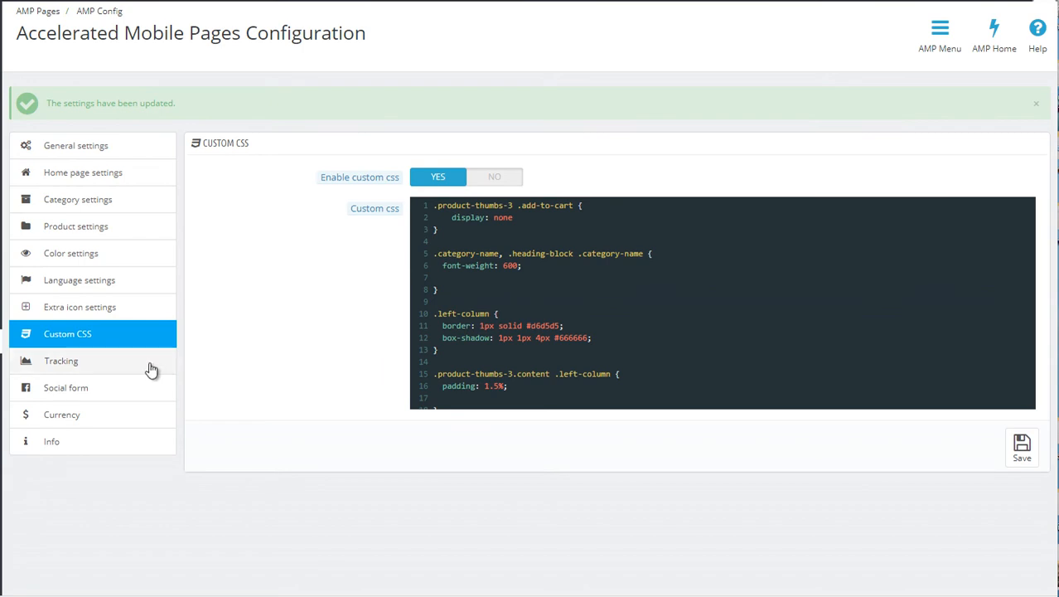
Step: Glance at the Google Analytics tracking ID, then bring up the social sharing settings
left_click(59, 361)
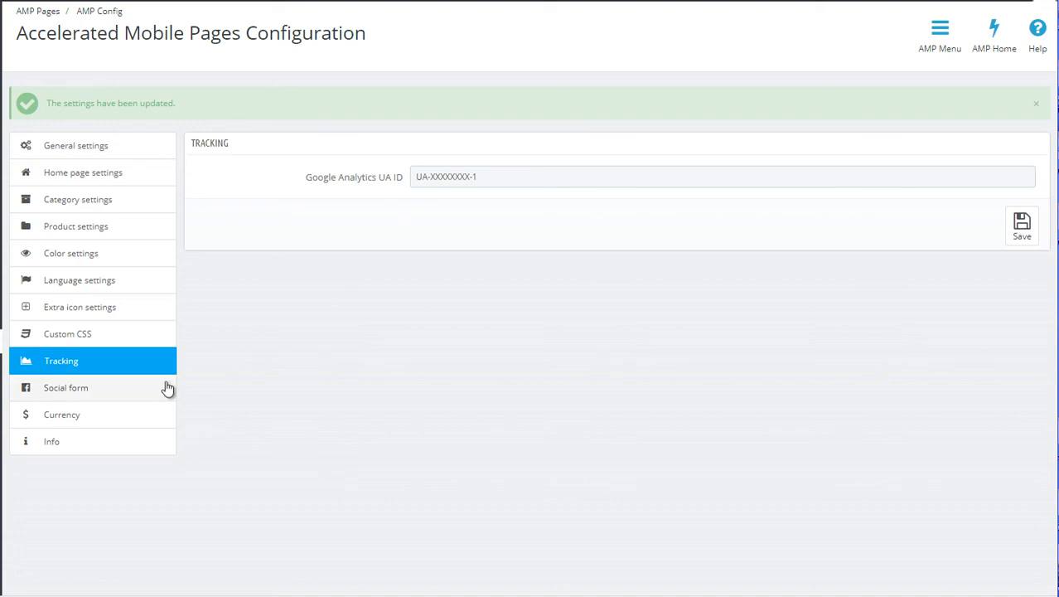
left_click(67, 388)
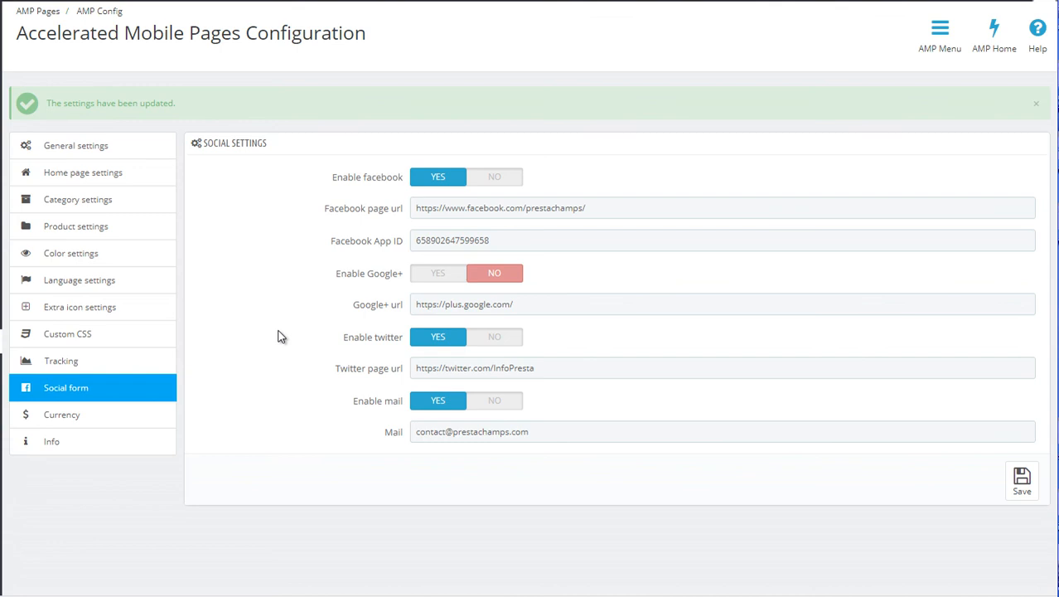
mouse_move(290, 332)
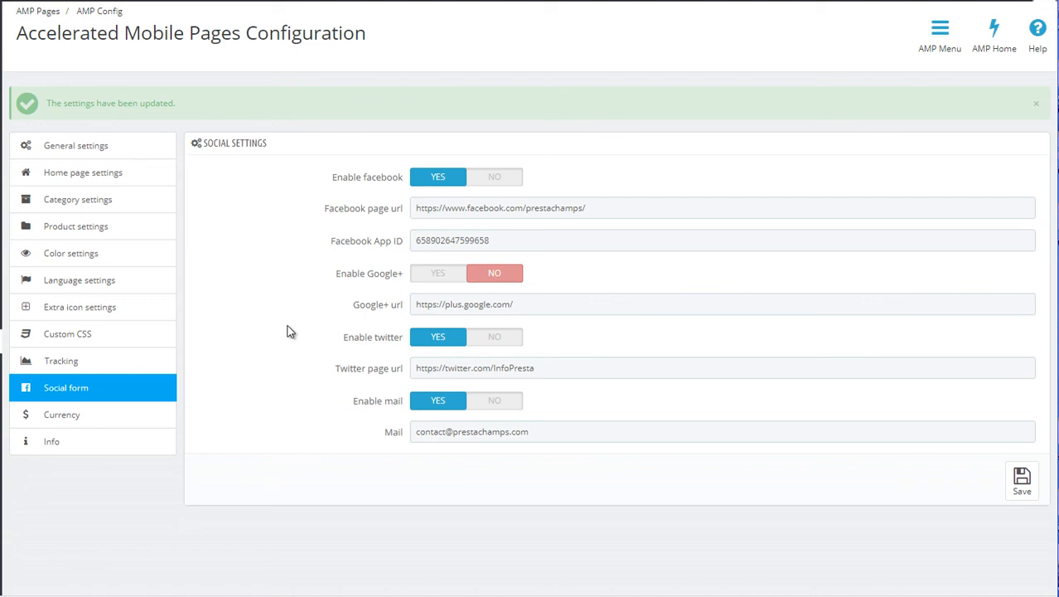
mouse_move(361, 291)
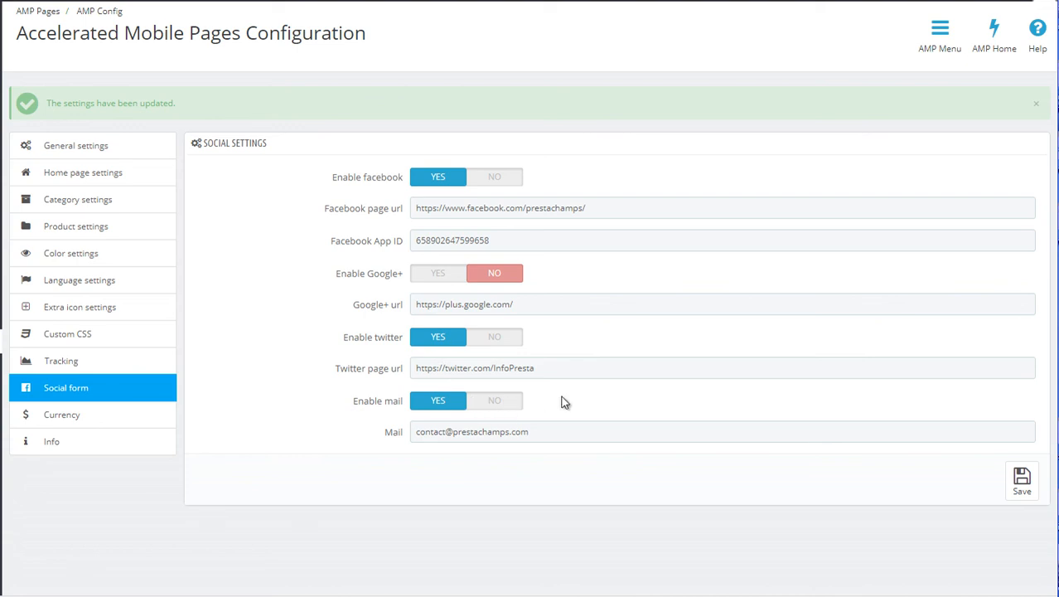
mouse_move(389, 255)
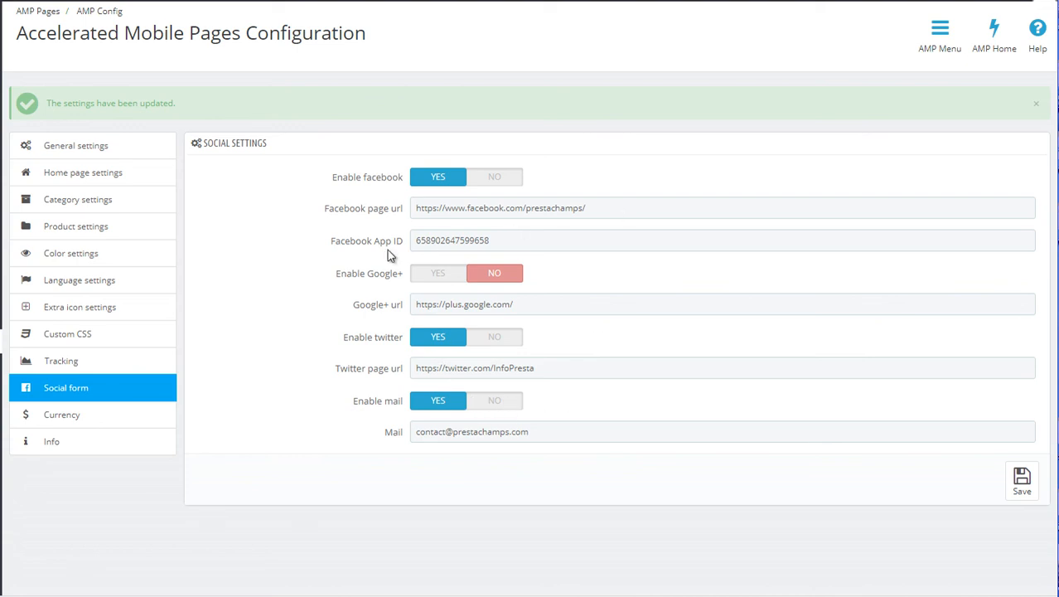
mouse_move(396, 252)
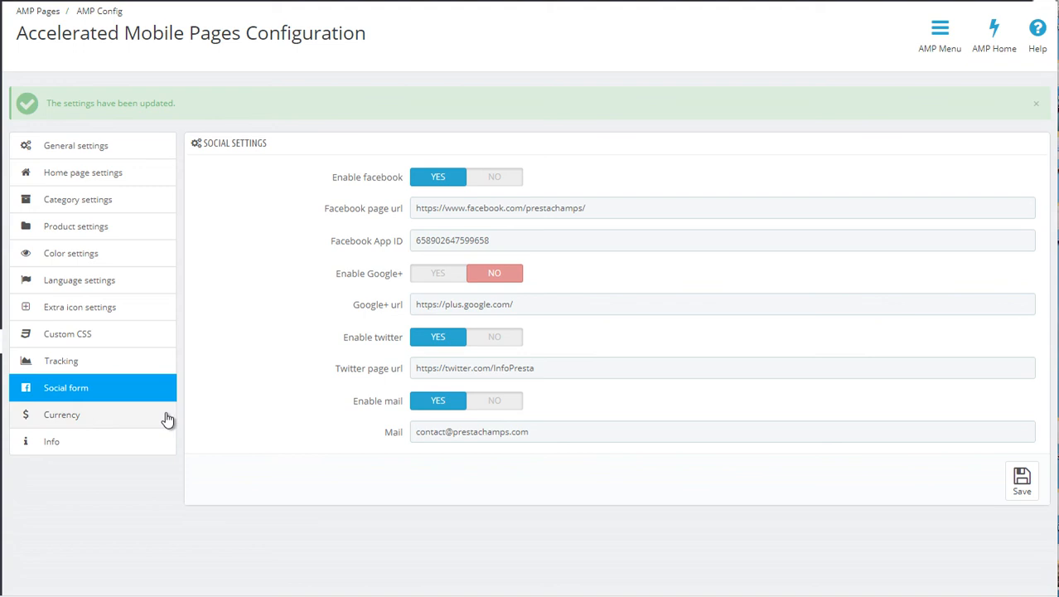
Step: Bring up the AMP currency switcher settings after reviewing the social links
left_click(62, 414)
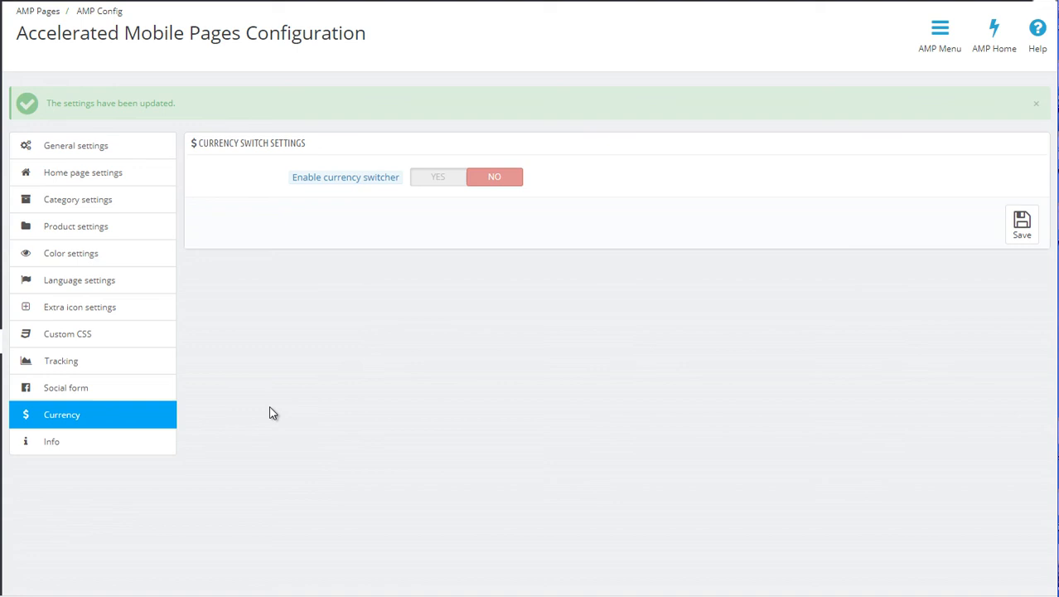
mouse_move(935, 590)
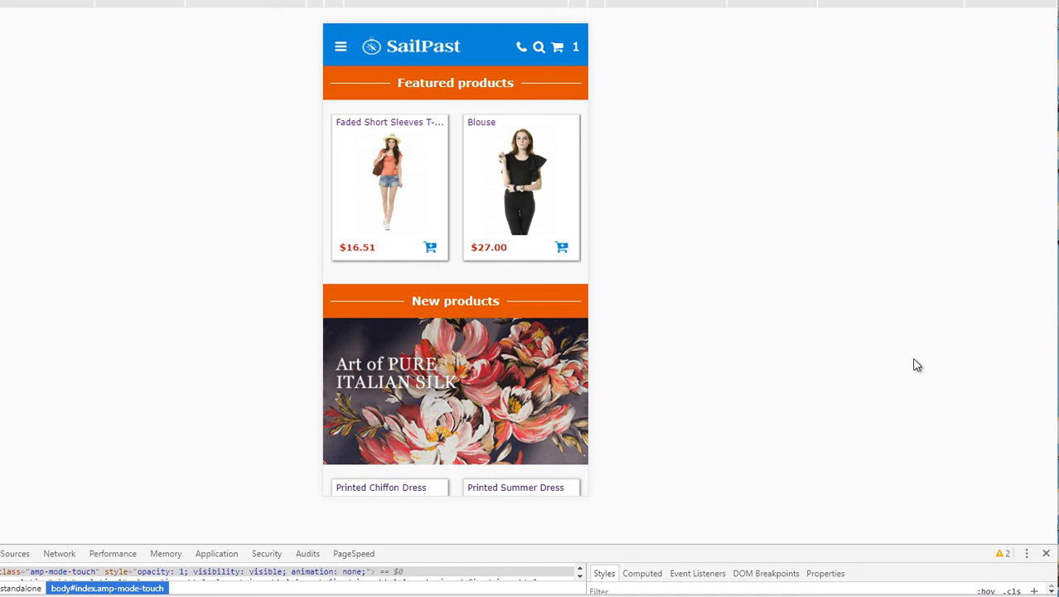
mouse_move(685, 159)
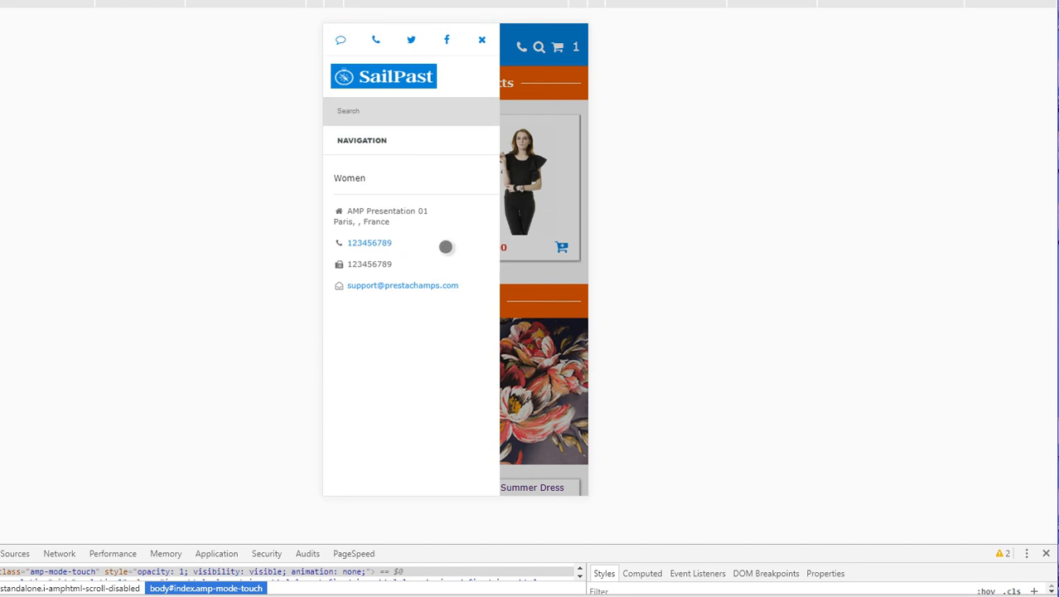
mouse_move(448, 219)
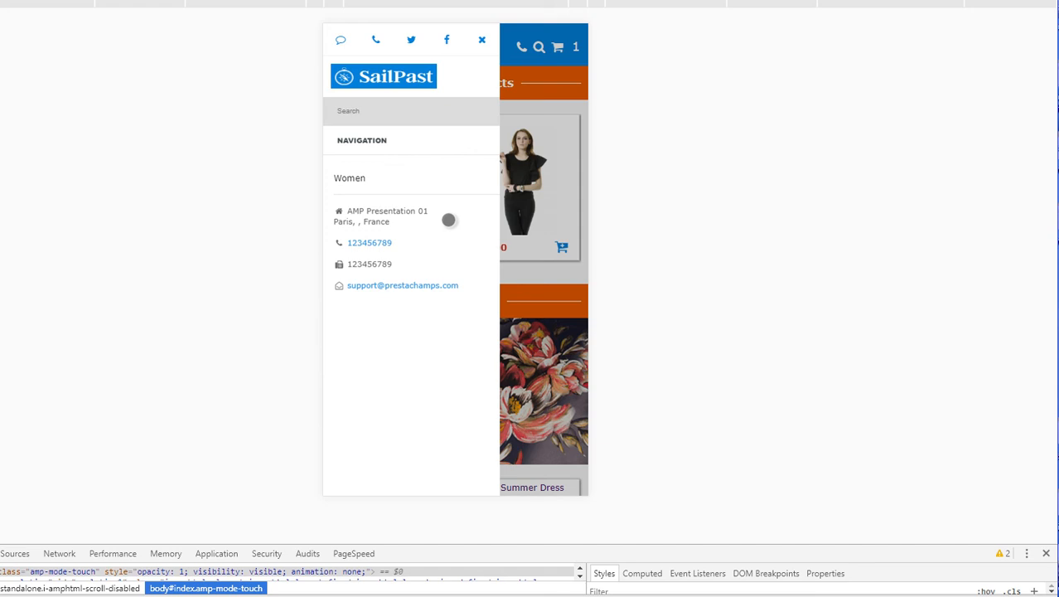
left_click(481, 39)
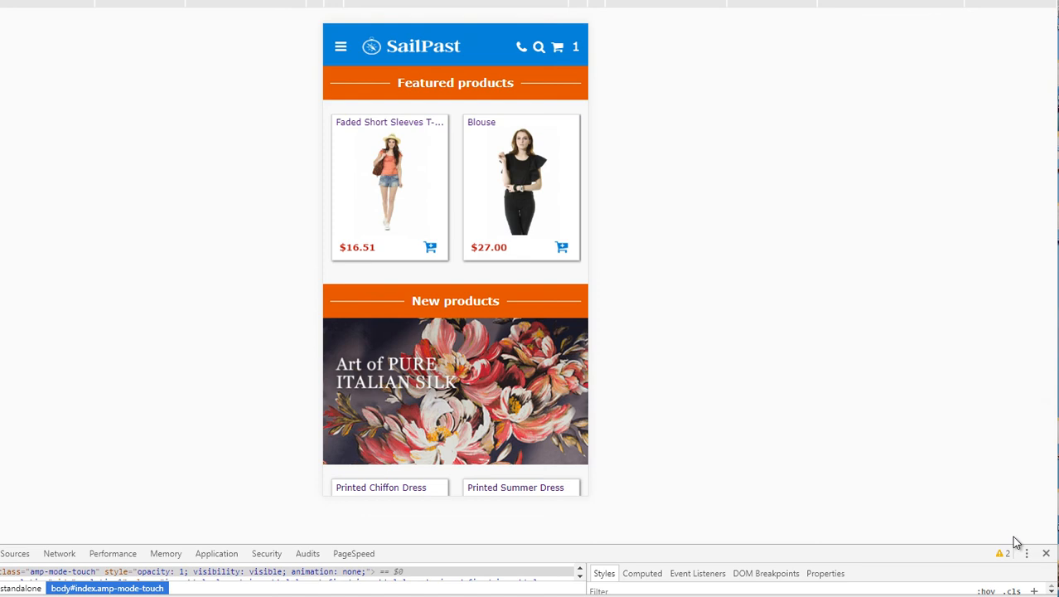